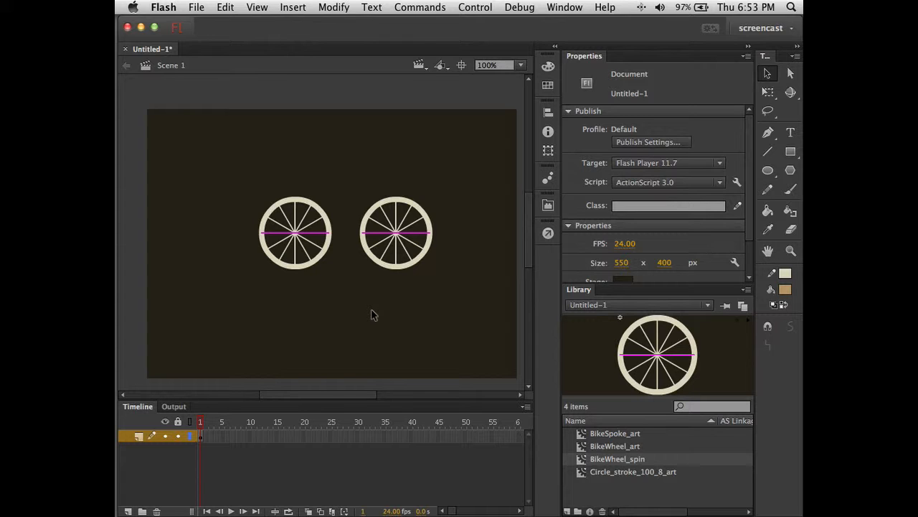
Step: Create a new ActionScript 3.0 document and set its stage colour to dark brown
{"action": "left_click", "coordinate": [195, 7]}
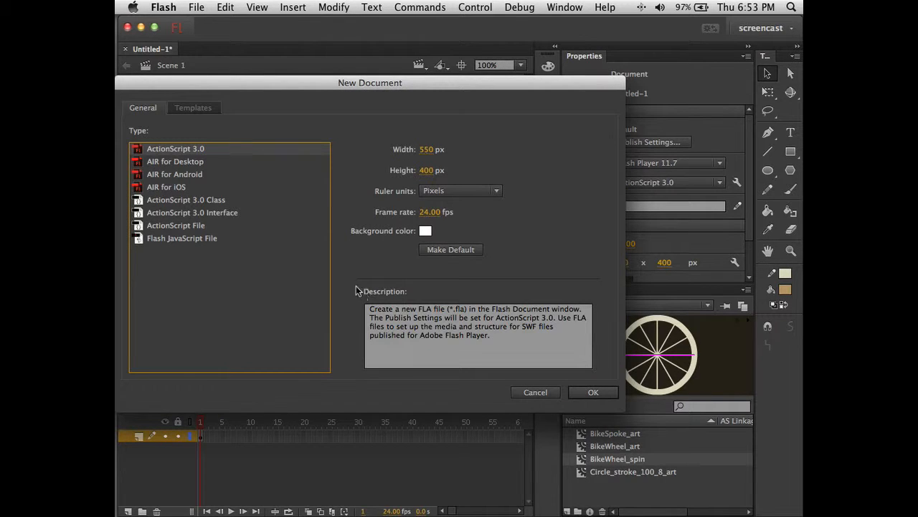
{"action": "mouse_move", "coordinate": [333, 208]}
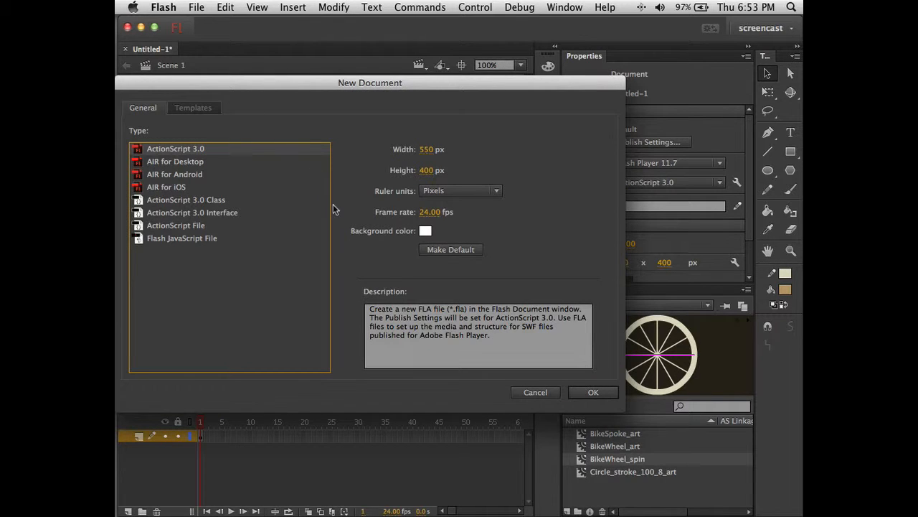
{"action": "mouse_move", "coordinate": [206, 151]}
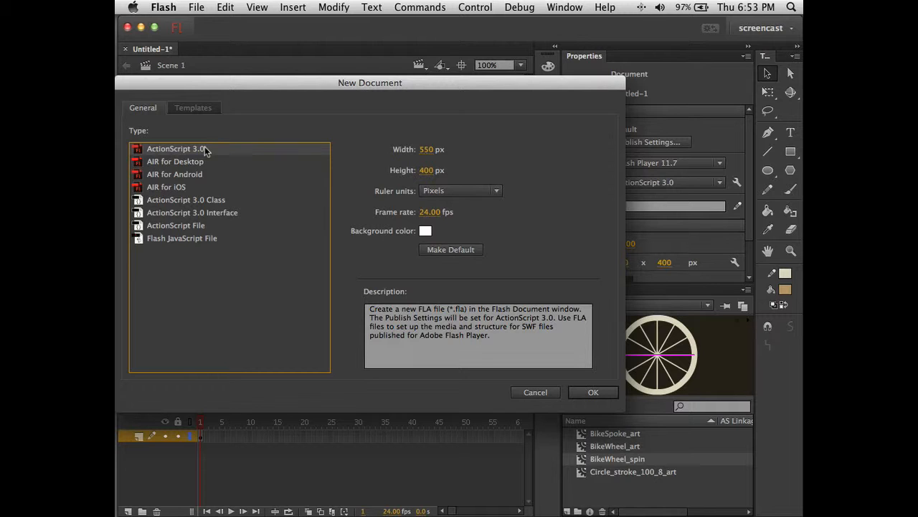
{"action": "left_click", "coordinate": [593, 392]}
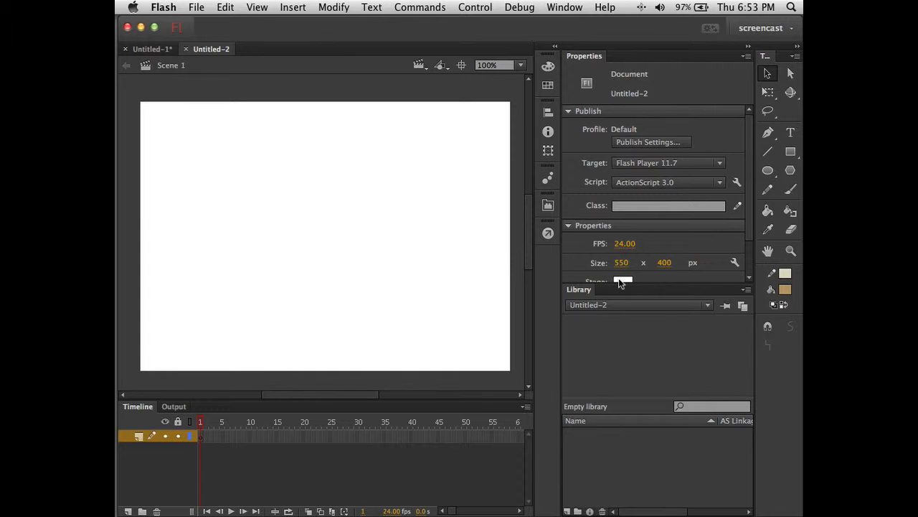
{"action": "left_click", "coordinate": [623, 280]}
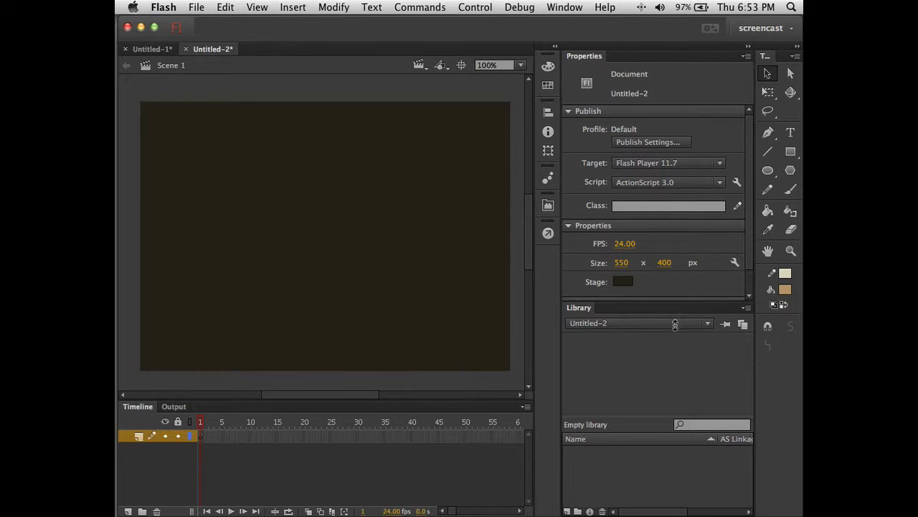
{"action": "left_click", "coordinate": [293, 56]}
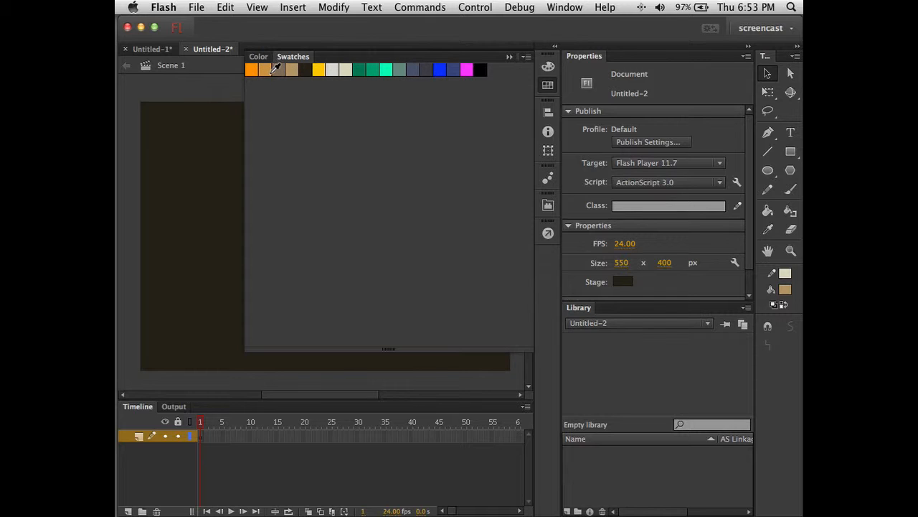
{"action": "mouse_move", "coordinate": [405, 69]}
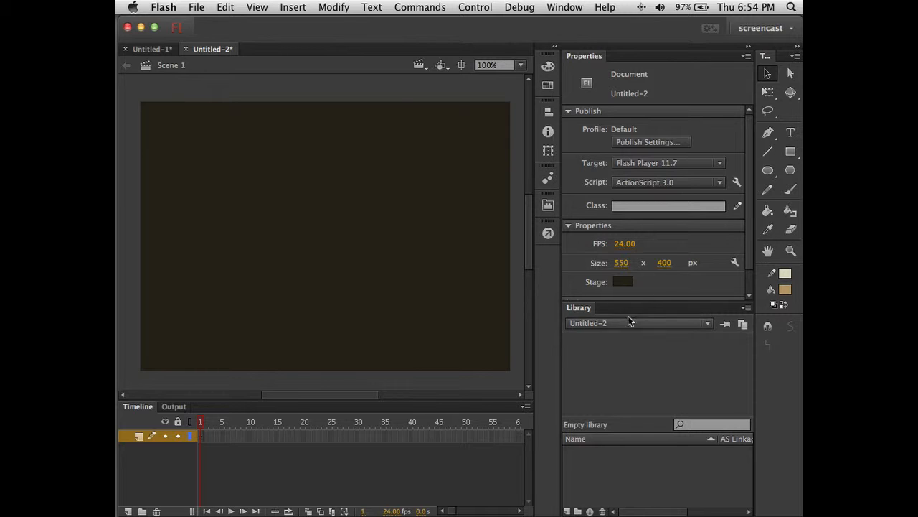
Step: Browse the Untitled-1 library from the new document, then return to its own library
{"action": "left_click", "coordinate": [150, 49]}
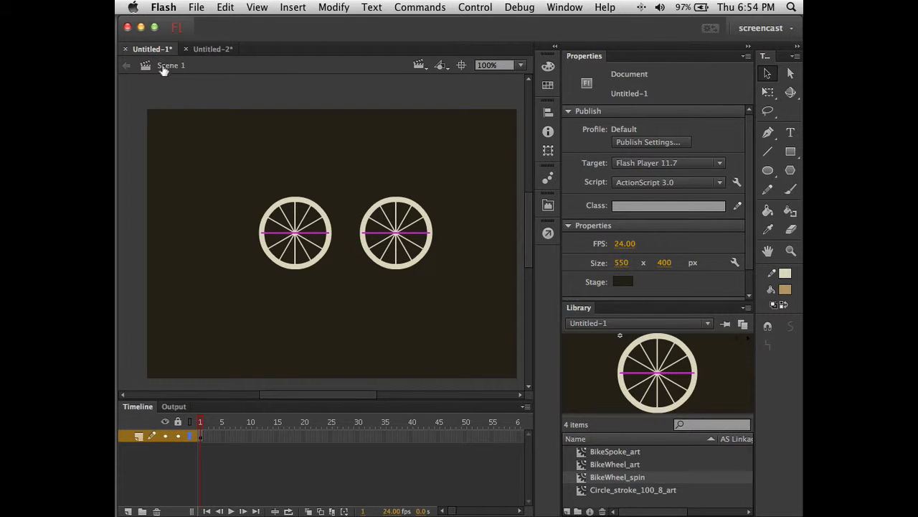
{"action": "mouse_move", "coordinate": [168, 79]}
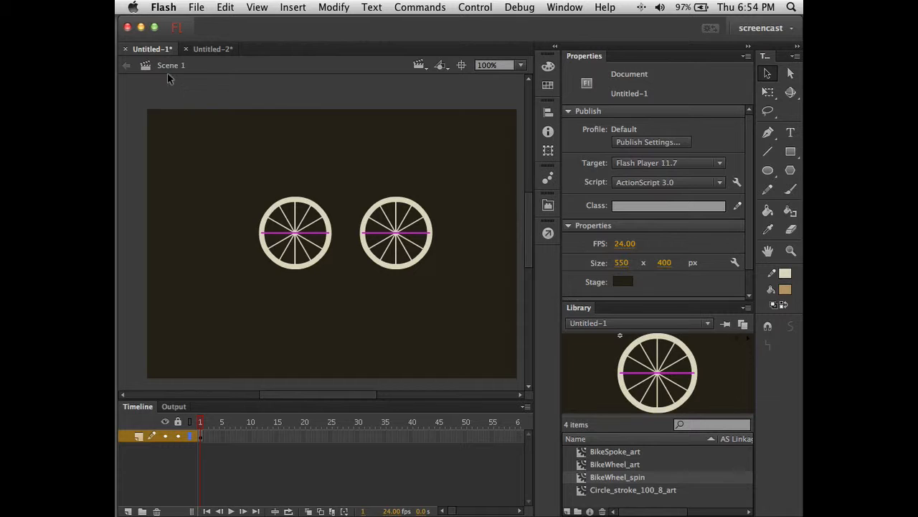
{"action": "mouse_move", "coordinate": [213, 75]}
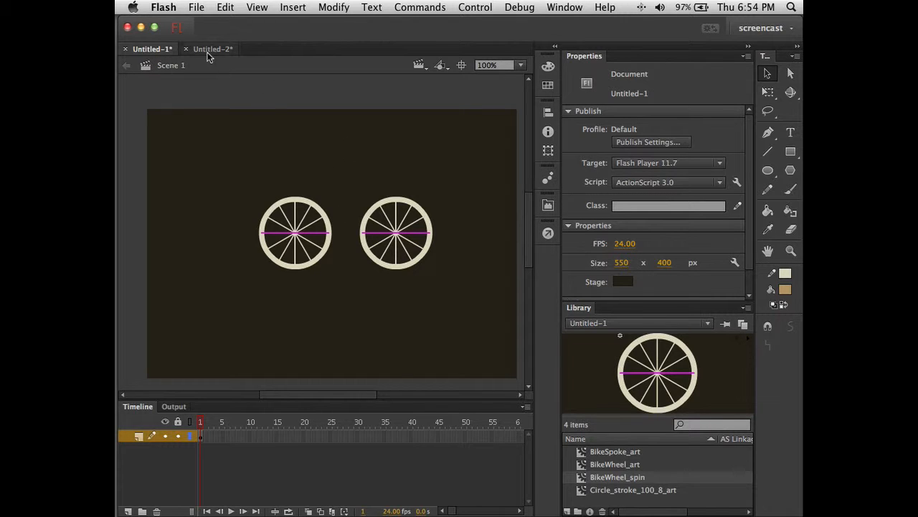
{"action": "left_click", "coordinate": [209, 49]}
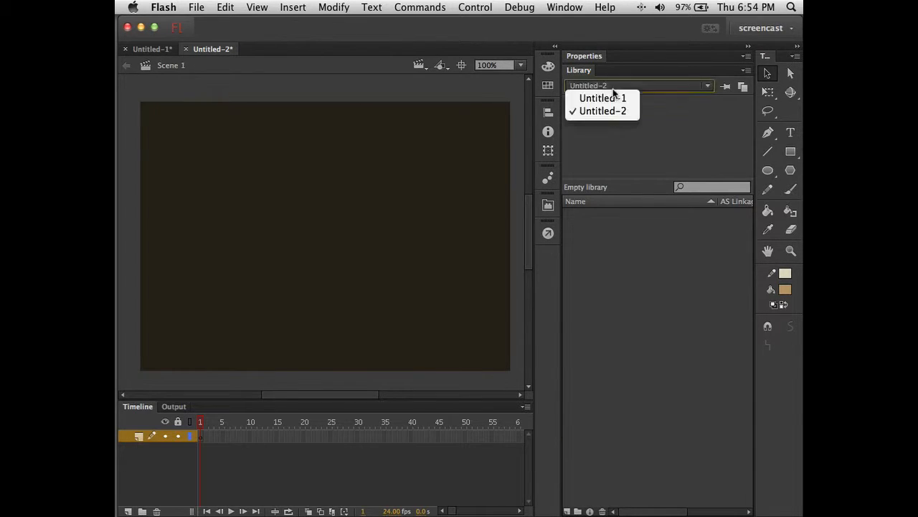
{"action": "mouse_move", "coordinate": [603, 97]}
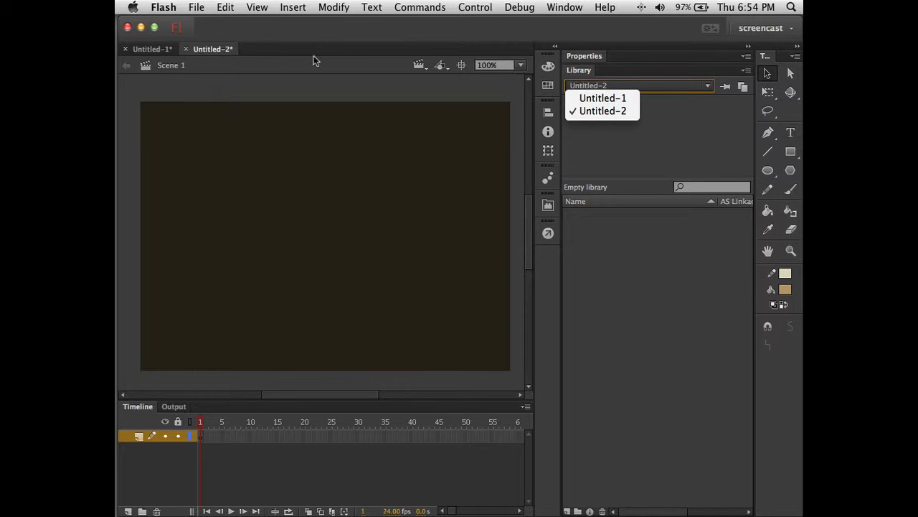
{"action": "mouse_move", "coordinate": [660, 102]}
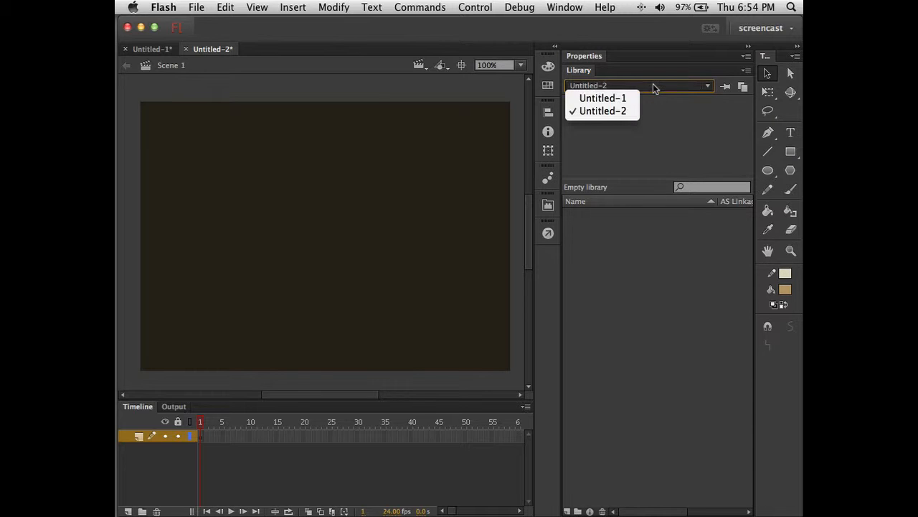
{"action": "left_click", "coordinate": [603, 97]}
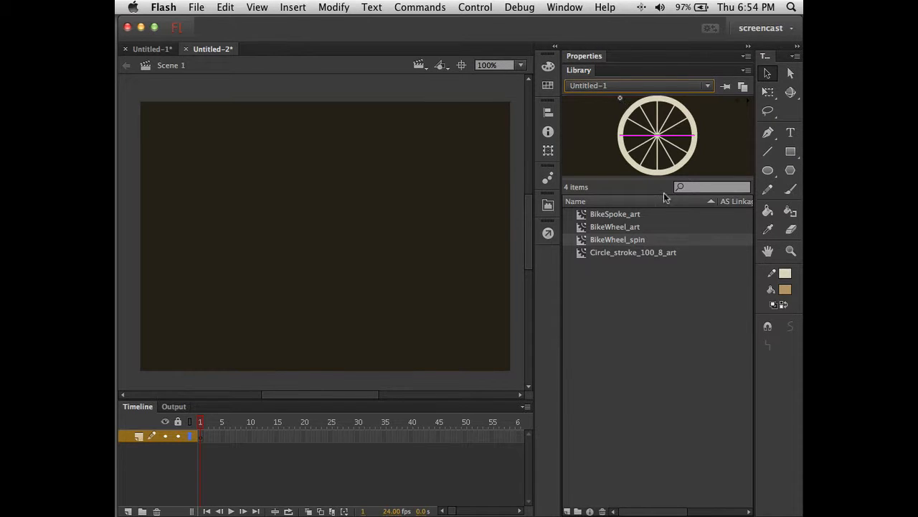
{"action": "mouse_move", "coordinate": [589, 259]}
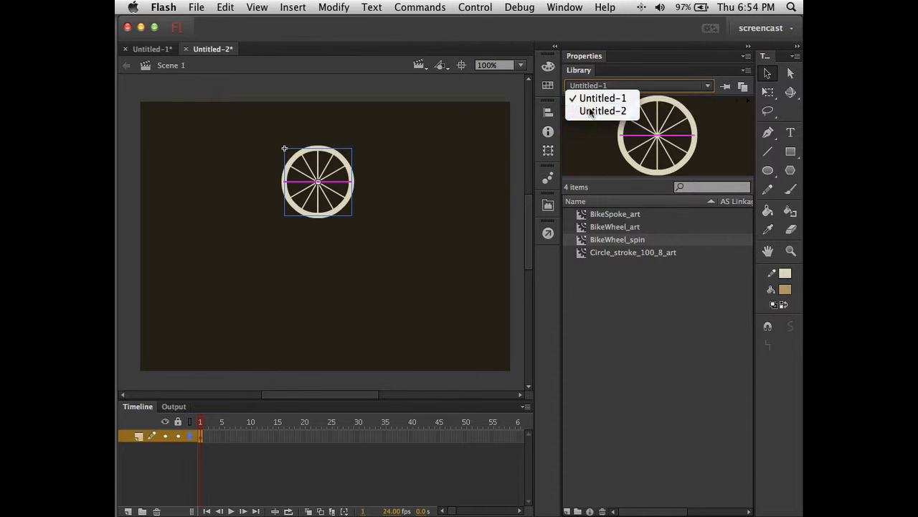
{"action": "left_click", "coordinate": [603, 110]}
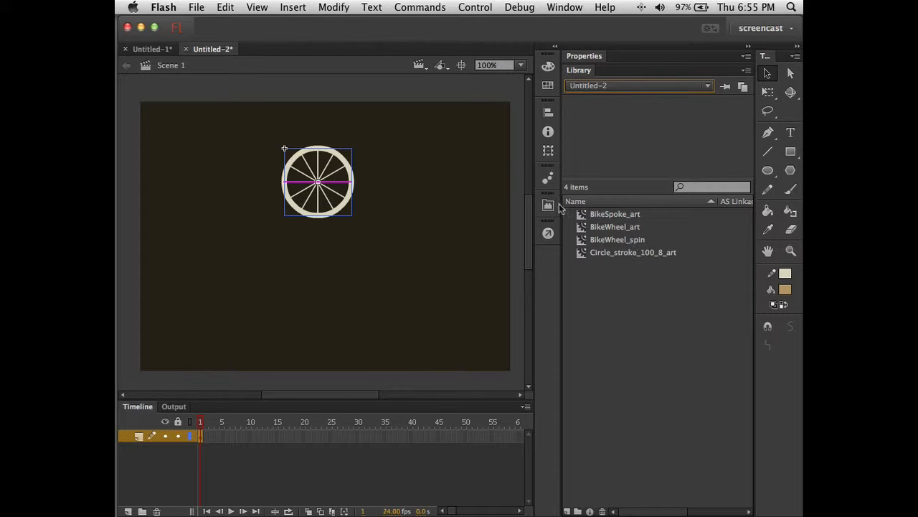
{"action": "mouse_move", "coordinate": [620, 238]}
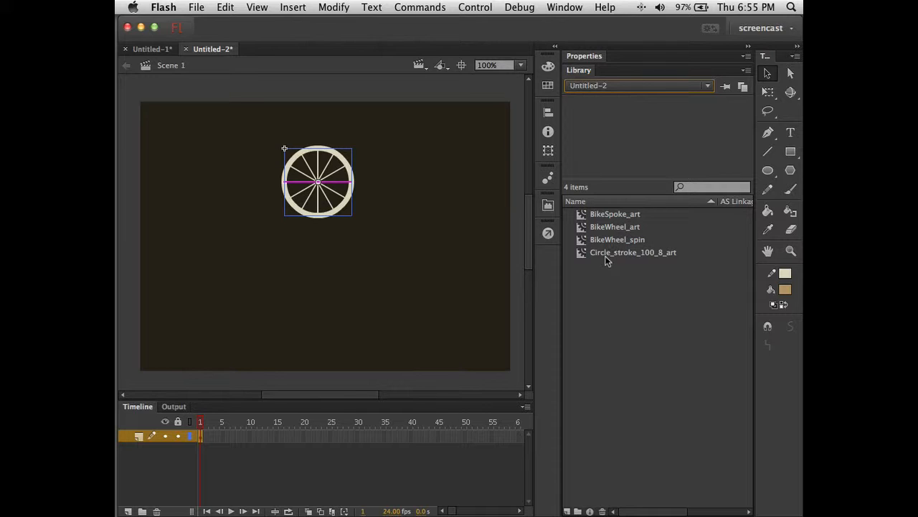
{"action": "mouse_move", "coordinate": [685, 269]}
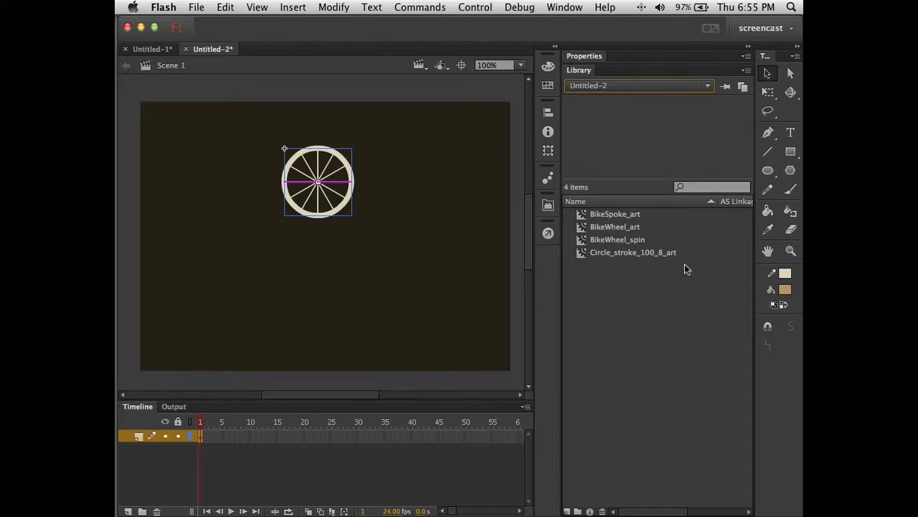
{"action": "mouse_move", "coordinate": [683, 270]}
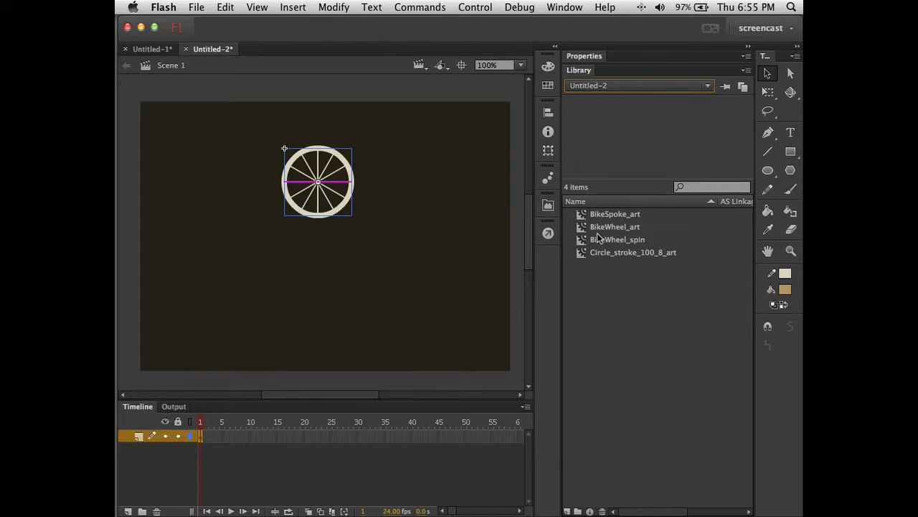
{"action": "mouse_move", "coordinate": [333, 193]}
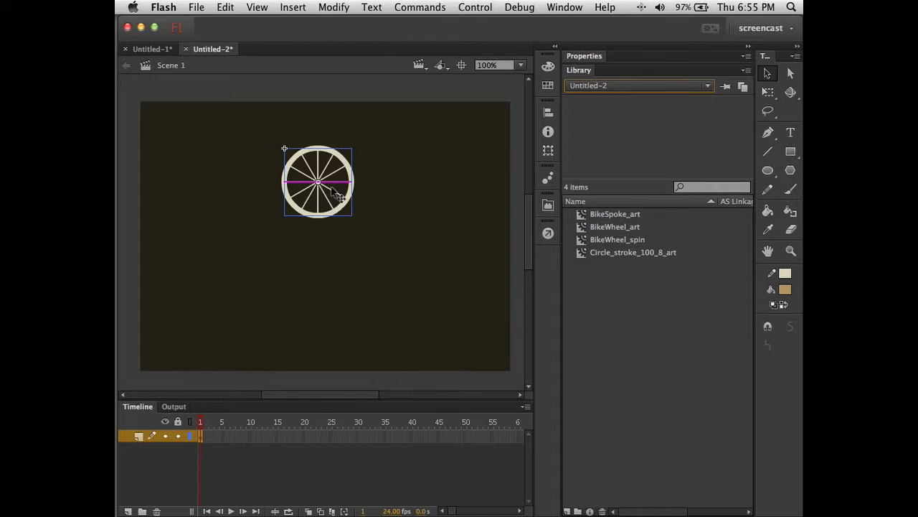
{"action": "mouse_move", "coordinate": [399, 189]}
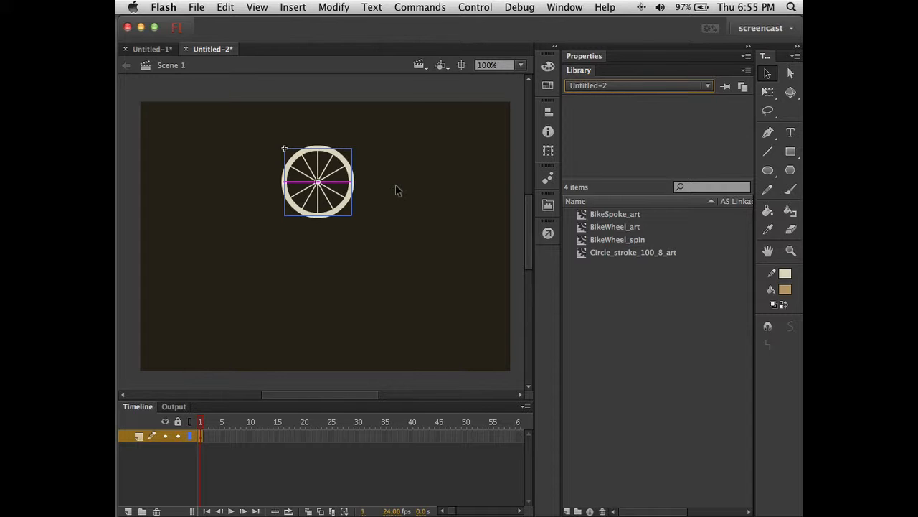
{"action": "mouse_move", "coordinate": [615, 236]}
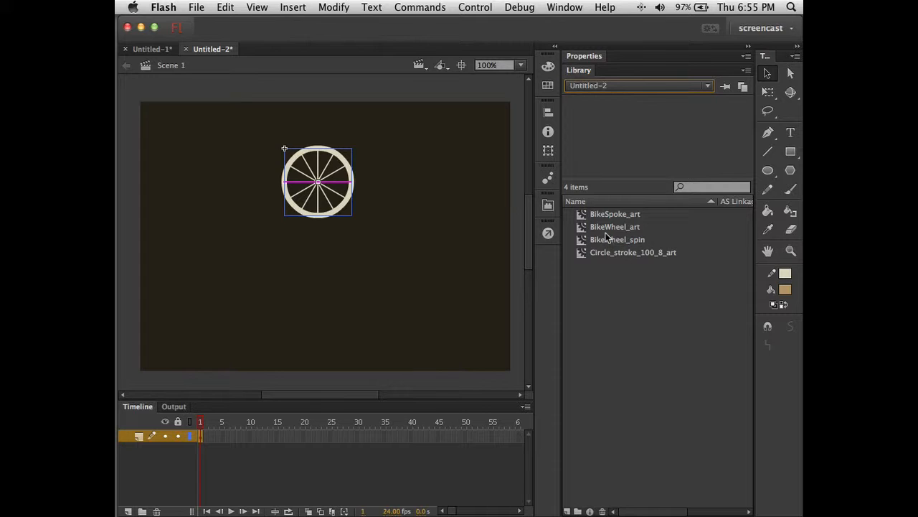
{"action": "mouse_move", "coordinate": [603, 233]}
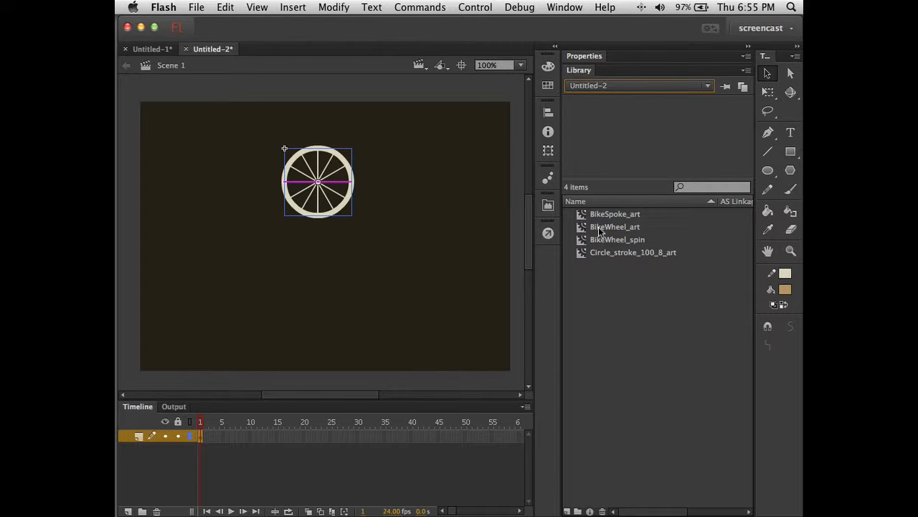
Step: Preview the BikeWheel_art symbol in the library
{"action": "double_click", "coordinate": [614, 227]}
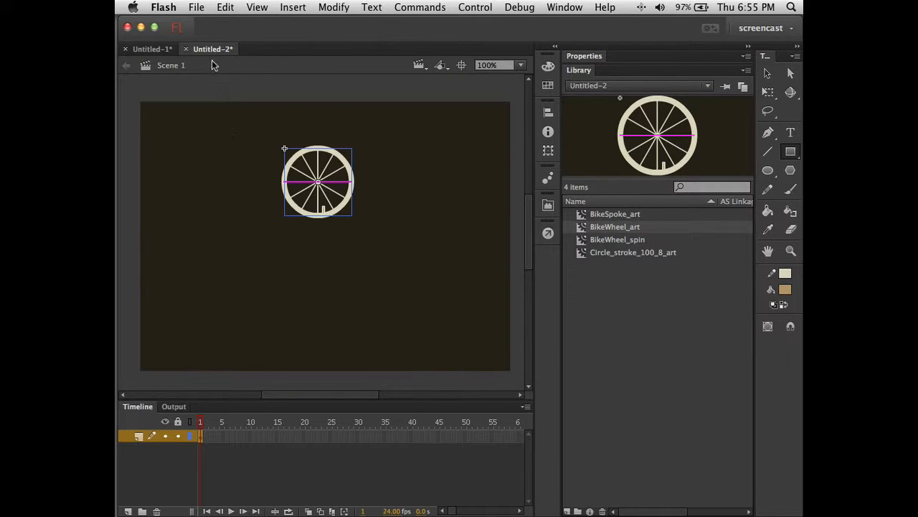
{"action": "mouse_move", "coordinate": [212, 48]}
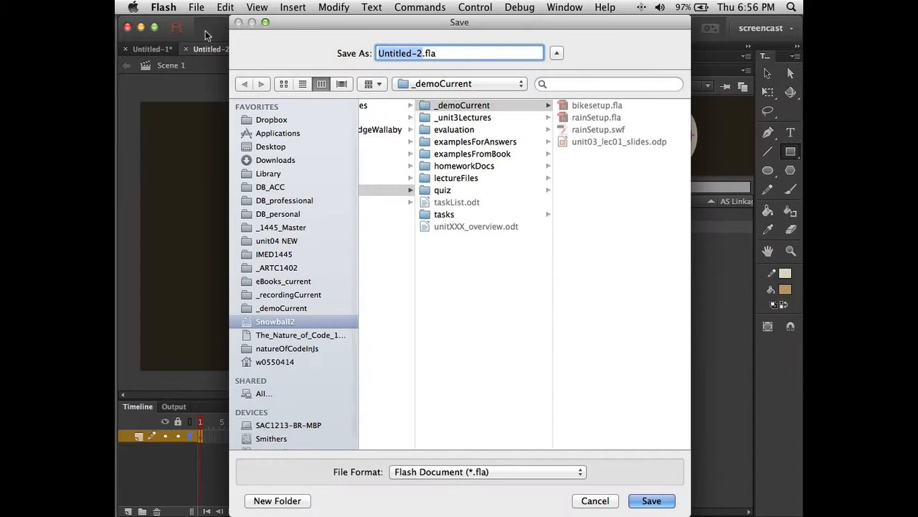
Step: Save the new document as bike.fla and select BikeWheel_spin in the library
{"action": "type", "text": "bike"}
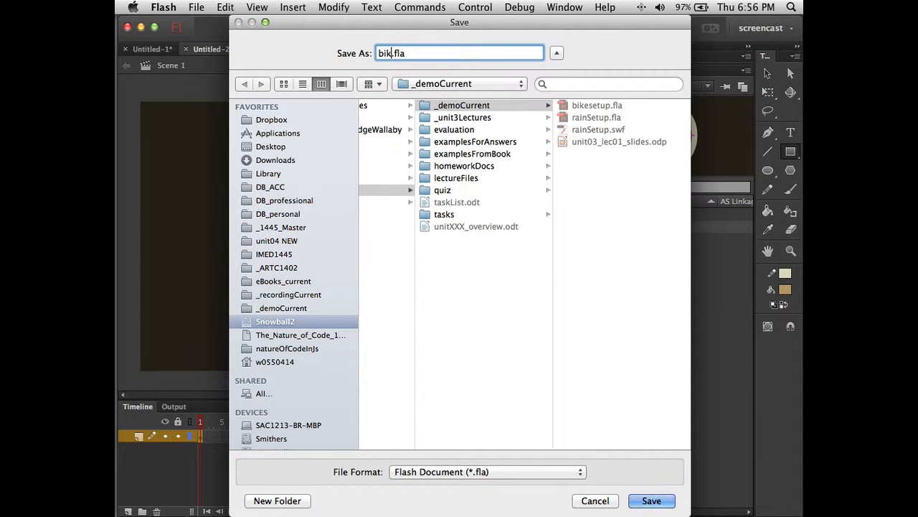
{"action": "type", "text": "e"}
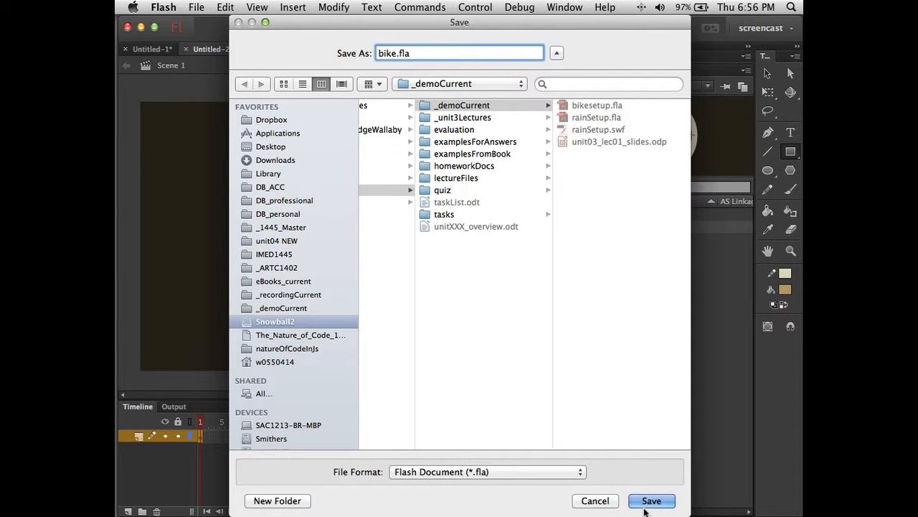
{"action": "left_click", "coordinate": [652, 499]}
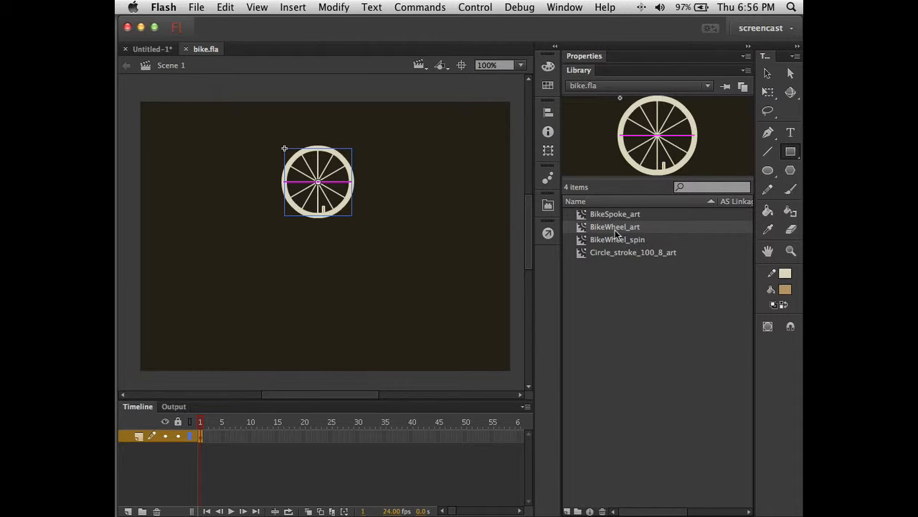
{"action": "mouse_move", "coordinate": [609, 249]}
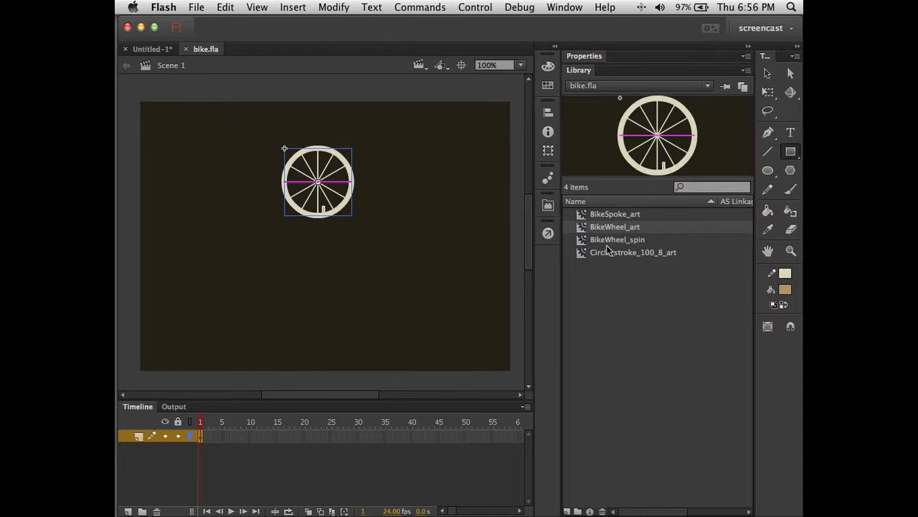
{"action": "left_click", "coordinate": [617, 238]}
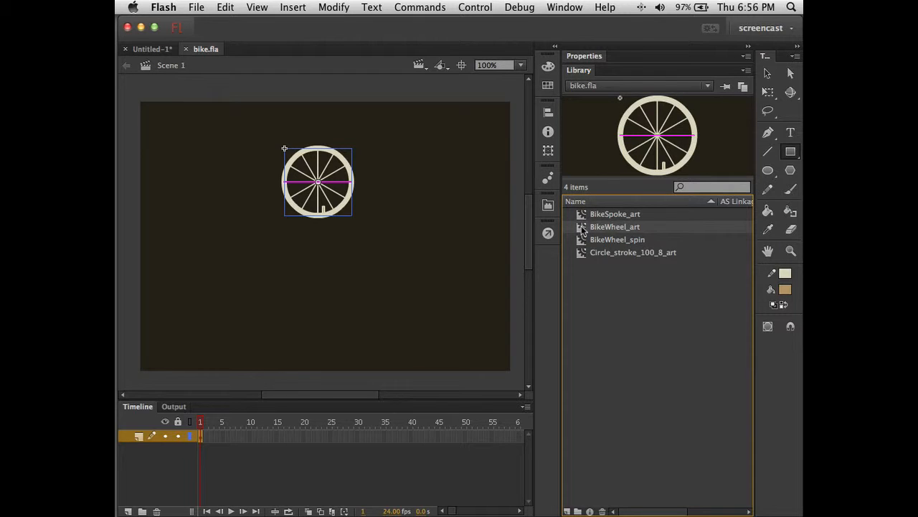
Step: Remove BikeWheel_spin and place a BikeWheel_art wheel left of stage centre
{"action": "left_click", "coordinate": [617, 238]}
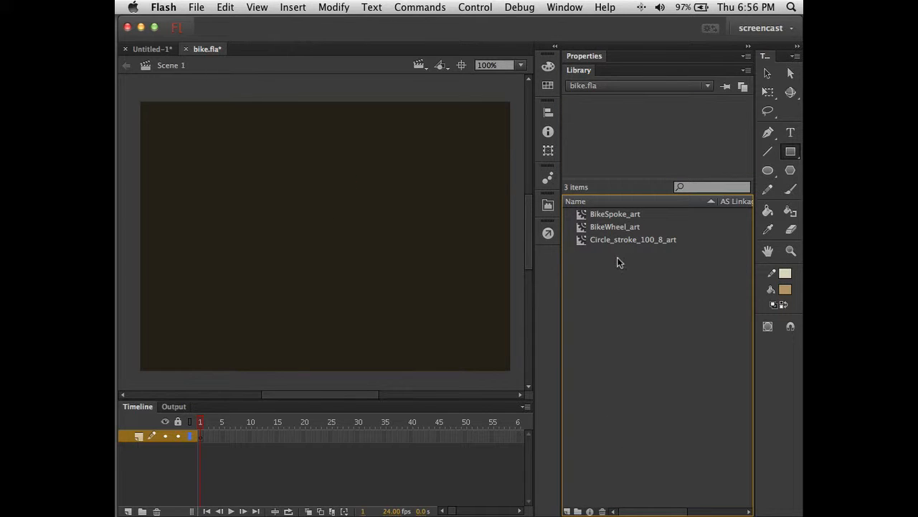
{"action": "left_click", "coordinate": [614, 227]}
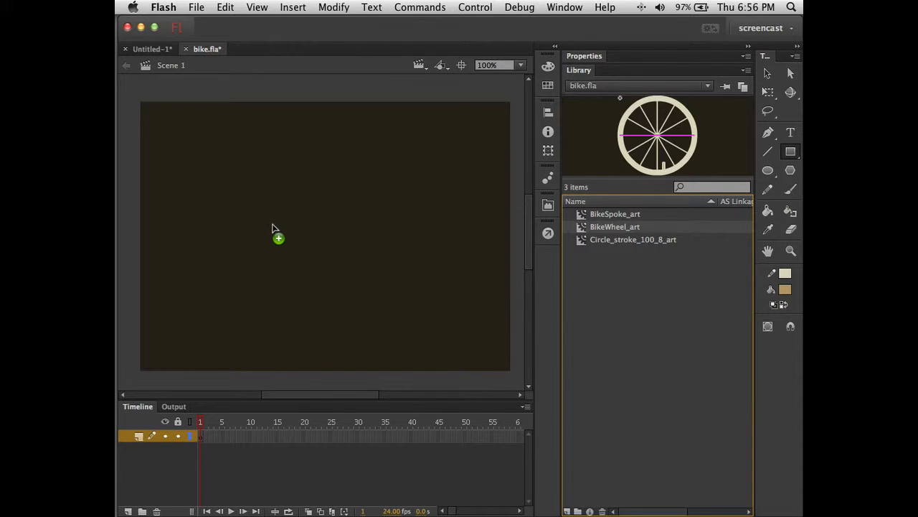
{"action": "left_click_drag", "start_coordinate": [657, 135], "coordinate": [273, 223]}
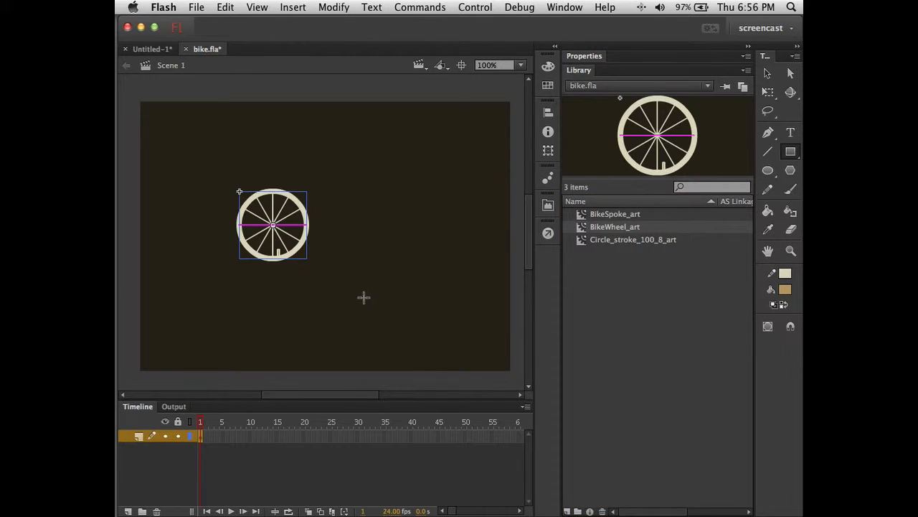
{"action": "mouse_move", "coordinate": [307, 134]}
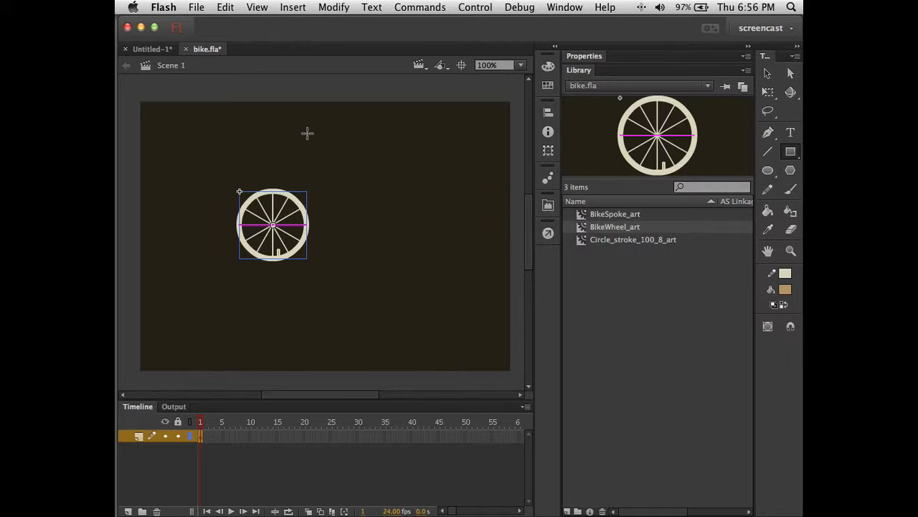
{"action": "mouse_move", "coordinate": [262, 102]}
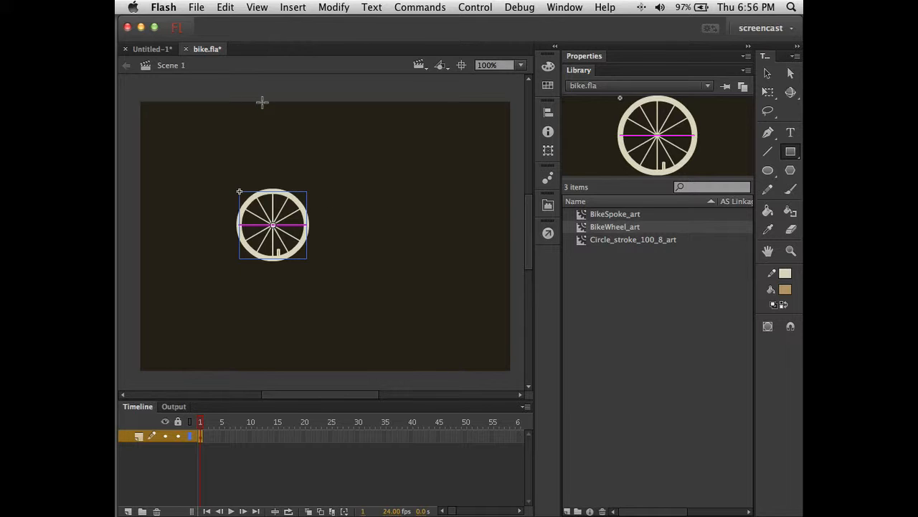
{"action": "mouse_move", "coordinate": [574, 97]}
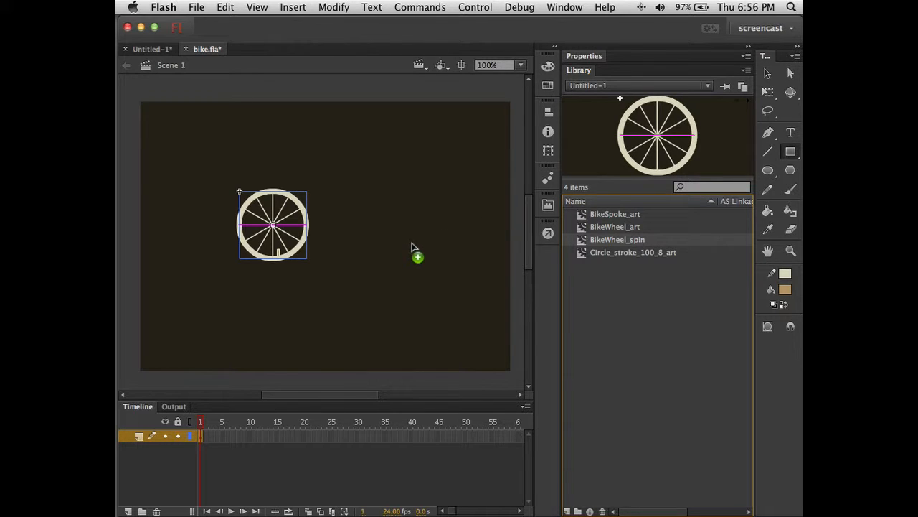
{"action": "mouse_move", "coordinate": [408, 258]}
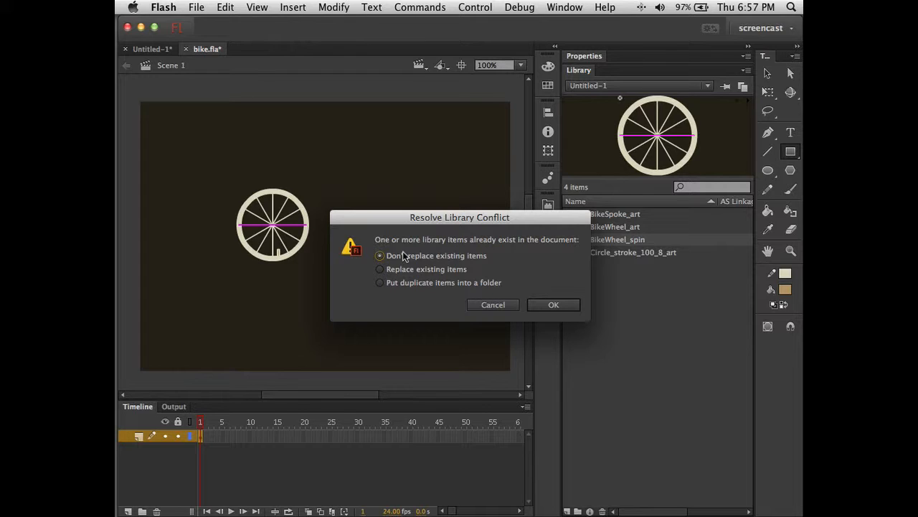
{"action": "mouse_move", "coordinate": [390, 251]}
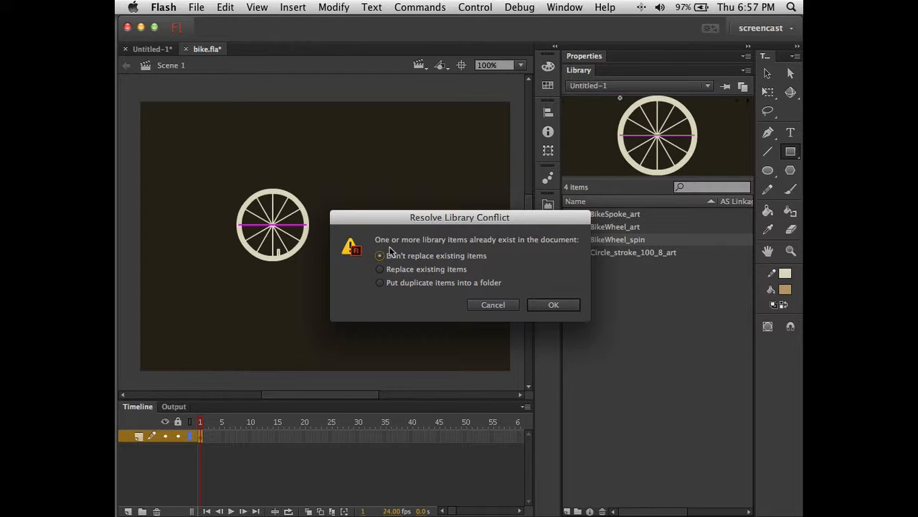
{"action": "mouse_move", "coordinate": [499, 256]}
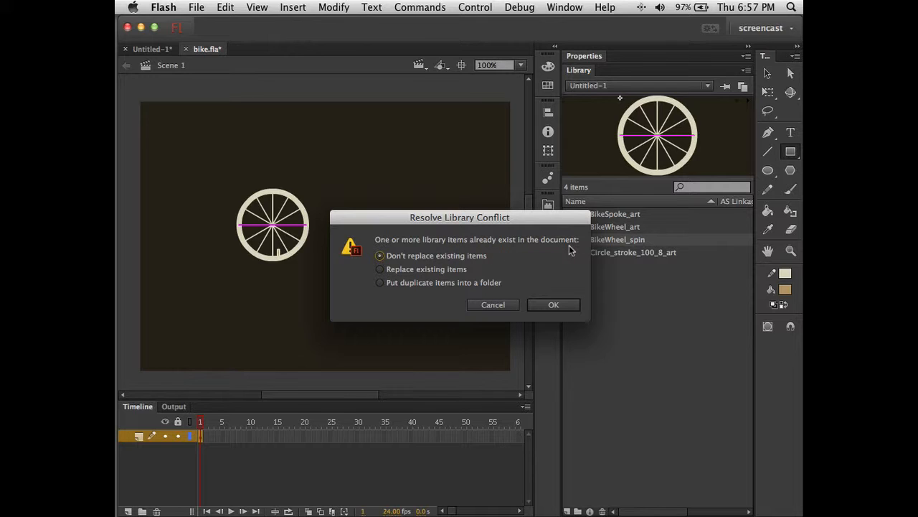
{"action": "mouse_move", "coordinate": [495, 247]}
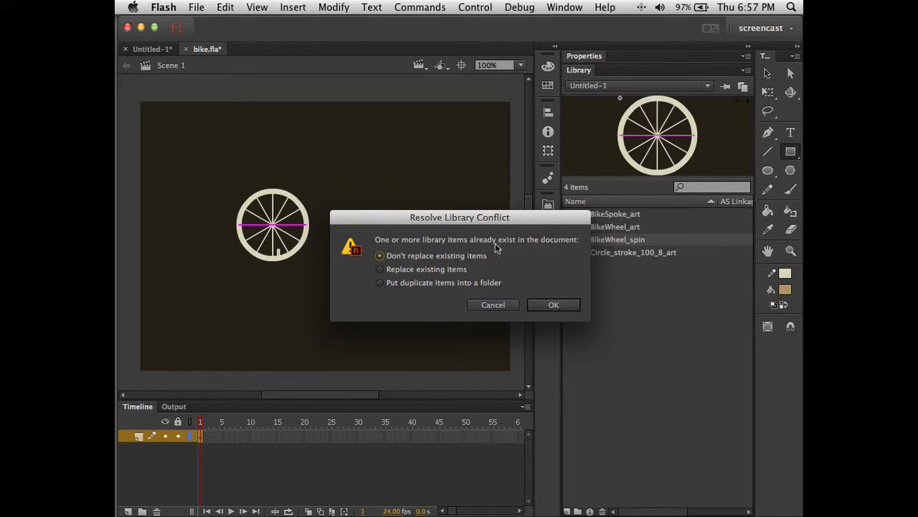
{"action": "mouse_move", "coordinate": [465, 249]}
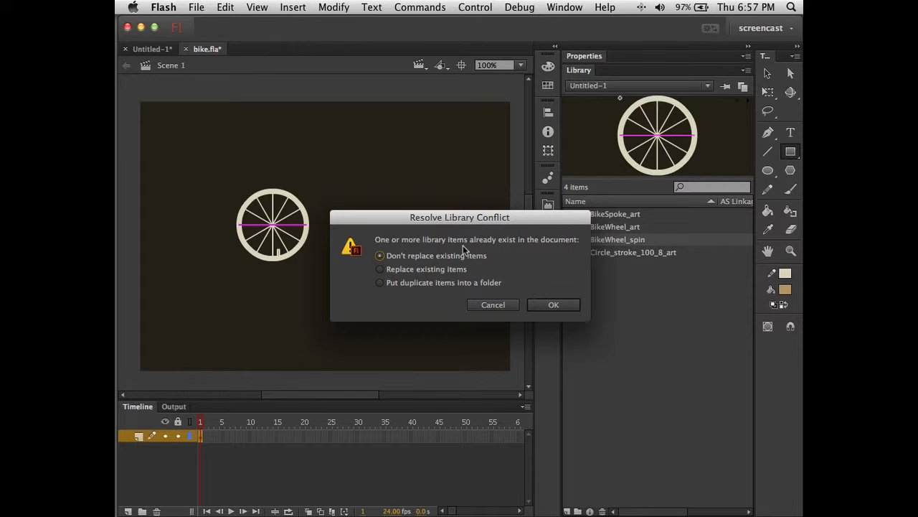
{"action": "mouse_move", "coordinate": [482, 270]}
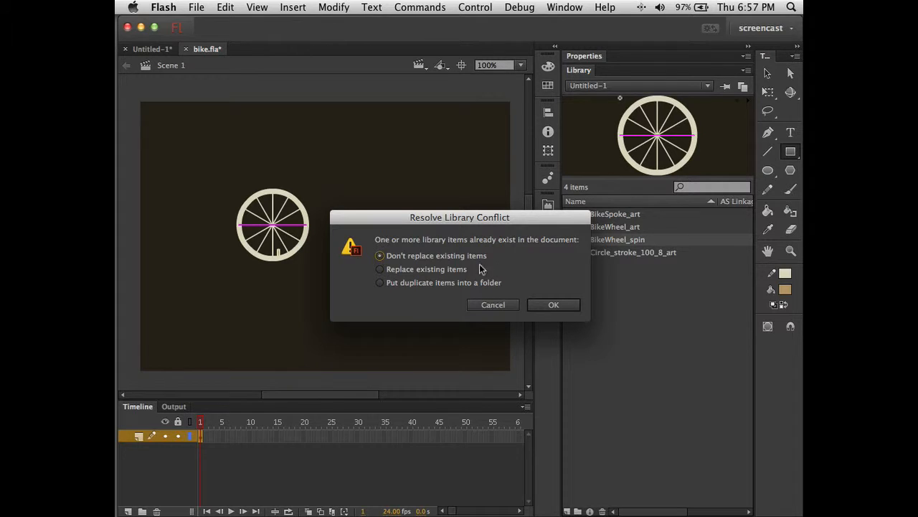
{"action": "mouse_move", "coordinate": [284, 247]}
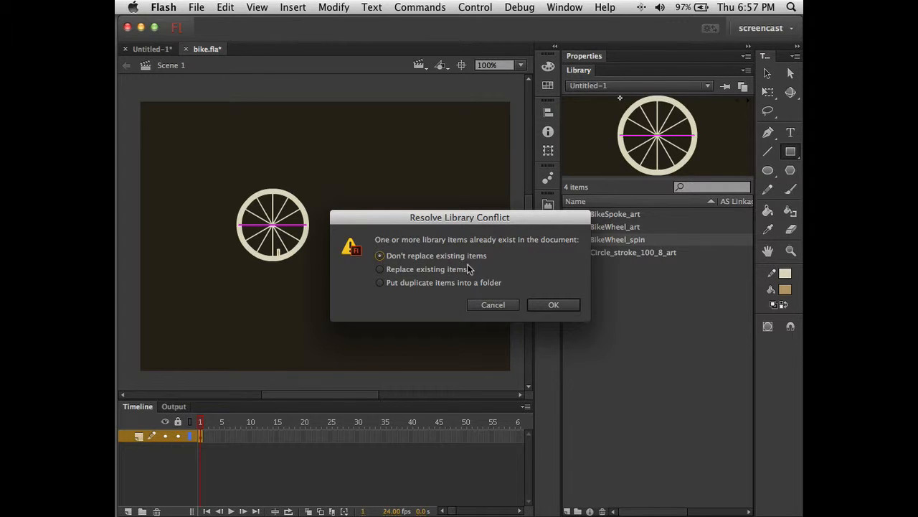
{"action": "mouse_move", "coordinate": [465, 270]}
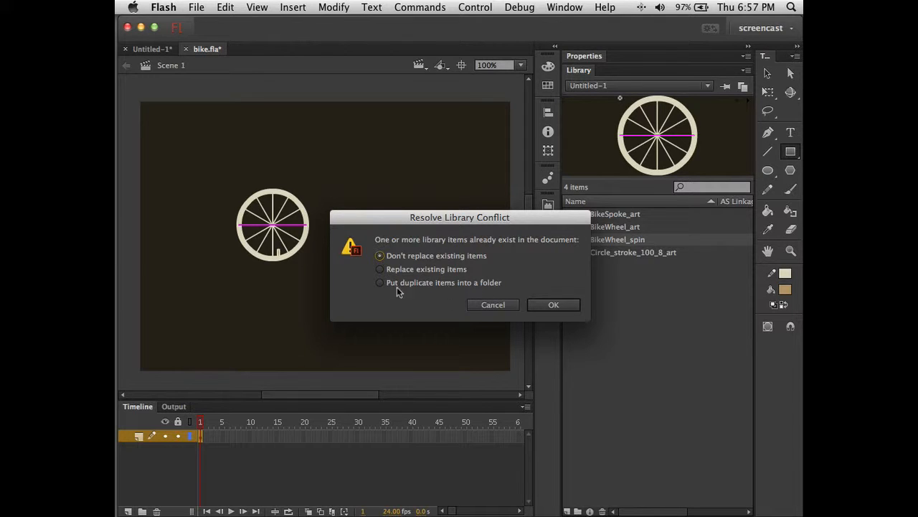
{"action": "mouse_move", "coordinate": [433, 287]}
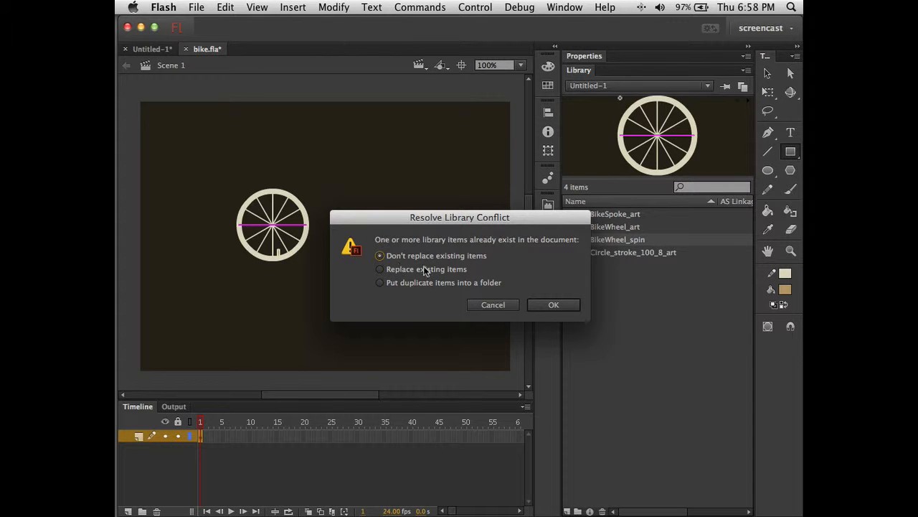
{"action": "mouse_move", "coordinate": [525, 303]}
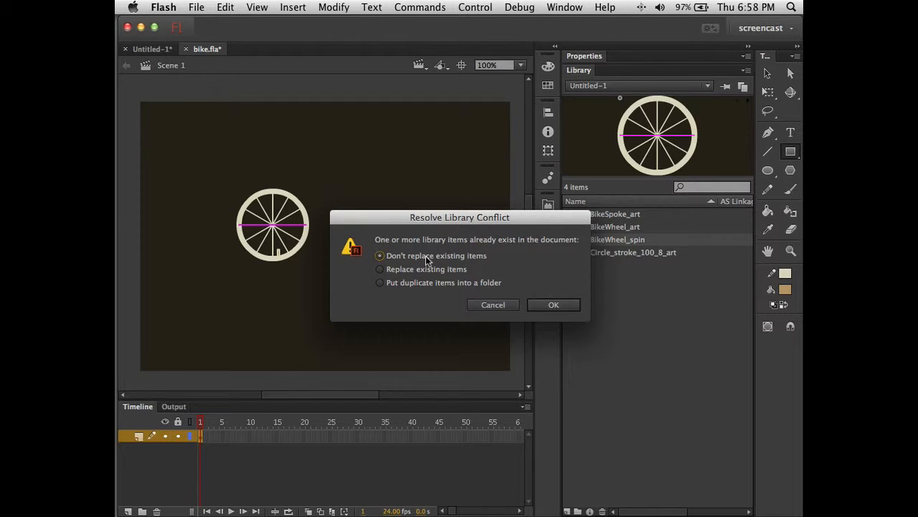
Step: Keep the existing library items unreplaced in the conflict warning
{"action": "left_click", "coordinate": [554, 304]}
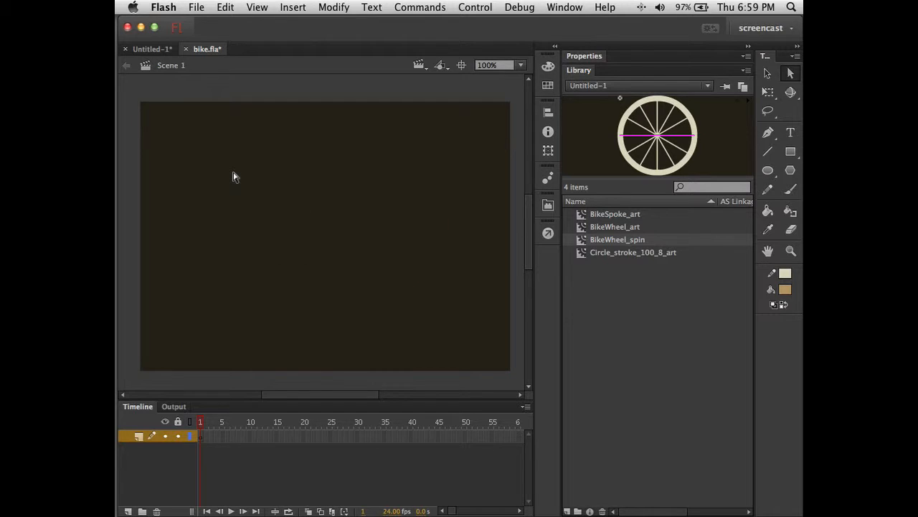
Step: Create a new movie clip symbol named BikeWithSpinWheels via Insert > New Symbol
{"action": "left_click", "coordinate": [293, 7]}
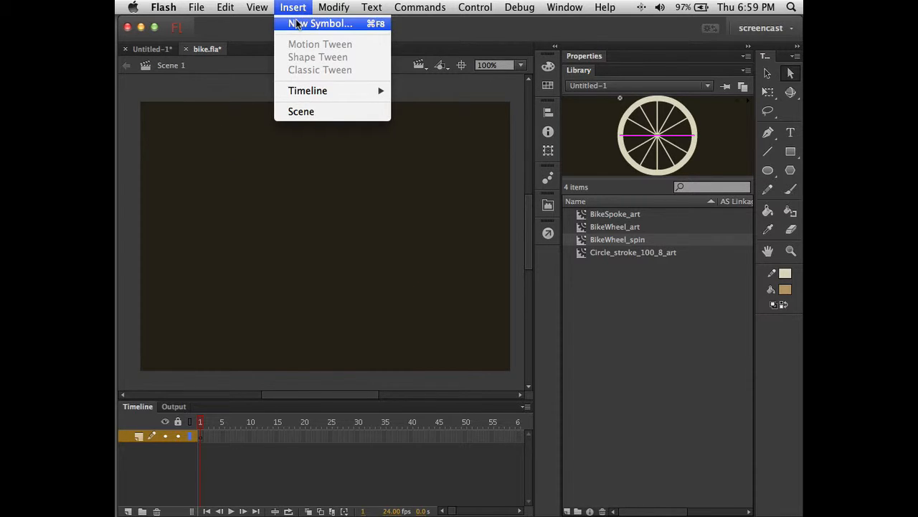
{"action": "left_click", "coordinate": [319, 23]}
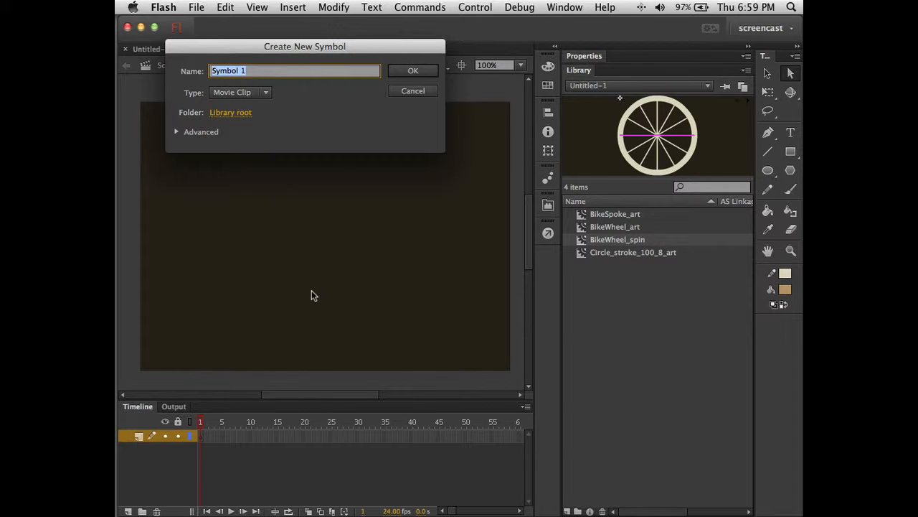
{"action": "type", "text": "bike"}
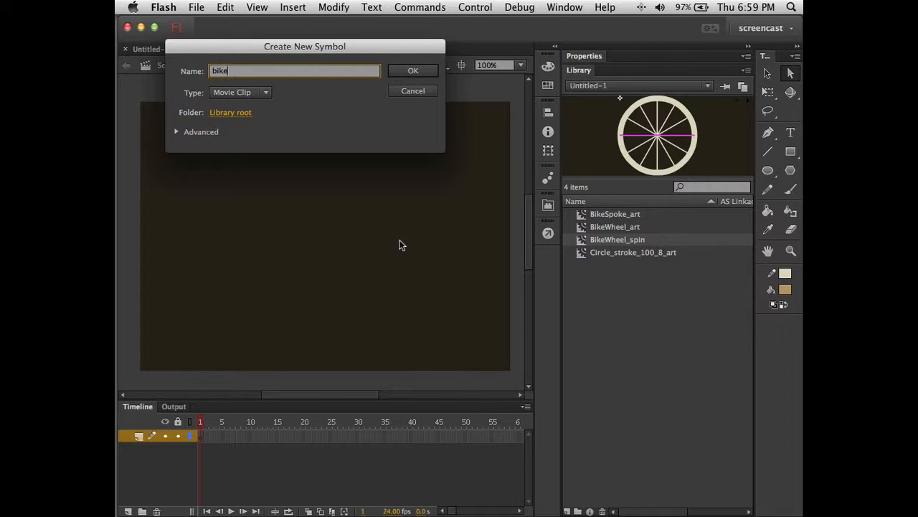
{"action": "key", "text": "cmd+a"}
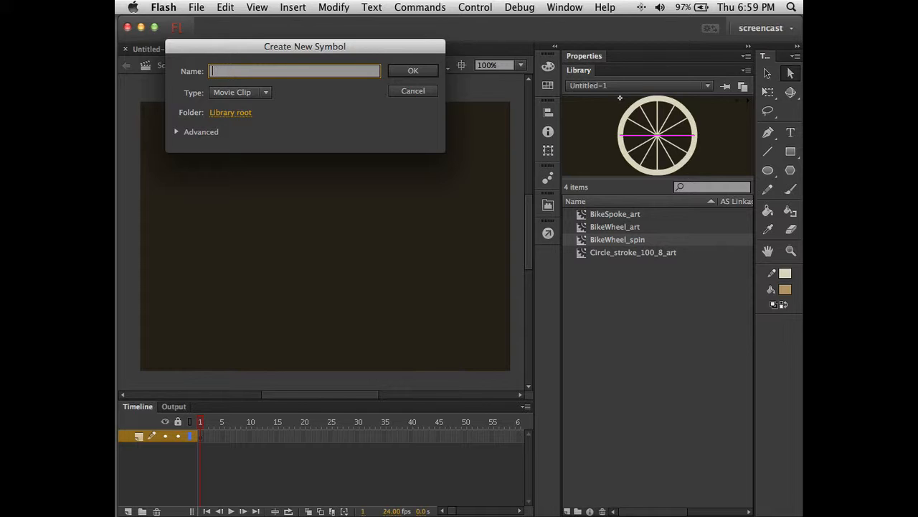
{"action": "type", "text": "BikeWithSpinWheels"}
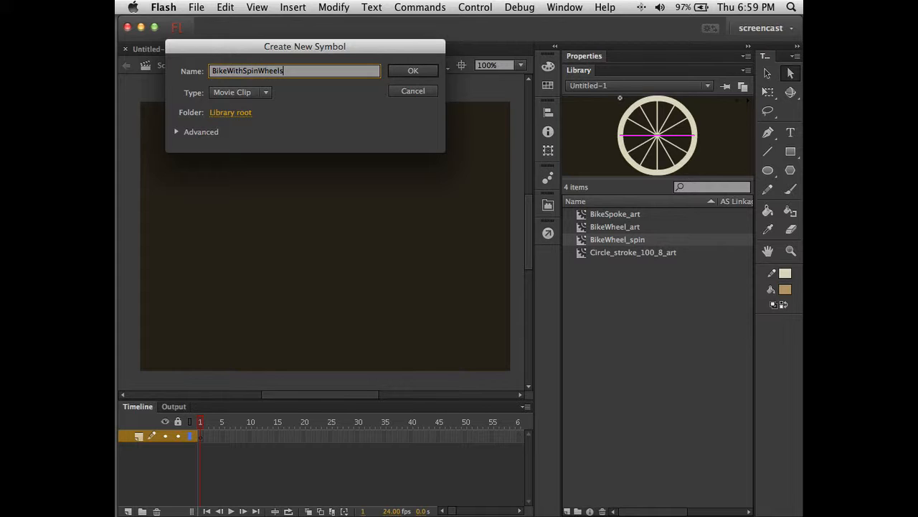
{"action": "left_click", "coordinate": [414, 70]}
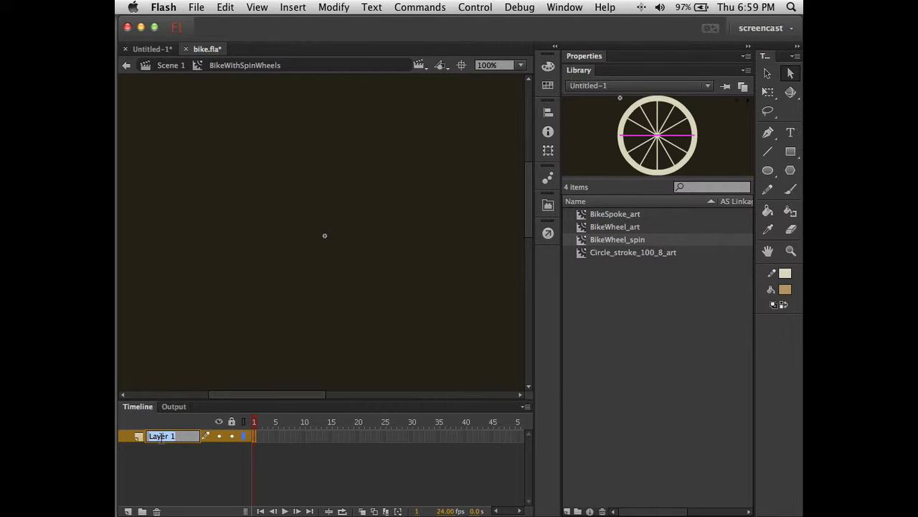
Step: Name the layer wheels and place a BikeWheel_spin wheel from the bike.fla library
{"action": "type", "text": "wheels"}
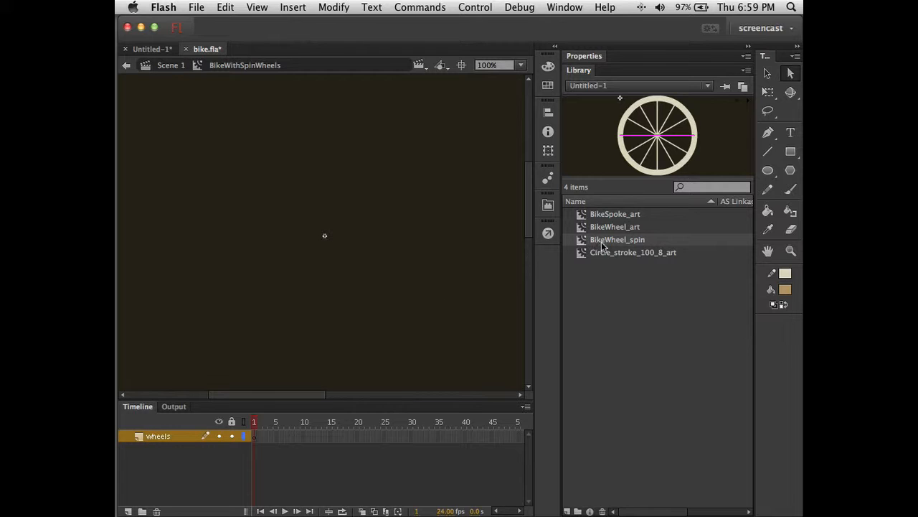
{"action": "left_click", "coordinate": [632, 253]}
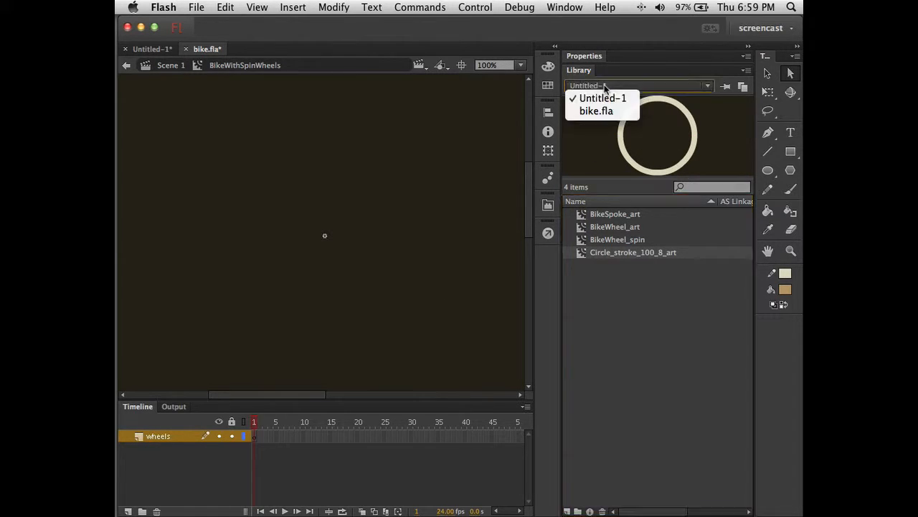
{"action": "left_click", "coordinate": [597, 110]}
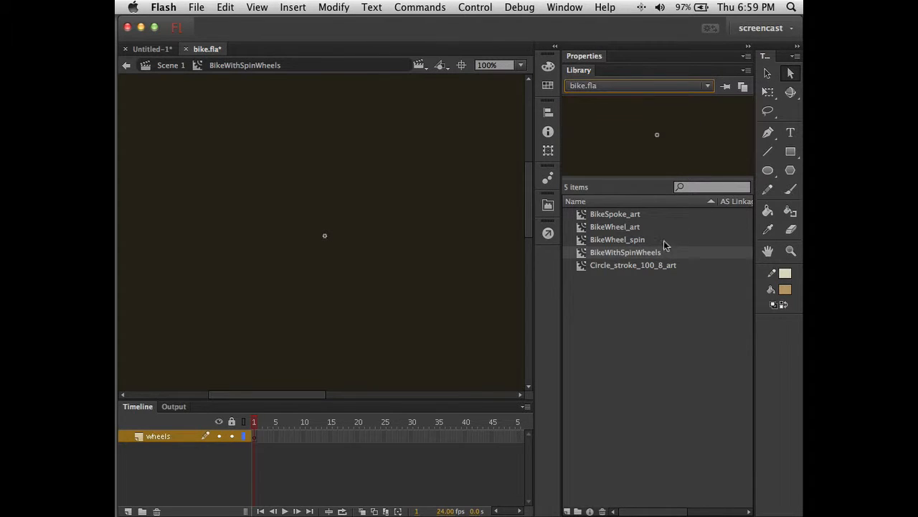
{"action": "left_click", "coordinate": [617, 238]}
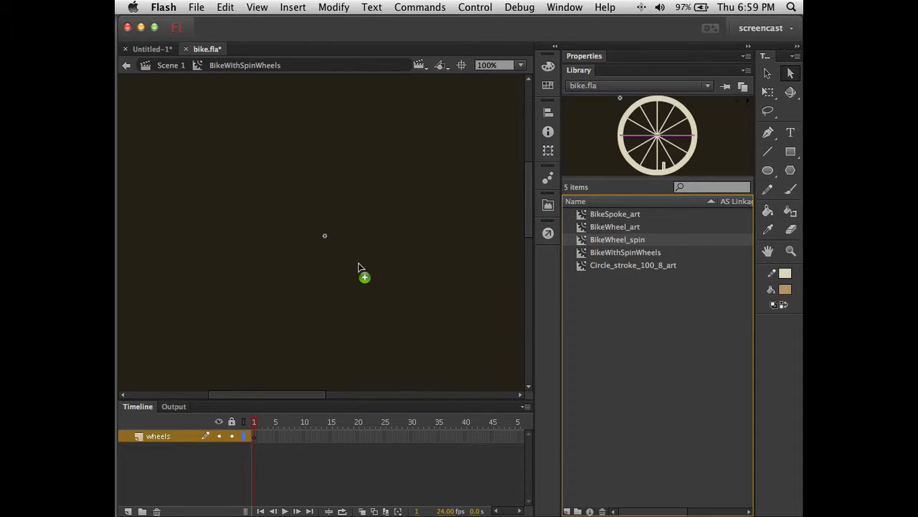
{"action": "left_click_drag", "start_coordinate": [658, 135], "coordinate": [362, 264]}
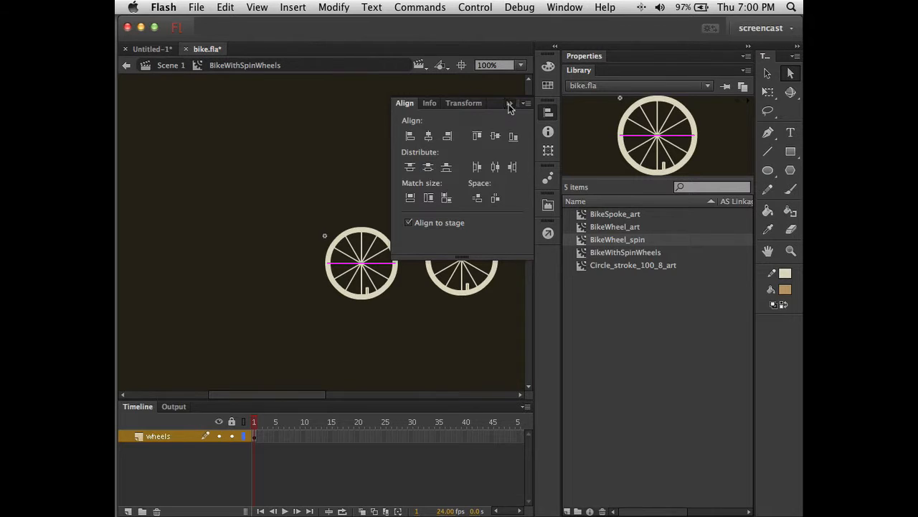
Step: Align the two wheels along their top edges
{"action": "left_click", "coordinate": [511, 103]}
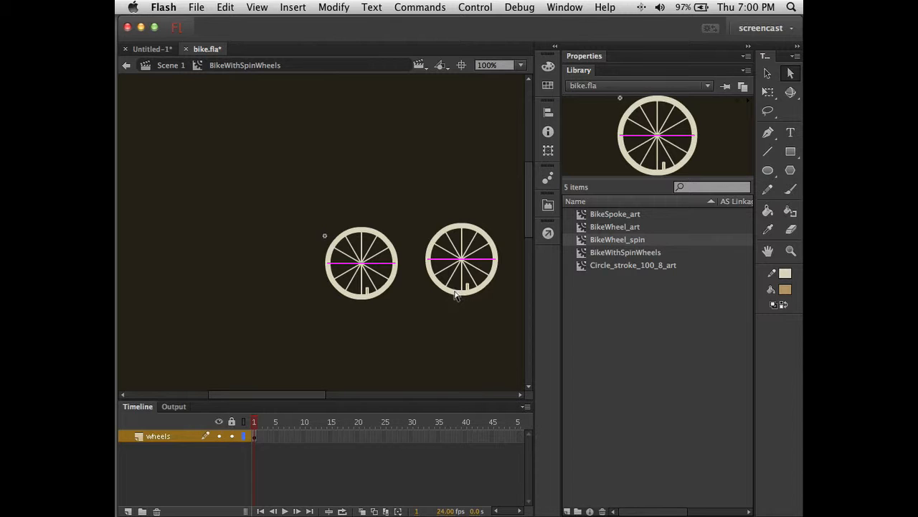
{"action": "mouse_move", "coordinate": [456, 294]}
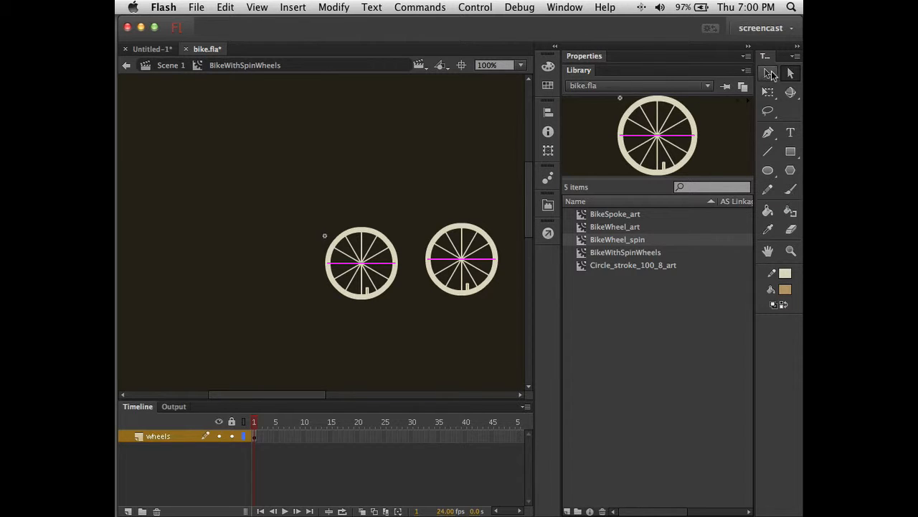
{"action": "mouse_move", "coordinate": [789, 75]}
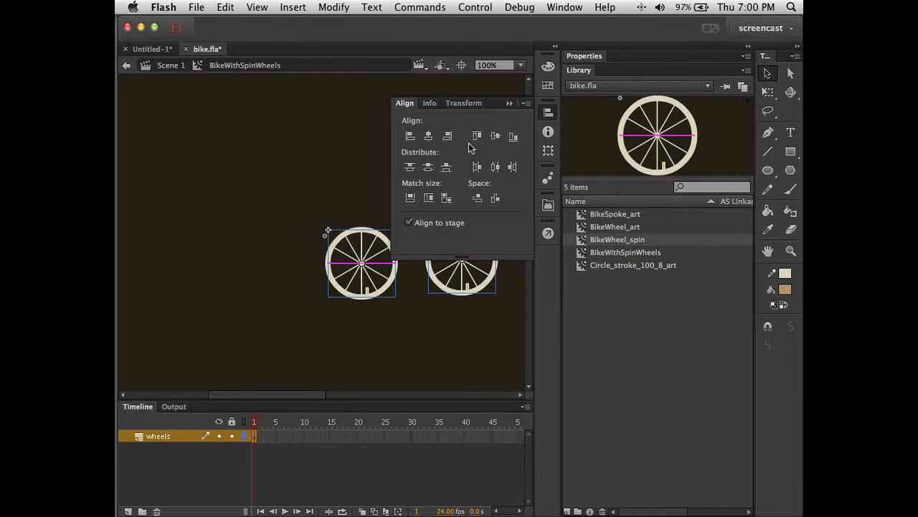
{"action": "left_click", "coordinate": [477, 137]}
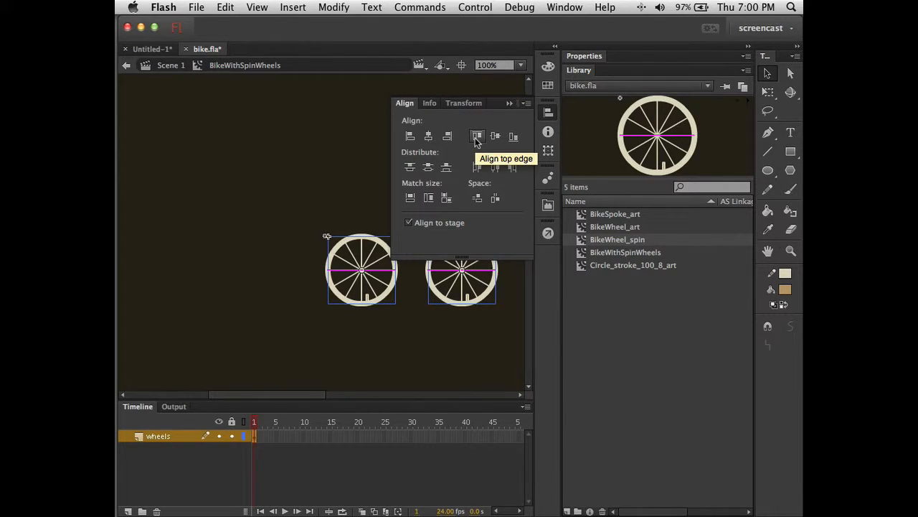
{"action": "mouse_move", "coordinate": [362, 181]}
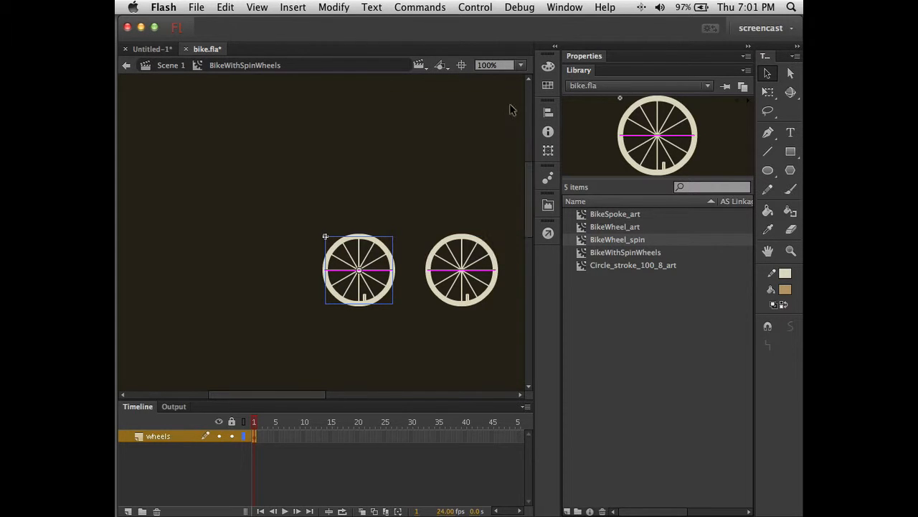
{"action": "mouse_move", "coordinate": [402, 189]}
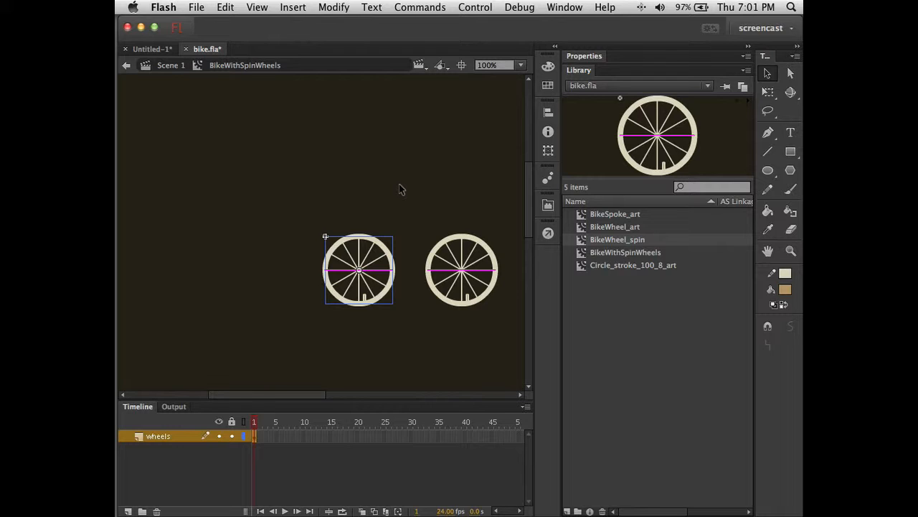
{"action": "mouse_move", "coordinate": [138, 501]}
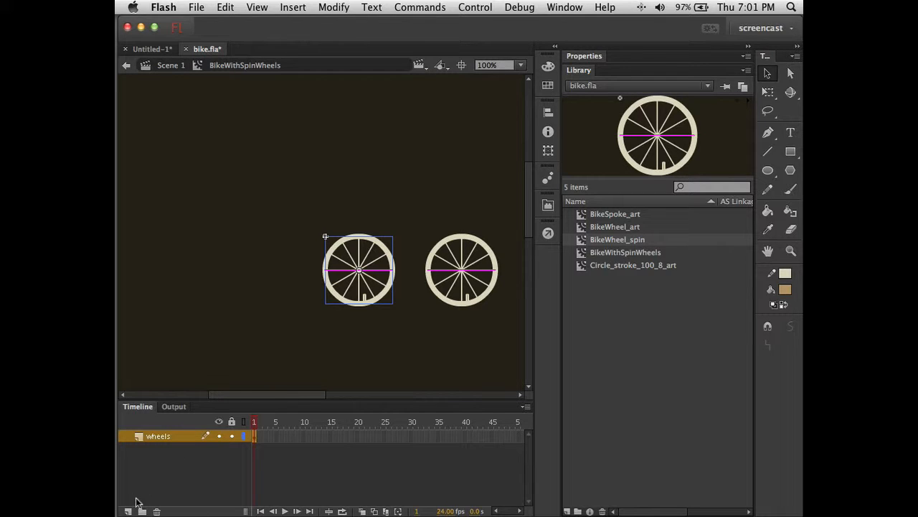
Step: Add a layer named frame and set a 10-point dark blue pen stroke
{"action": "left_click", "coordinate": [129, 511]}
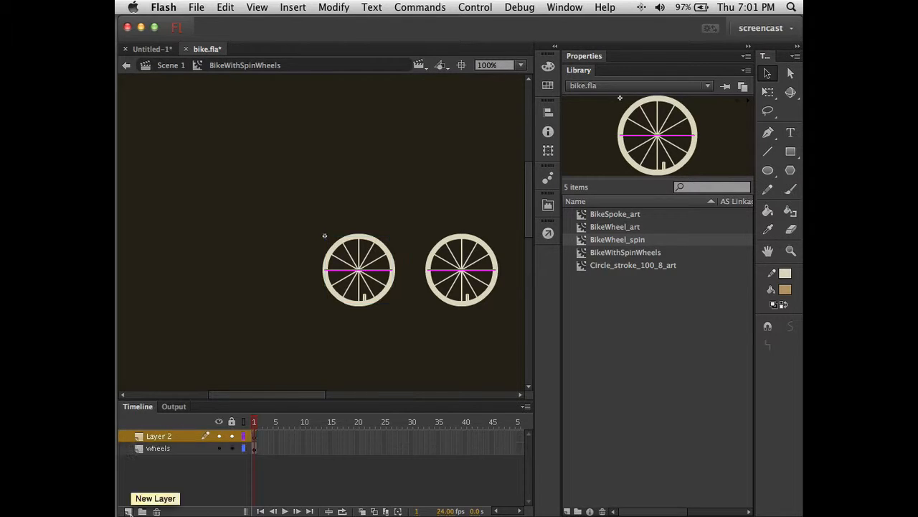
{"action": "double_click", "coordinate": [157, 437]}
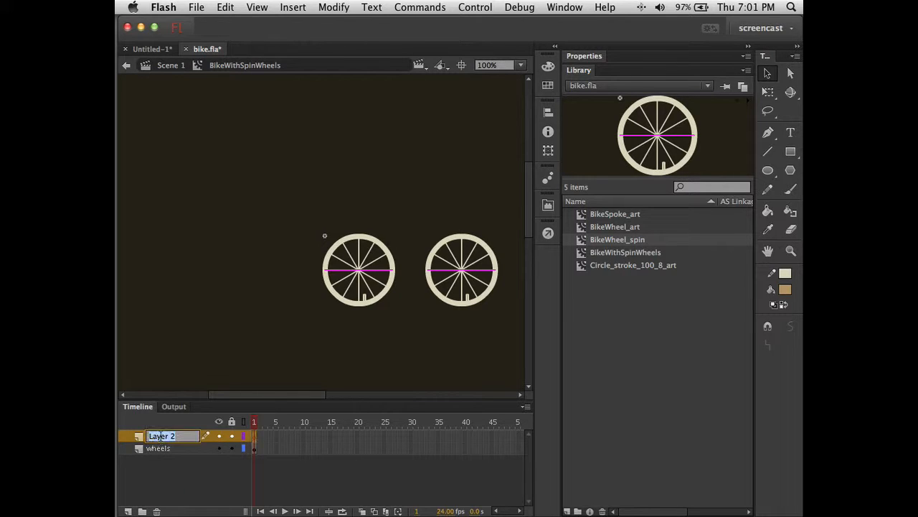
{"action": "type", "text": "frame"}
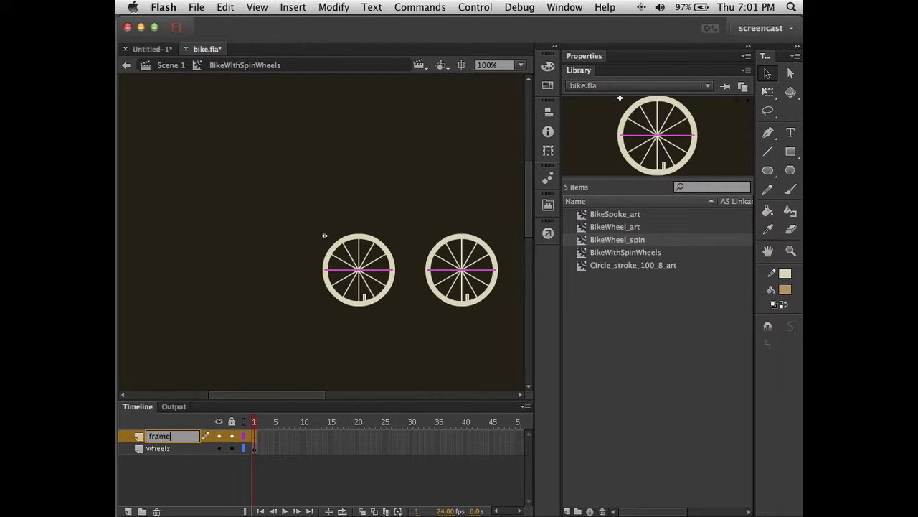
{"action": "mouse_move", "coordinate": [752, 155]}
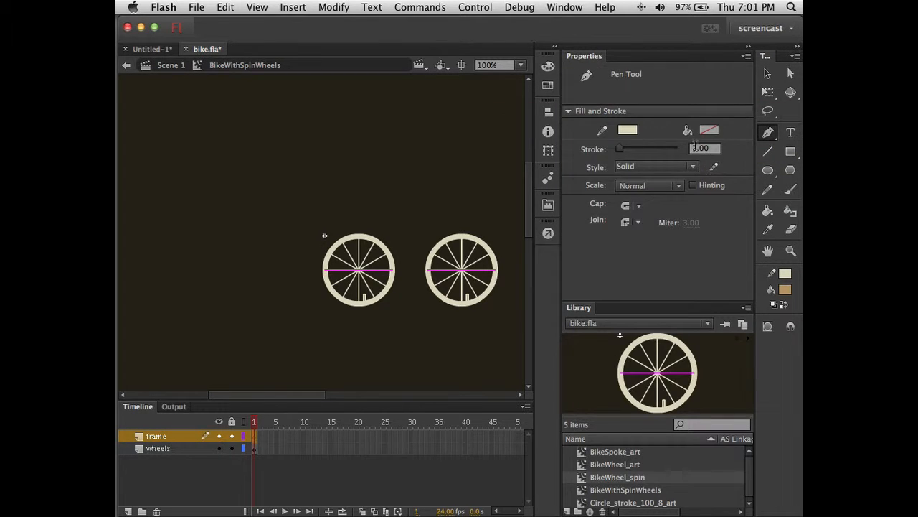
{"action": "left_click", "coordinate": [704, 147]}
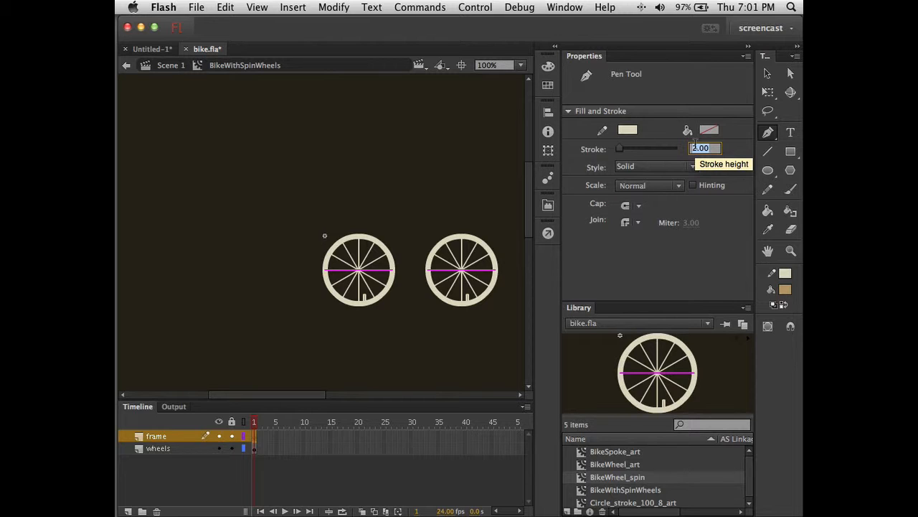
{"action": "type", "text": "10.00"}
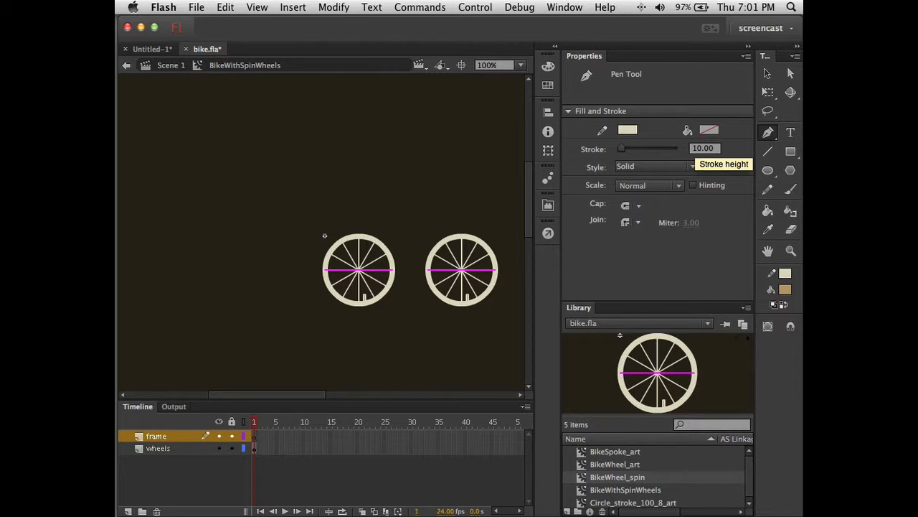
{"action": "mouse_move", "coordinate": [640, 135]}
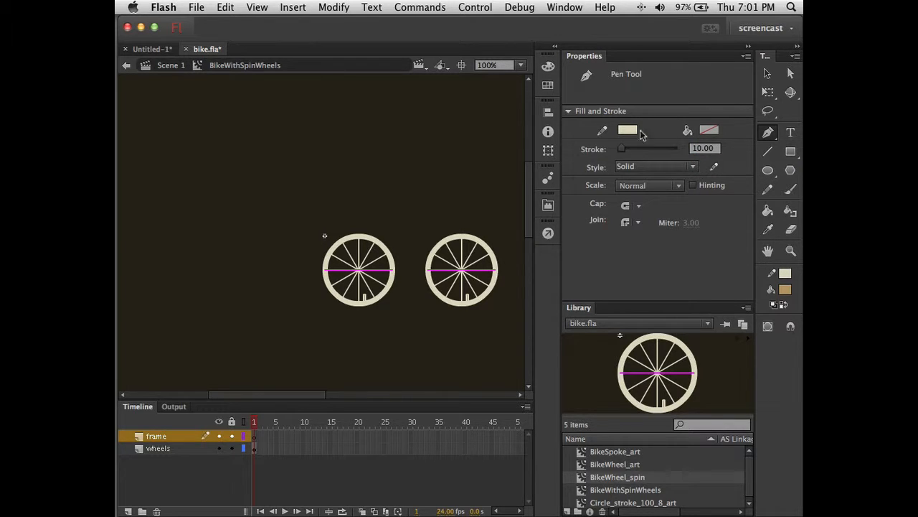
{"action": "left_click", "coordinate": [629, 129]}
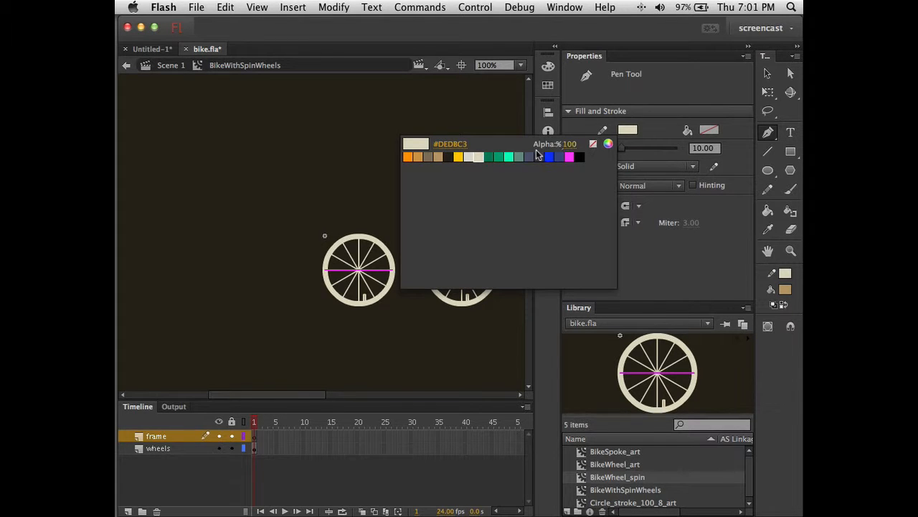
{"action": "left_click", "coordinate": [509, 157]}
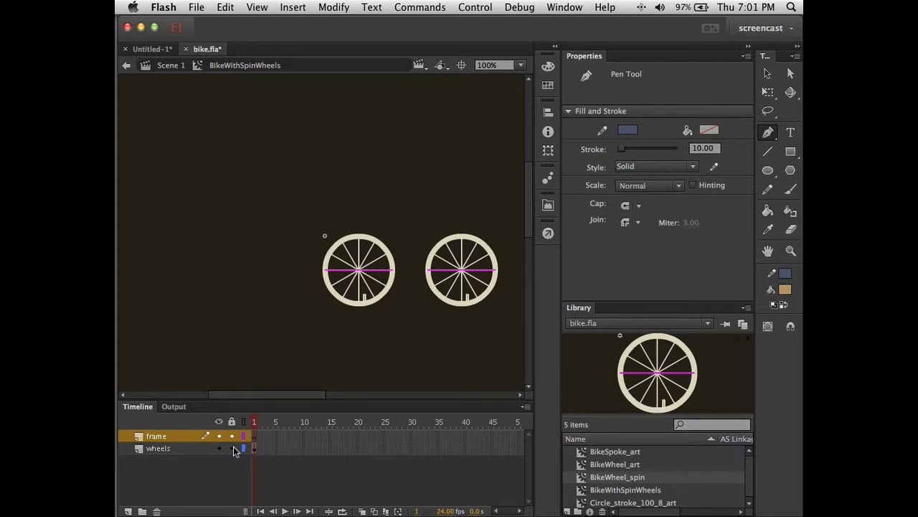
Step: Lock the wheels layer and pen the bike frame's top tube between the two wheels
{"action": "left_click", "coordinate": [348, 362]}
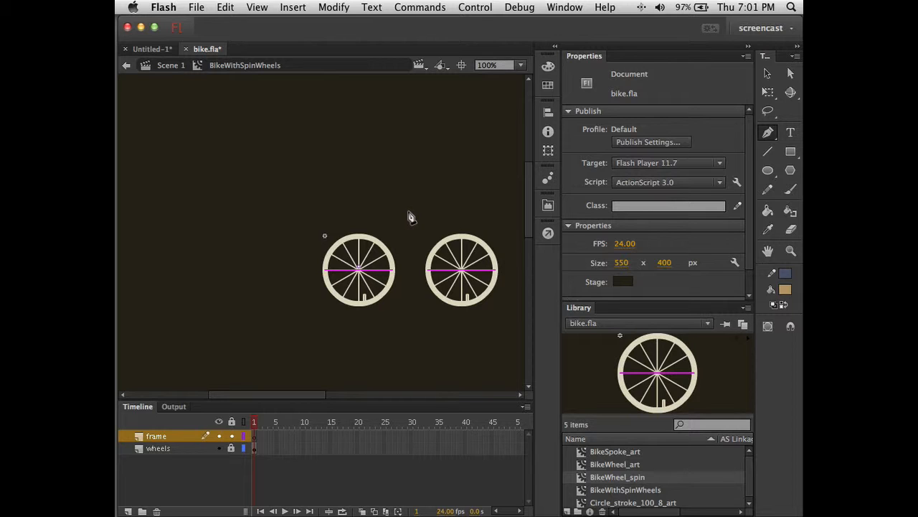
{"action": "mouse_move", "coordinate": [405, 221]}
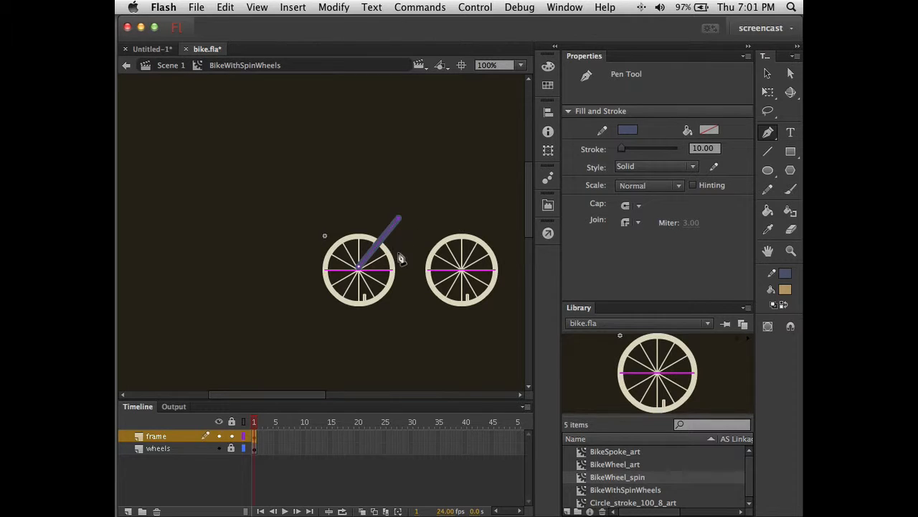
{"action": "mouse_move", "coordinate": [411, 279]}
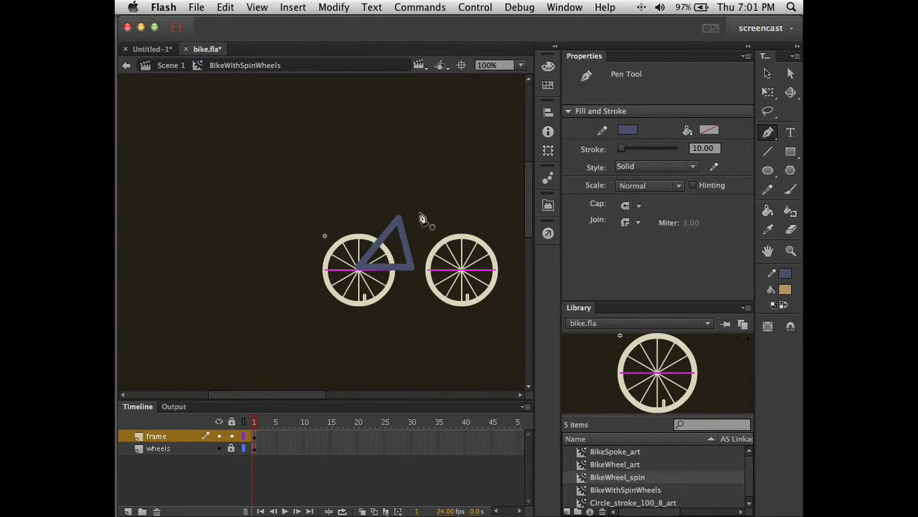
{"action": "mouse_move", "coordinate": [395, 219]}
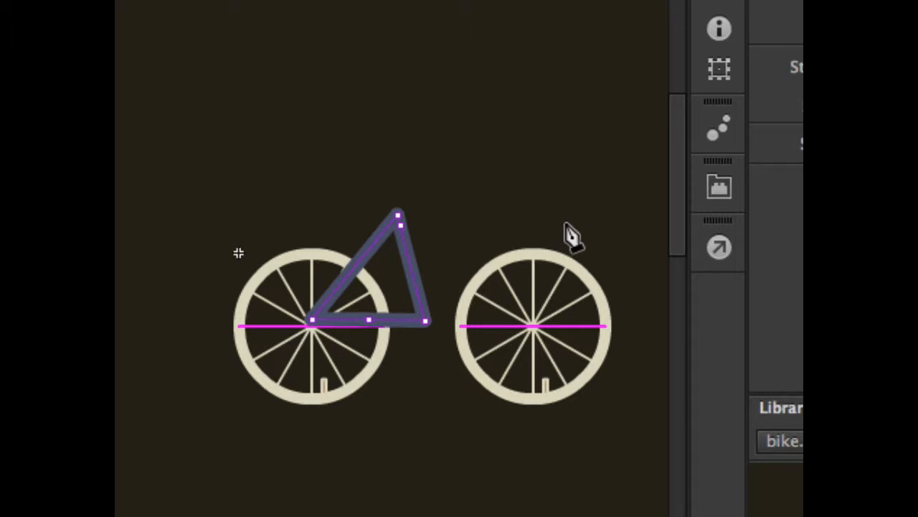
{"action": "left_click_drag", "start_coordinate": [399, 214], "coordinate": [568, 221]}
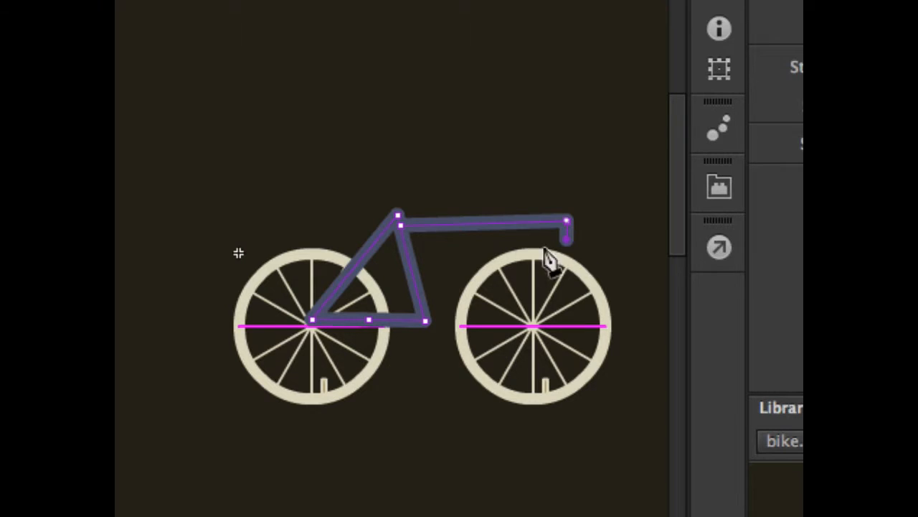
{"action": "mouse_move", "coordinate": [434, 327]}
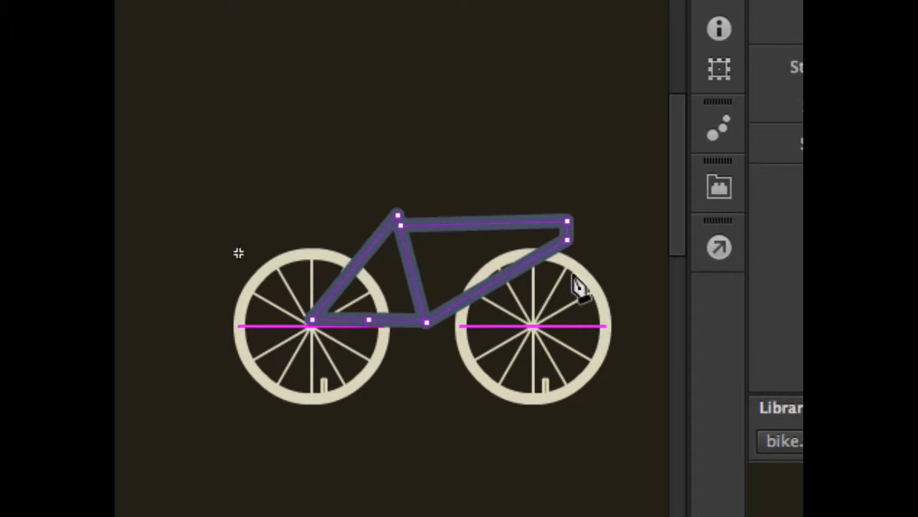
{"action": "mouse_move", "coordinate": [599, 315]}
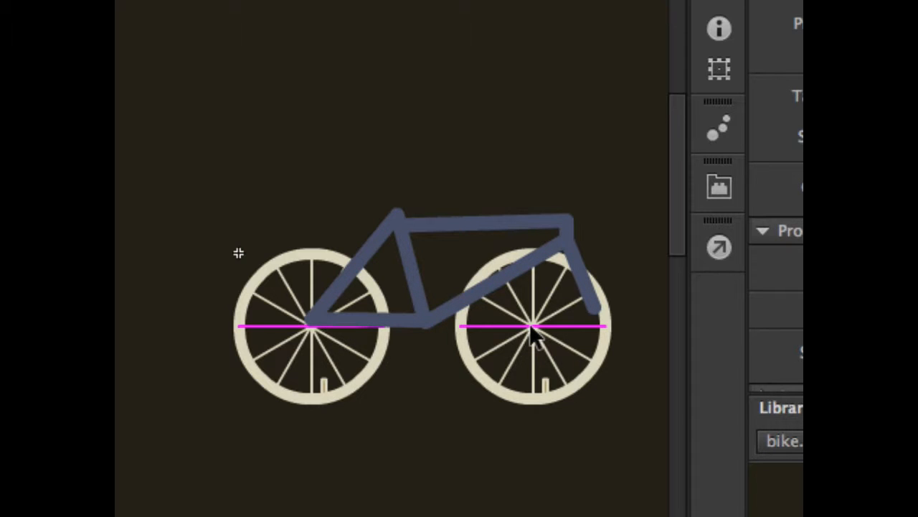
{"action": "mouse_move", "coordinate": [534, 358]}
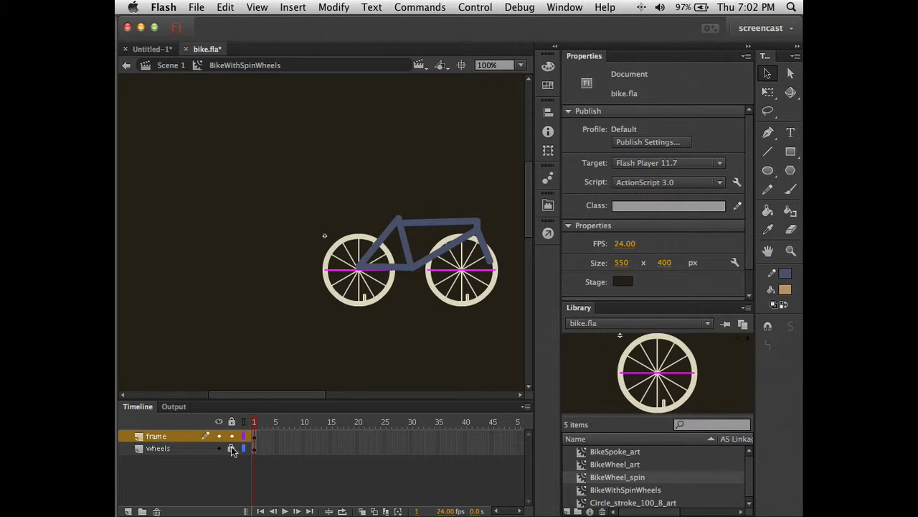
Step: Unlock the wheels layer and shift the front wheel right to about X 202.95, under the fork
{"action": "left_click", "coordinate": [462, 270]}
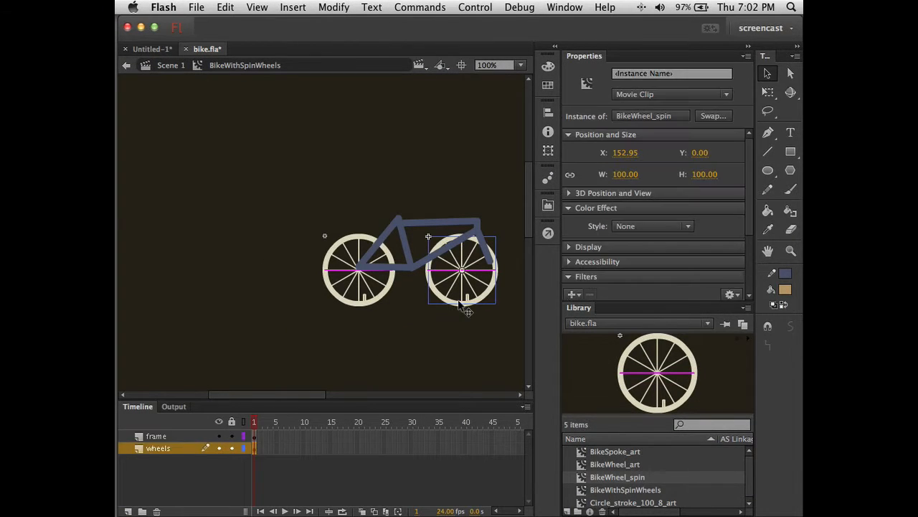
{"action": "left_click_drag", "start_coordinate": [462, 270], "coordinate": [491, 270]}
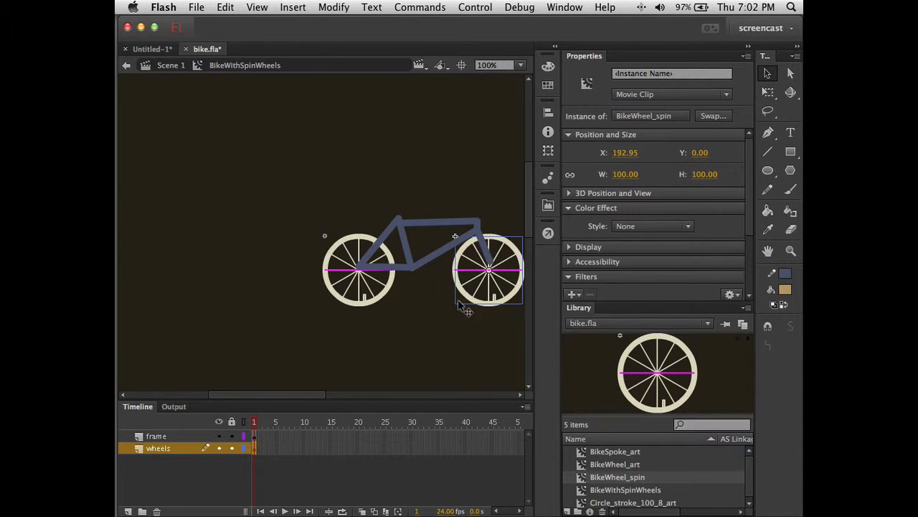
{"action": "left_click_drag", "start_coordinate": [488, 270], "coordinate": [495, 269]}
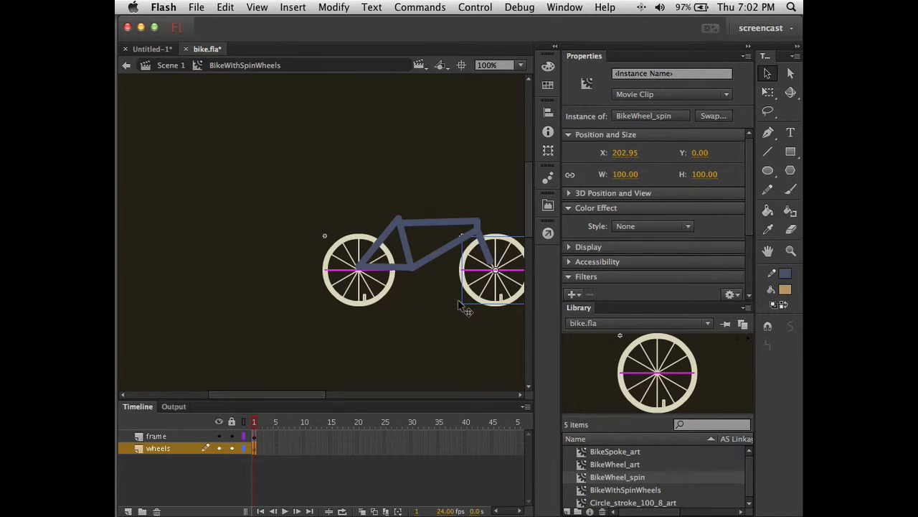
{"action": "left_click_drag", "start_coordinate": [495, 269], "coordinate": [489, 269]}
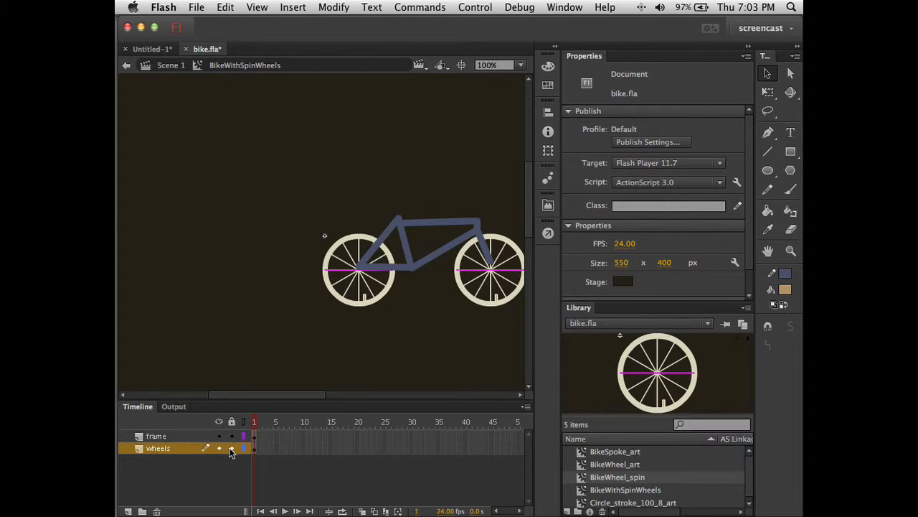
Step: Relock the wheels layer and redraw the fork with handlebars on the frame layer
{"action": "left_click", "coordinate": [768, 132]}
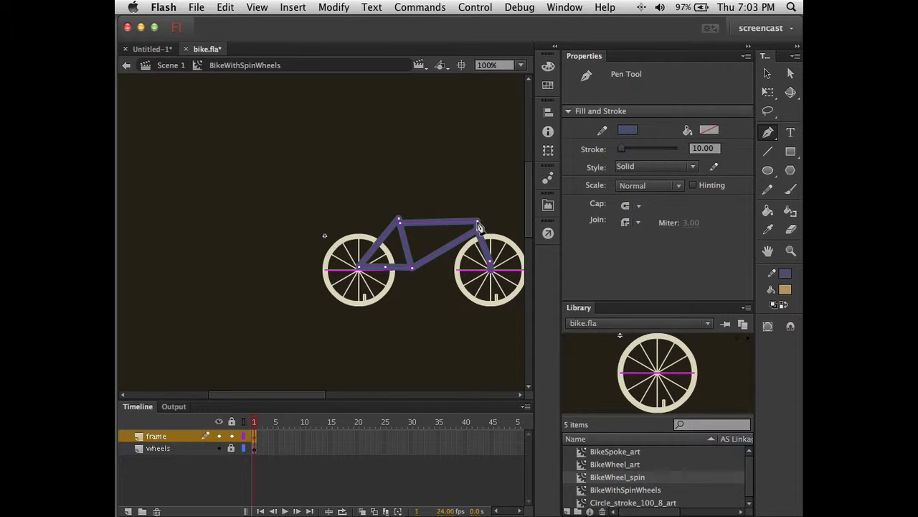
{"action": "mouse_move", "coordinate": [481, 208]}
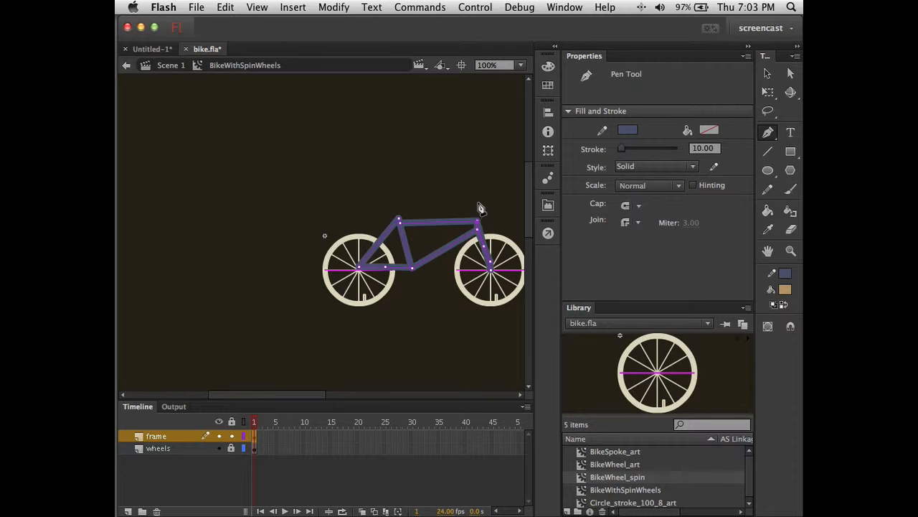
{"action": "mouse_move", "coordinate": [452, 206]}
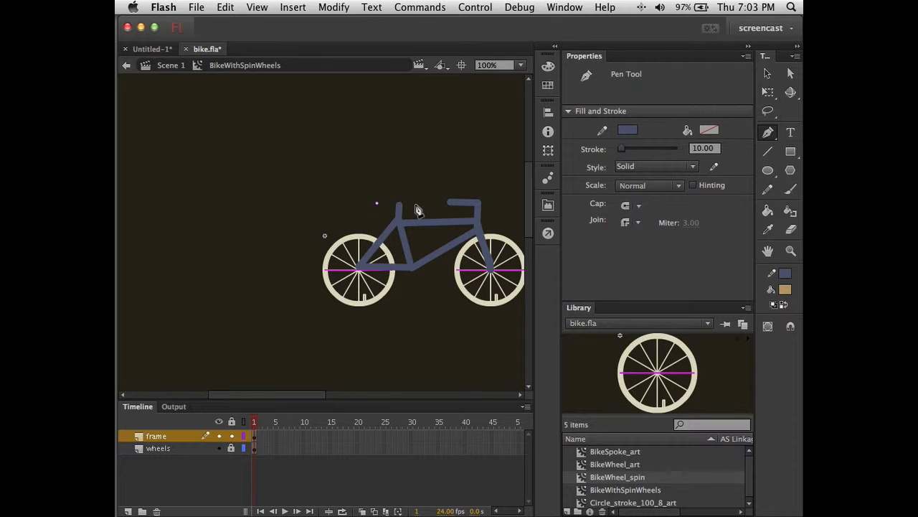
{"action": "left_click", "coordinate": [416, 204]}
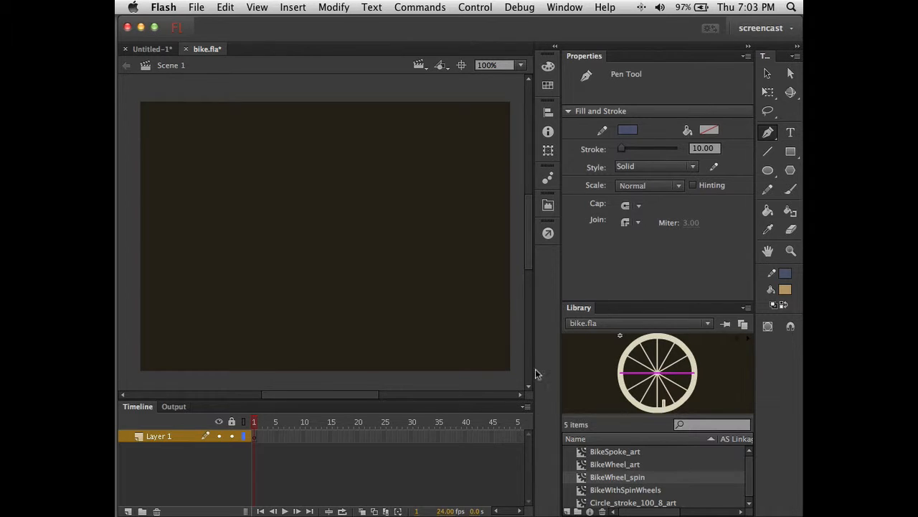
Step: Place a BikeWithSpinWheels instance on the stage, test-play bike.swf and close the preview
{"action": "left_click", "coordinate": [626, 489]}
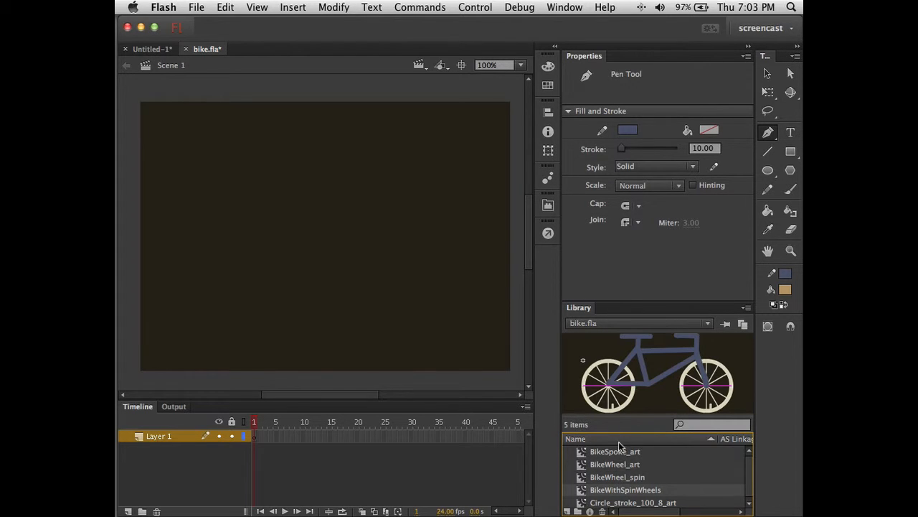
{"action": "mouse_move", "coordinate": [341, 261]}
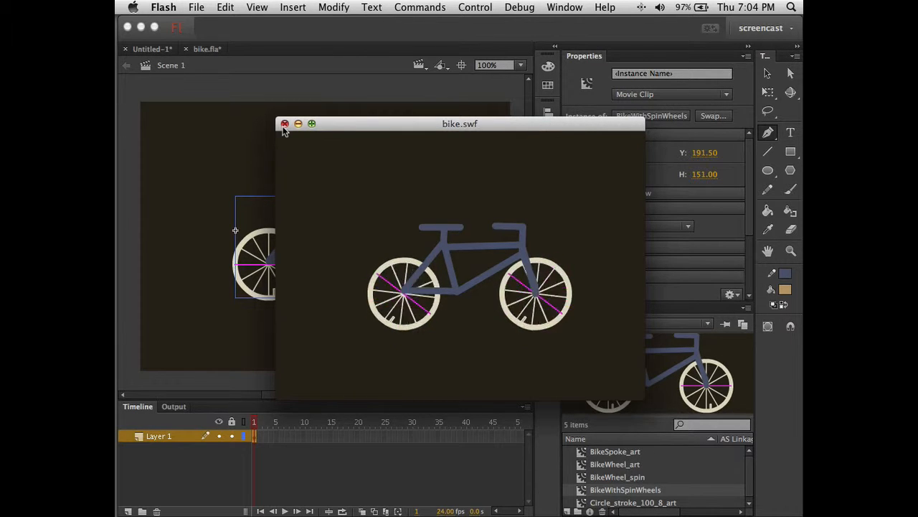
{"action": "left_click", "coordinate": [284, 123]}
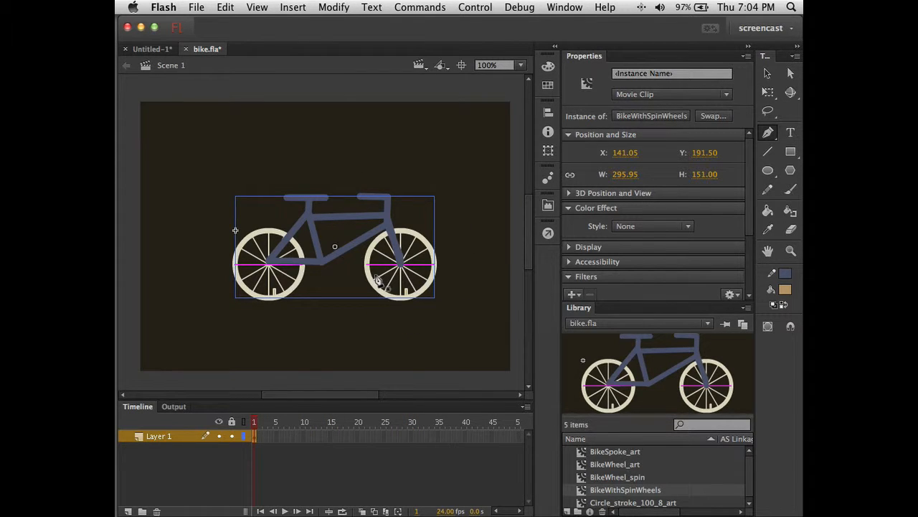
{"action": "mouse_move", "coordinate": [399, 252]}
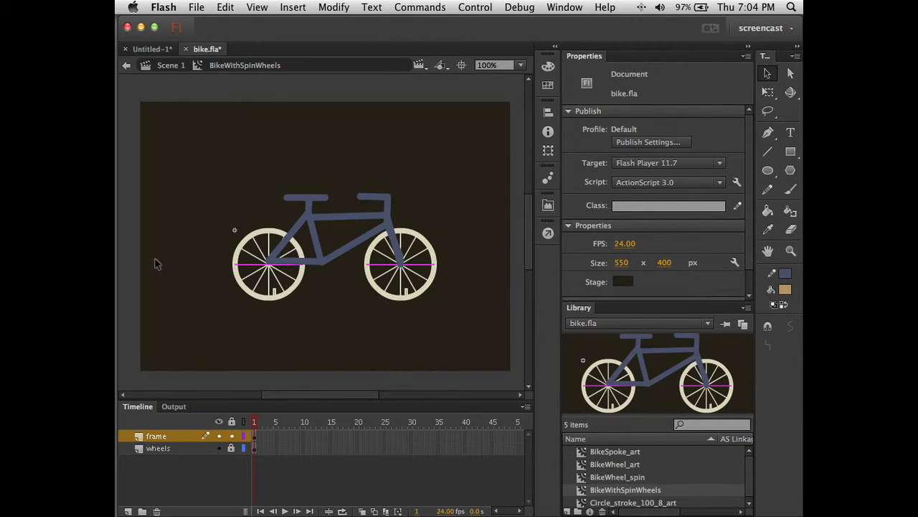
{"action": "mouse_move", "coordinate": [385, 224]}
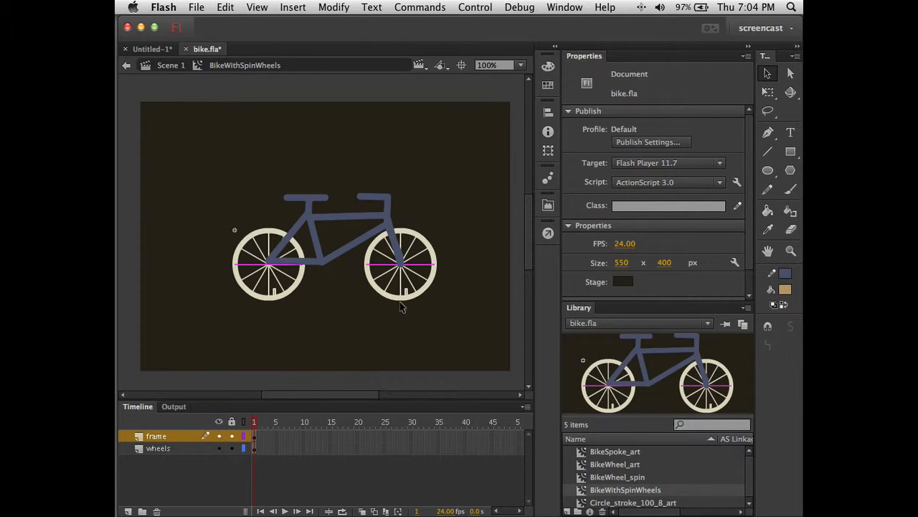
Step: Inside BikeWithSpinWheels, change the right wheel instance from Movie Clip to Graphic and select the left wheel
{"action": "double_click", "coordinate": [399, 266]}
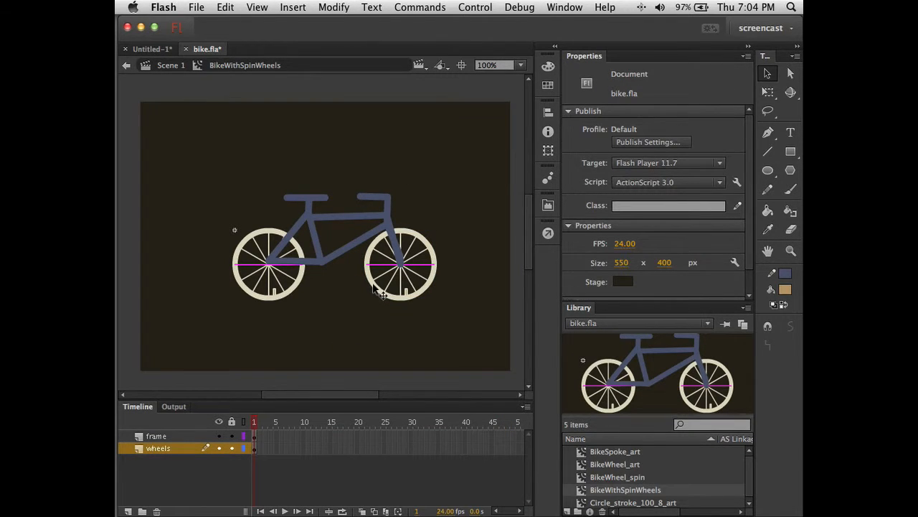
{"action": "left_click", "coordinate": [401, 266]}
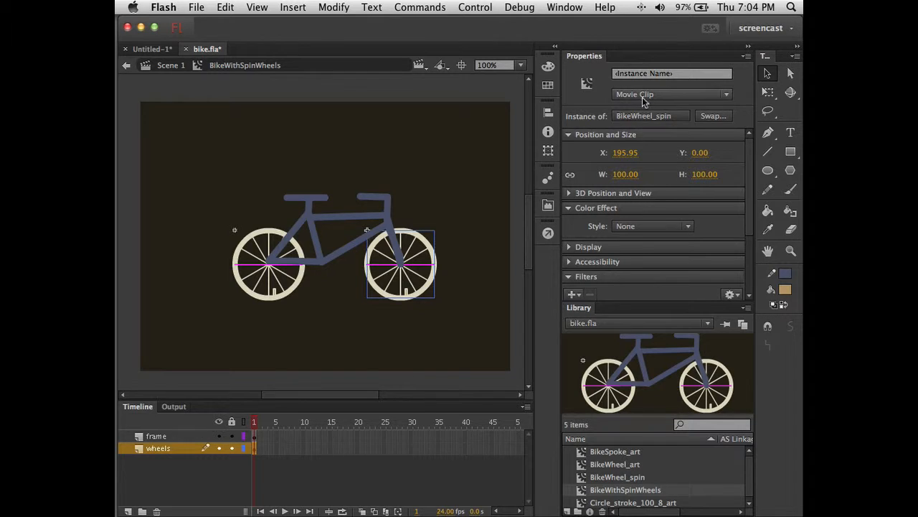
{"action": "left_click", "coordinate": [671, 95]}
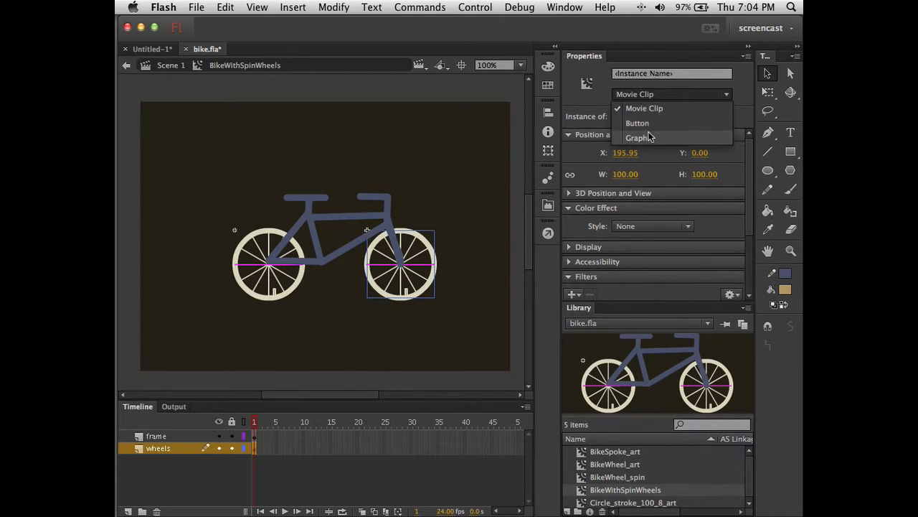
{"action": "left_click", "coordinate": [639, 137]}
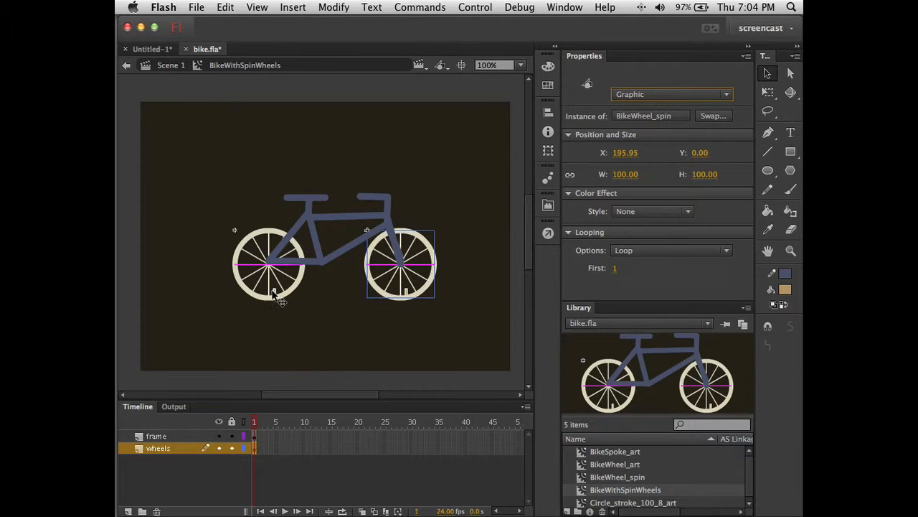
{"action": "left_click", "coordinate": [671, 95]}
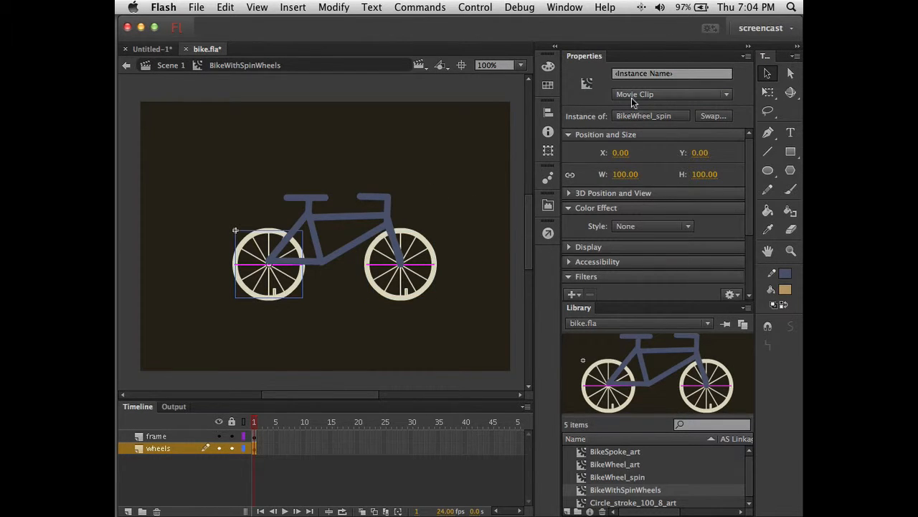
{"action": "left_click", "coordinate": [672, 95]}
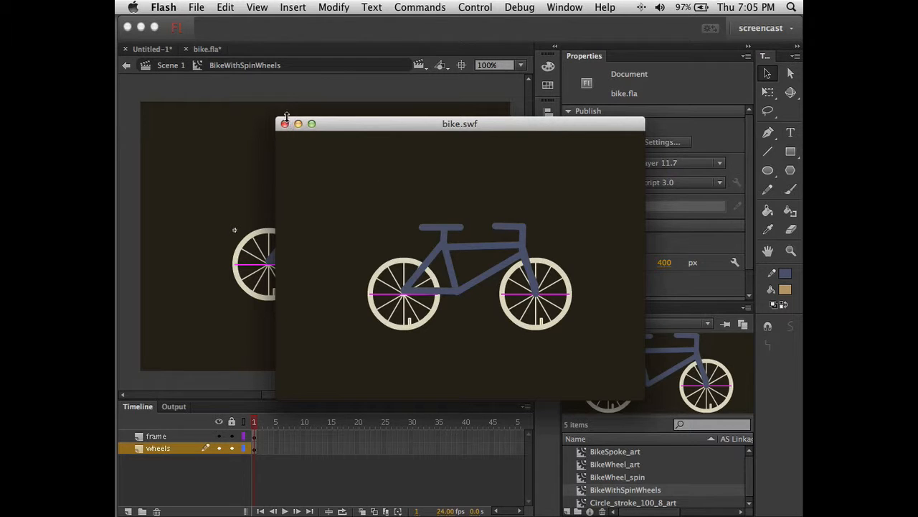
{"action": "left_click", "coordinate": [286, 124]}
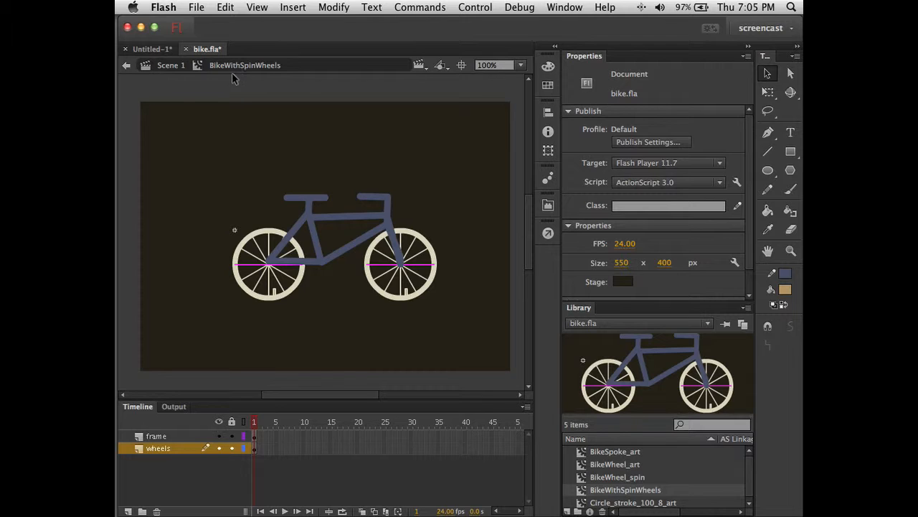
{"action": "mouse_move", "coordinate": [257, 77]}
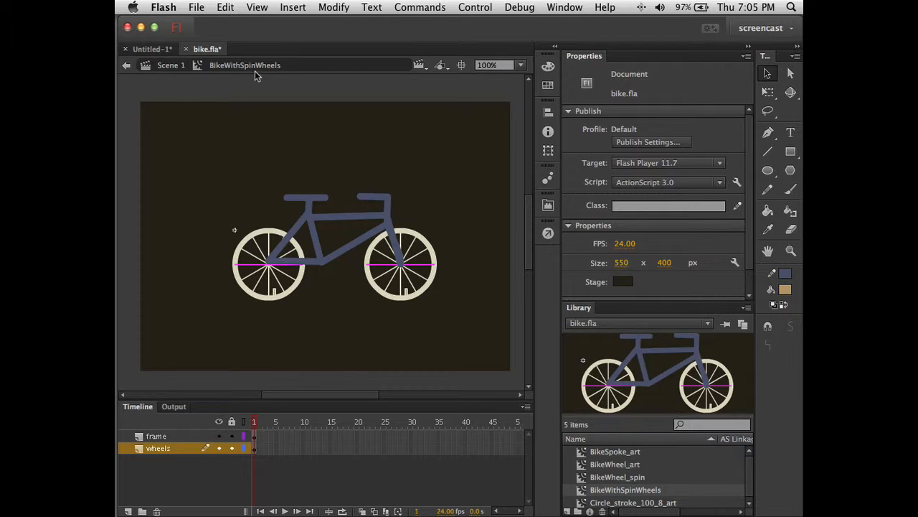
{"action": "mouse_move", "coordinate": [347, 153]}
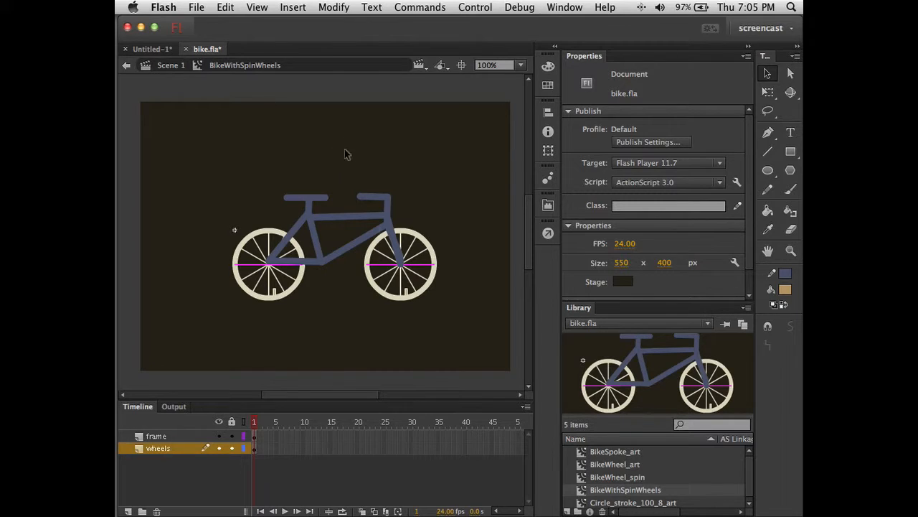
{"action": "mouse_move", "coordinate": [505, 444]}
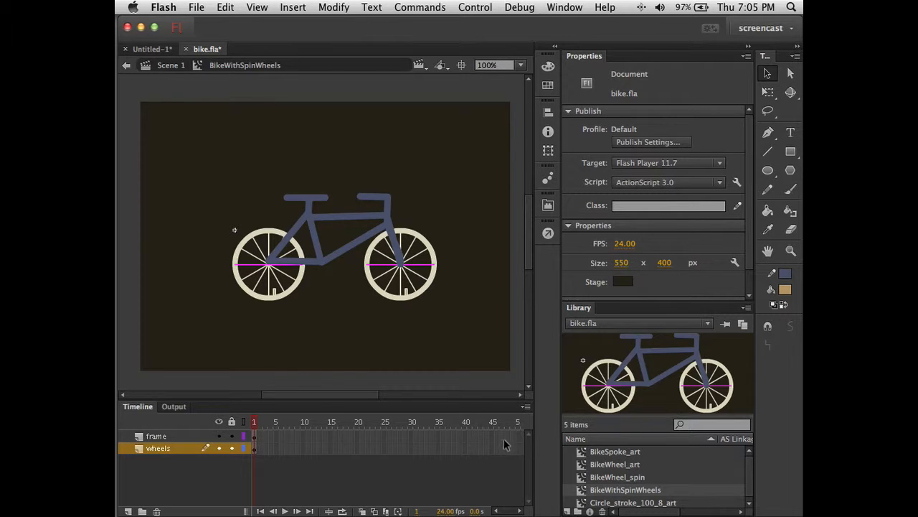
{"action": "mouse_move", "coordinate": [505, 453]}
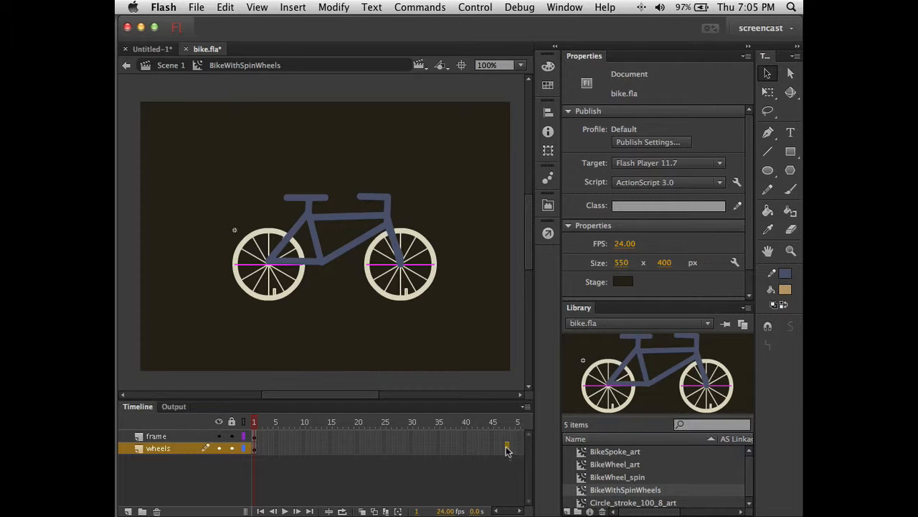
Step: Insert frames so both layers span about 48 frames, then scrub to watch the wheels rotate
{"action": "left_click", "coordinate": [154, 436]}
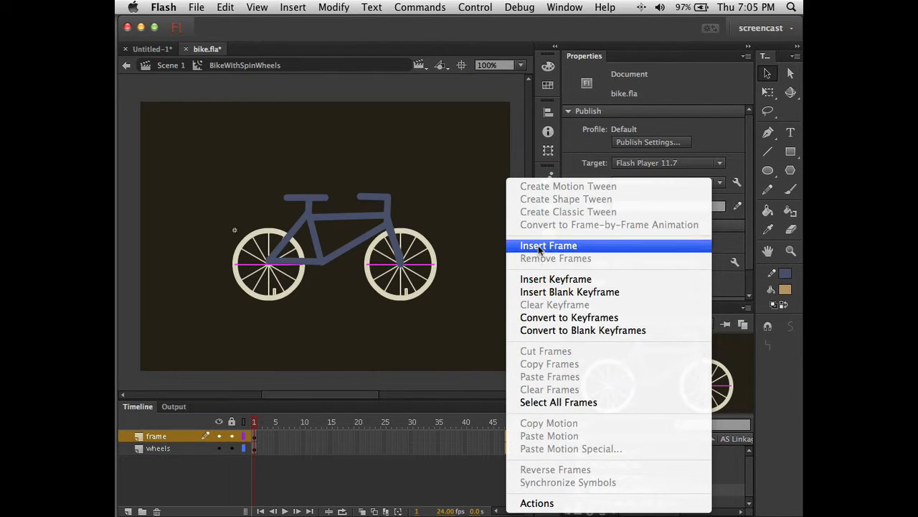
{"action": "left_click", "coordinate": [548, 245]}
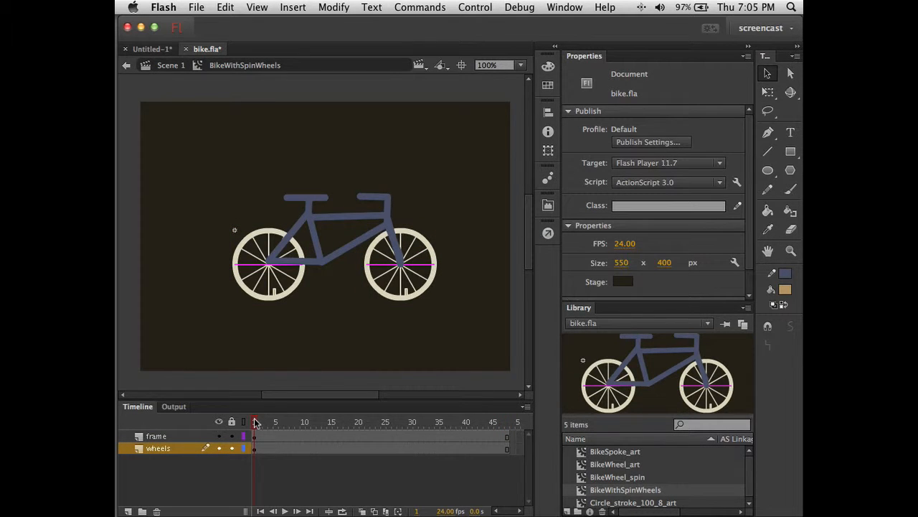
{"action": "left_click_drag", "start_coordinate": [252, 422], "coordinate": [495, 422]}
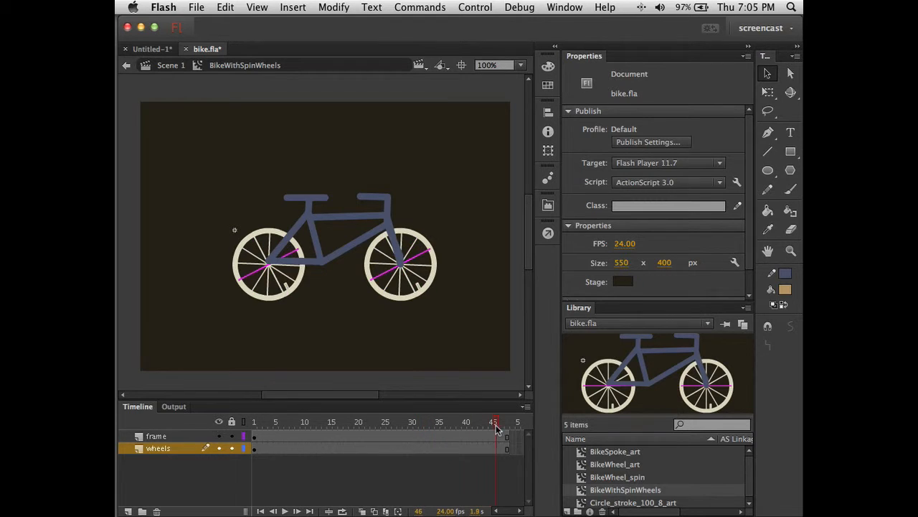
{"action": "left_click", "coordinate": [265, 422]}
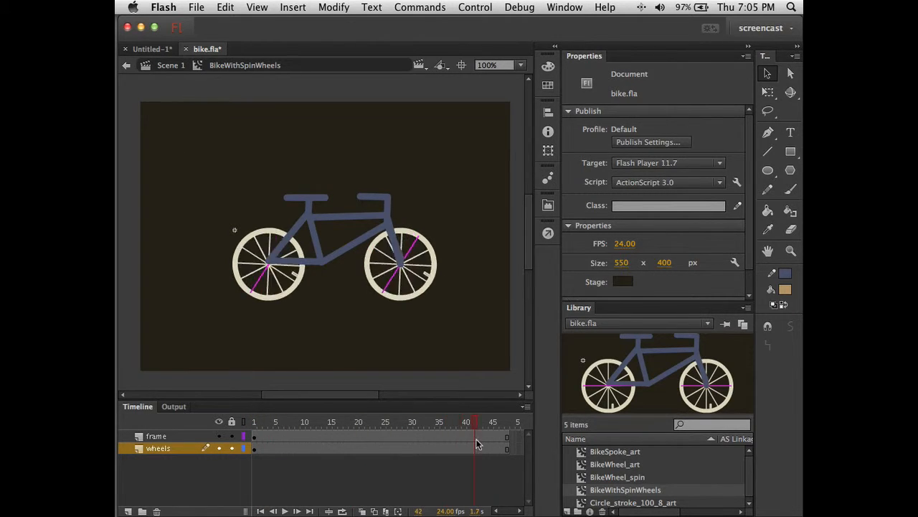
{"action": "left_click", "coordinate": [330, 422]}
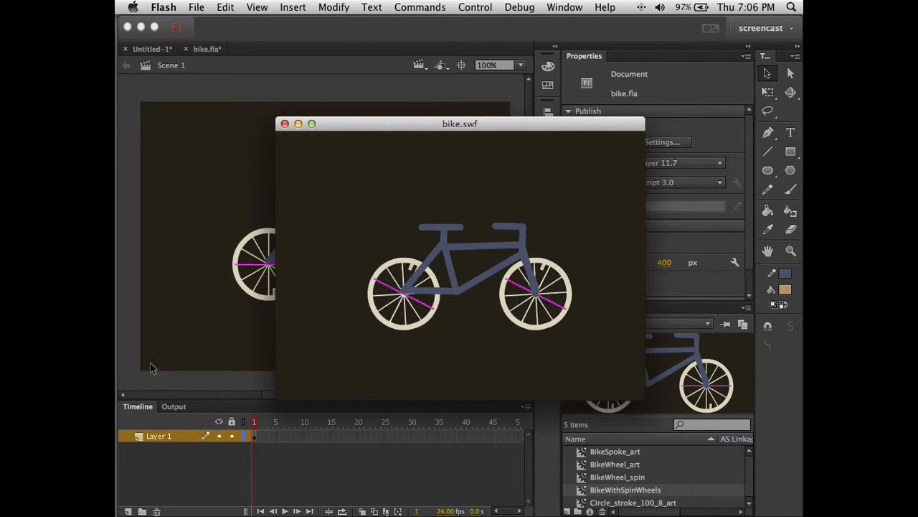
Step: Close the bike.swf test preview and return to Scene 1 with the bike on stage
{"action": "left_click", "coordinate": [284, 123]}
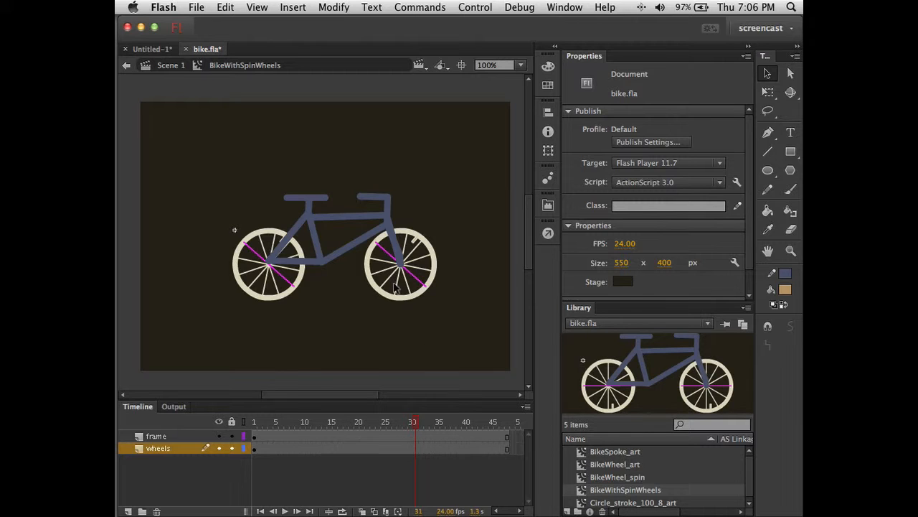
{"action": "left_click", "coordinate": [399, 265]}
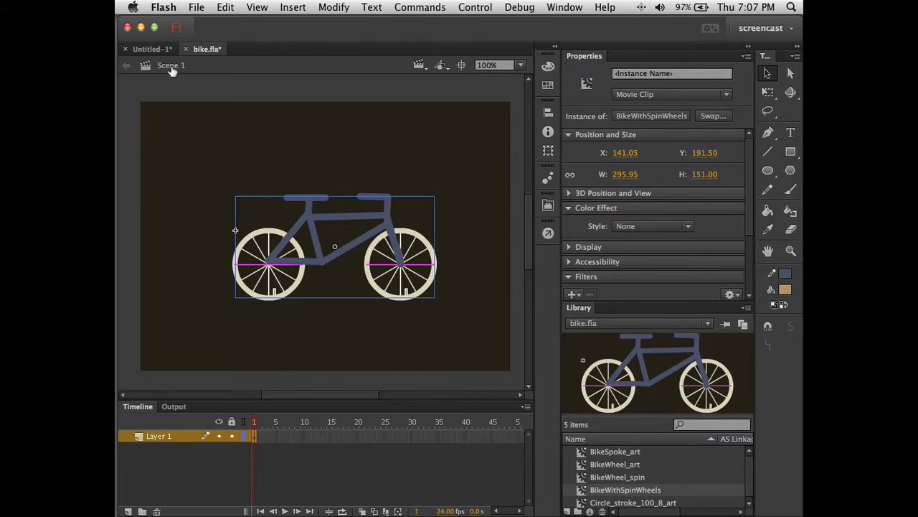
{"action": "mouse_move", "coordinate": [201, 76]}
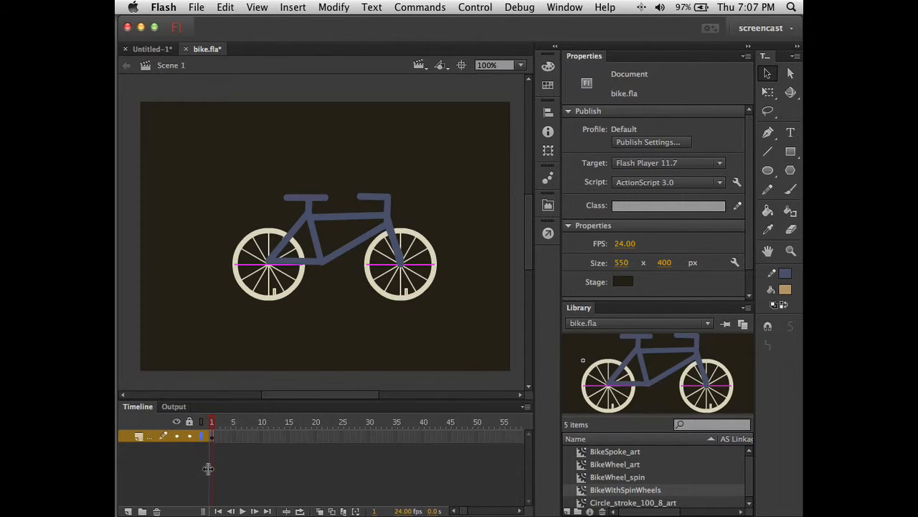
{"action": "mouse_move", "coordinate": [538, 438]}
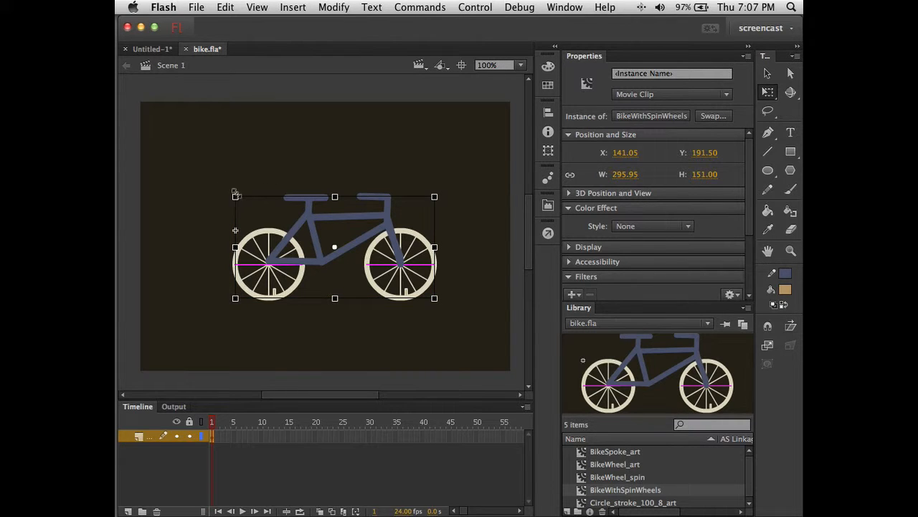
Step: Scale the bike to about two-thirds size and drag it to the stage's lower-left corner
{"action": "left_click_drag", "start_coordinate": [235, 195], "coordinate": [264, 211]}
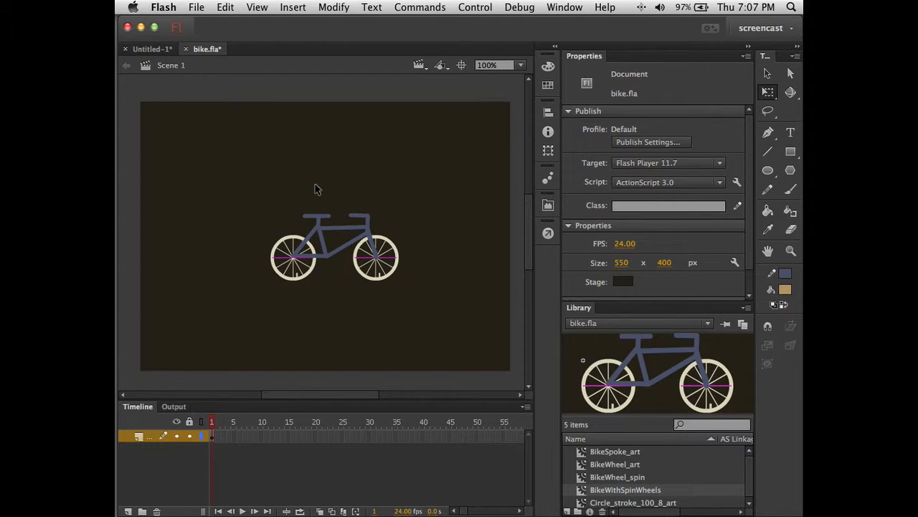
{"action": "left_click", "coordinate": [333, 246]}
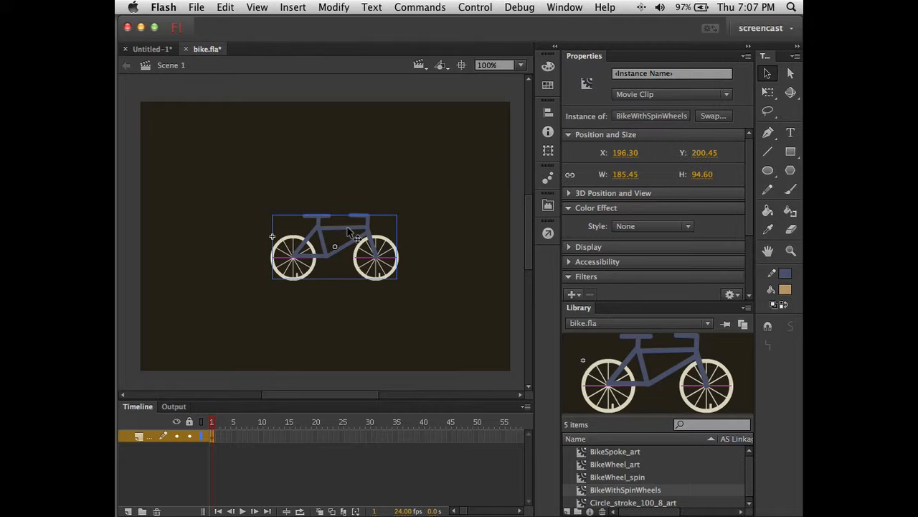
{"action": "left_click_drag", "start_coordinate": [335, 247], "coordinate": [316, 261]}
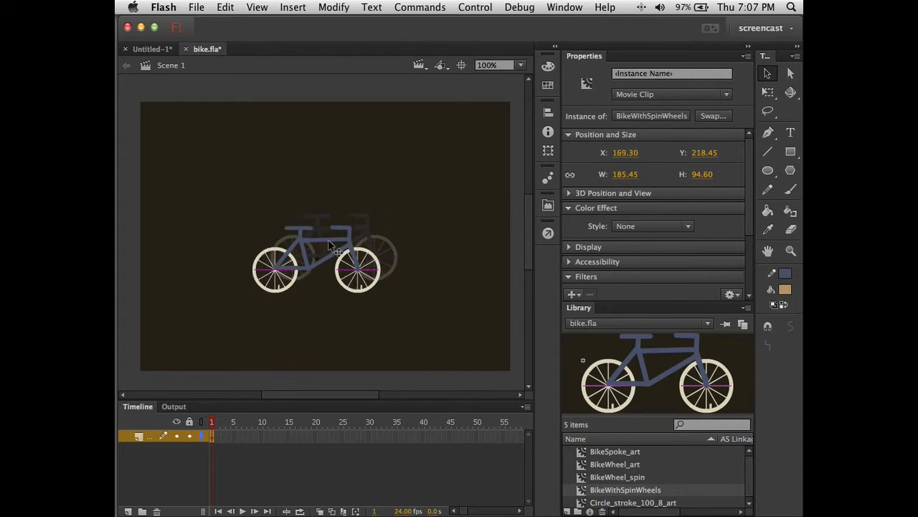
{"action": "left_click_drag", "start_coordinate": [327, 258], "coordinate": [208, 338]}
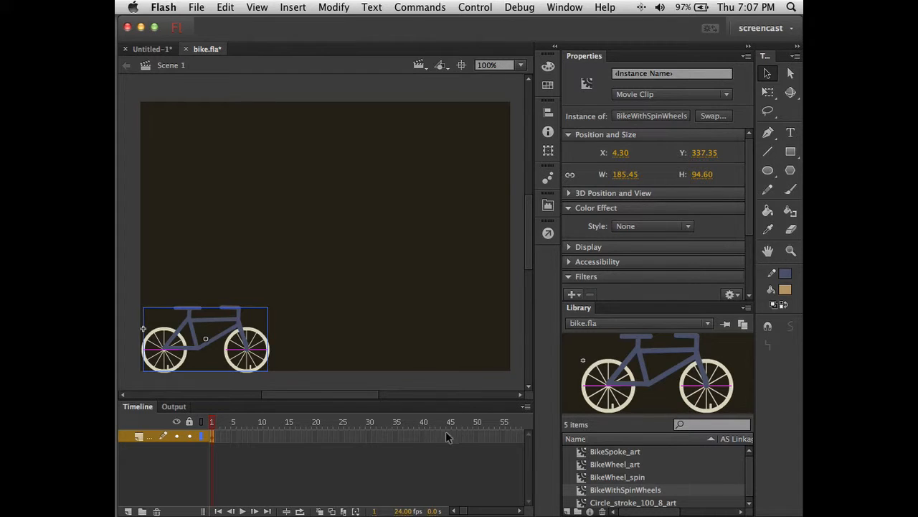
{"action": "mouse_move", "coordinate": [414, 439]}
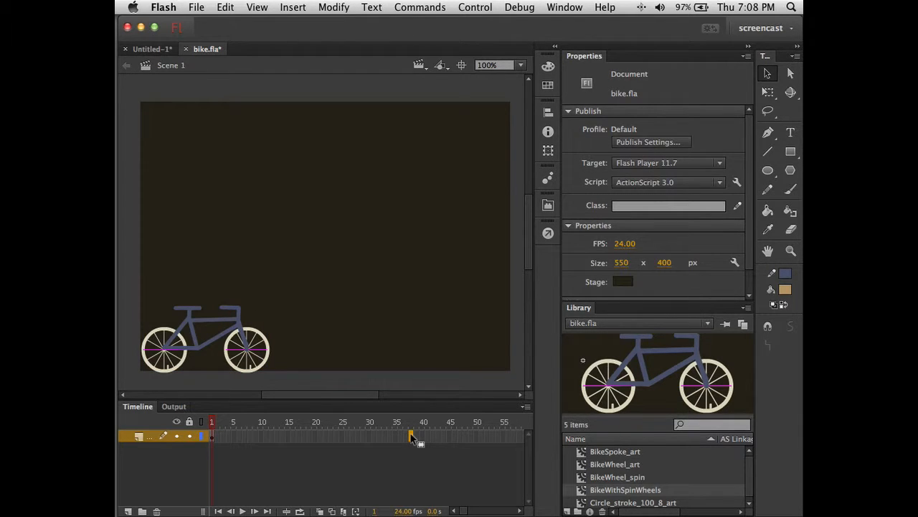
Step: Insert a keyframe at frame 38 and create a classic tween across the span from frame 1
{"action": "right_click", "coordinate": [414, 436]}
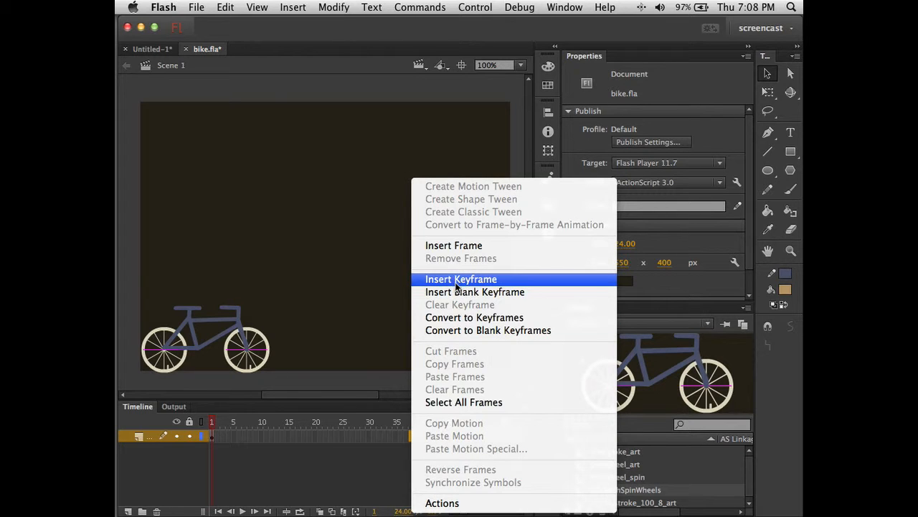
{"action": "left_click", "coordinate": [461, 279]}
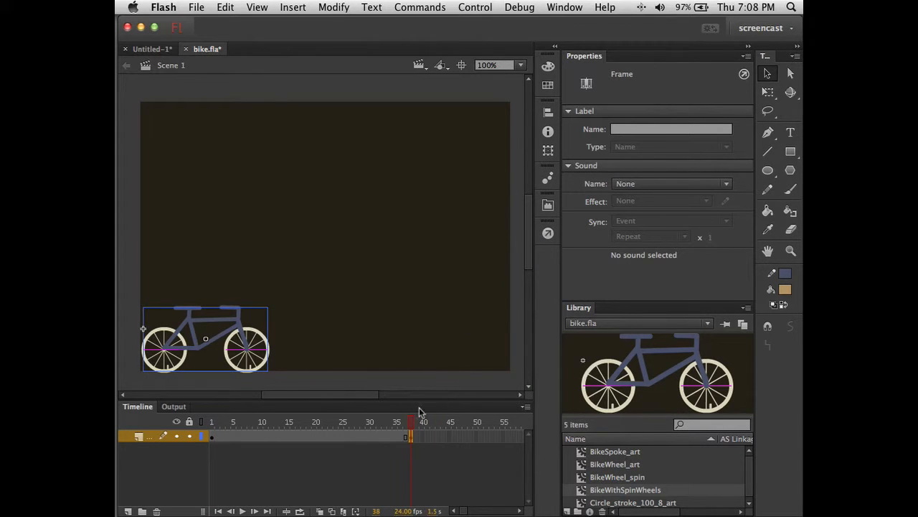
{"action": "left_click", "coordinate": [213, 422]}
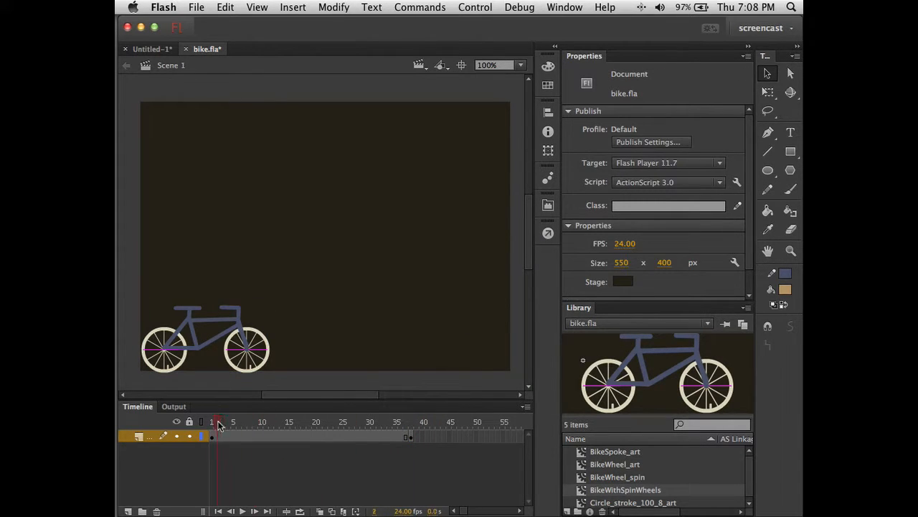
{"action": "left_click_drag", "start_coordinate": [213, 421], "coordinate": [399, 422]}
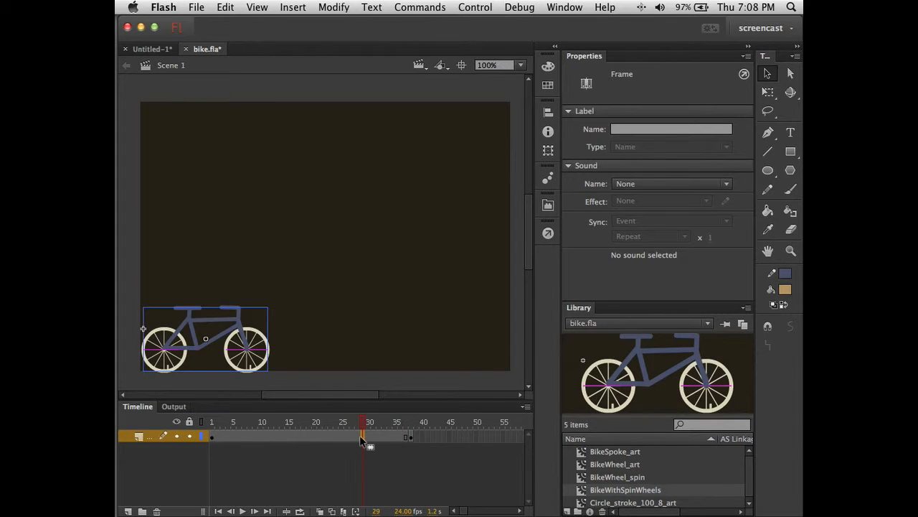
{"action": "right_click", "coordinate": [362, 436]}
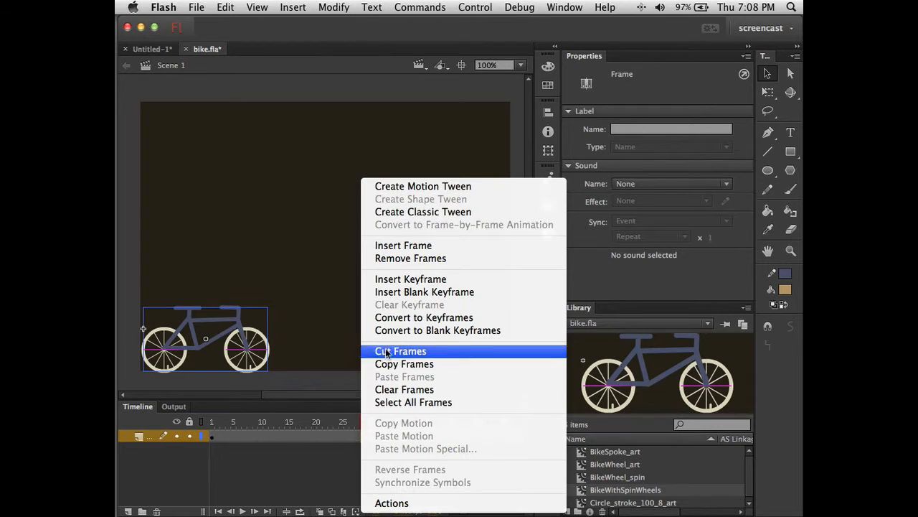
{"action": "left_click", "coordinate": [422, 186]}
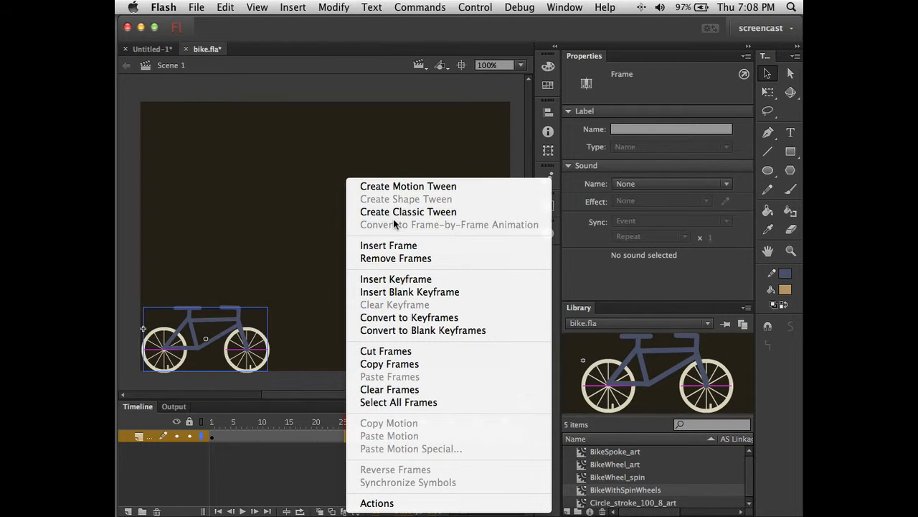
{"action": "left_click", "coordinate": [408, 187]}
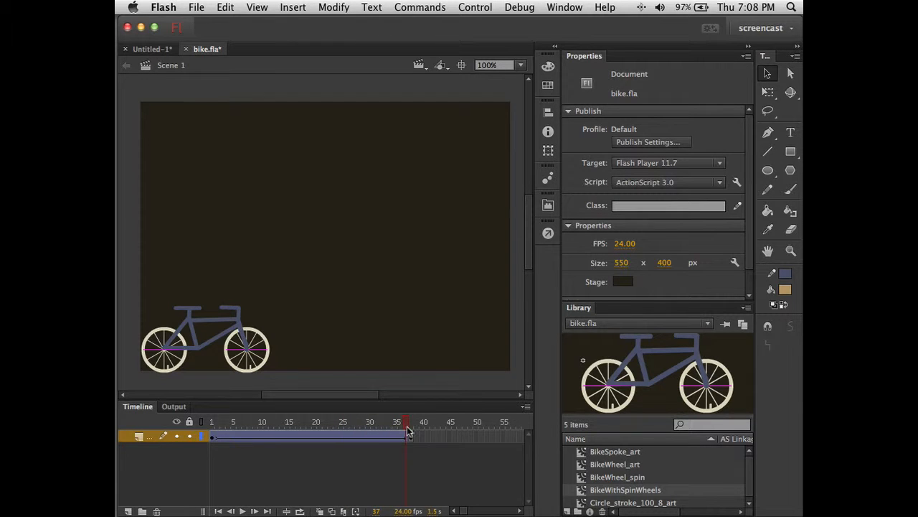
Step: On the final keyframe, move the bike to the lower-right side of the stage
{"action": "left_click", "coordinate": [203, 337]}
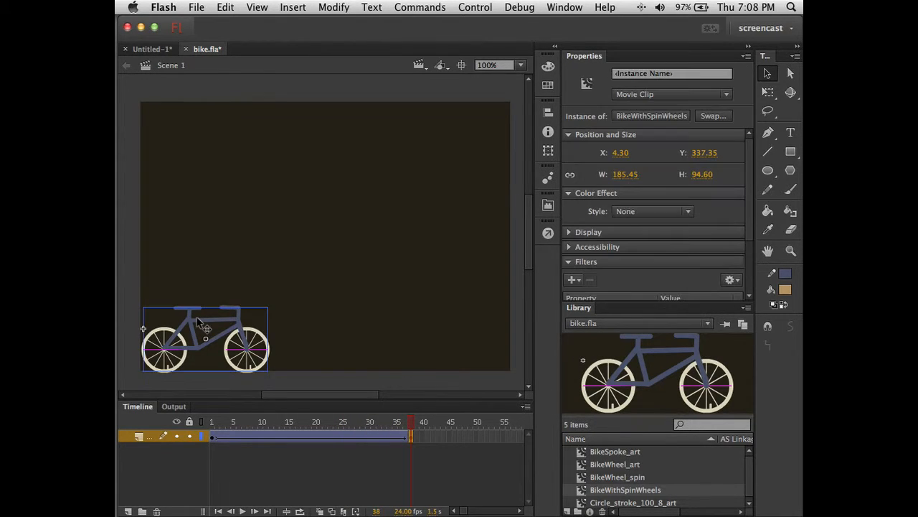
{"action": "left_click_drag", "start_coordinate": [204, 337], "coordinate": [409, 337]}
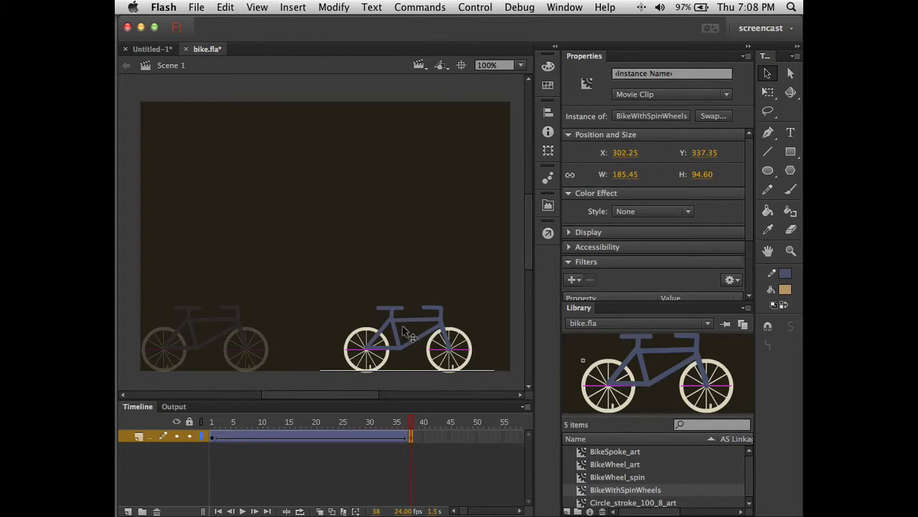
{"action": "left_click_drag", "start_coordinate": [409, 341], "coordinate": [448, 341]}
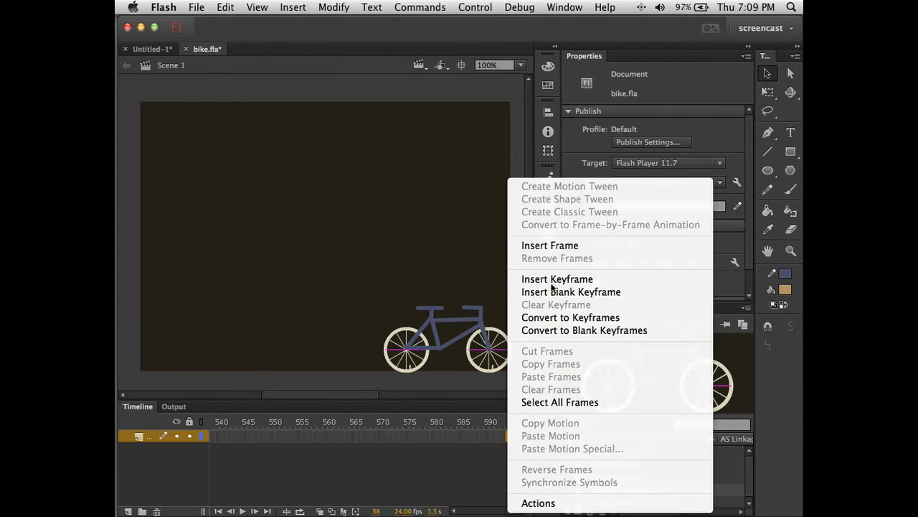
{"action": "left_click", "coordinate": [556, 278]}
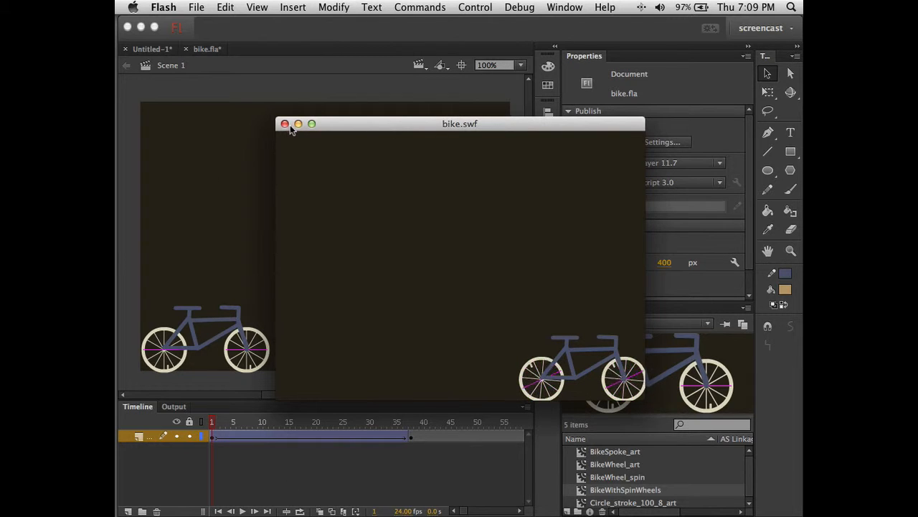
{"action": "left_click", "coordinate": [284, 123]}
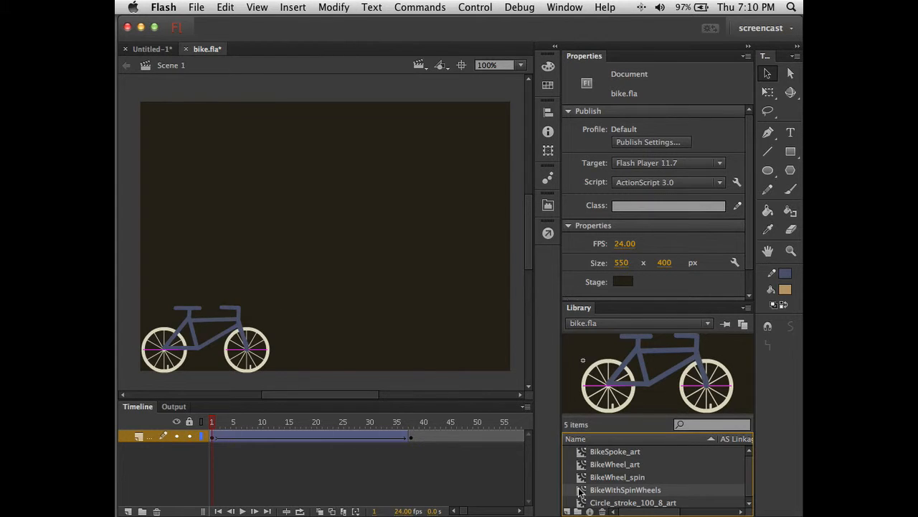
{"action": "double_click", "coordinate": [625, 489]}
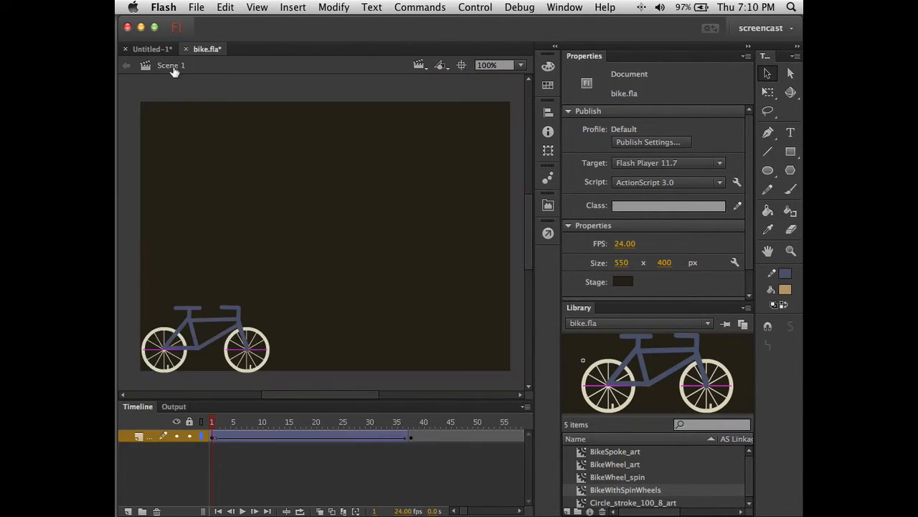
{"action": "left_click", "coordinate": [204, 337]}
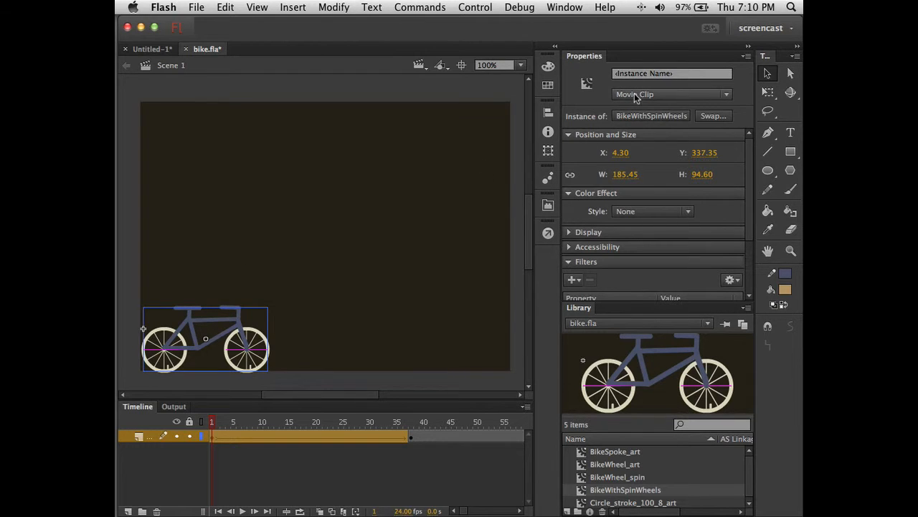
{"action": "left_click", "coordinate": [672, 95]}
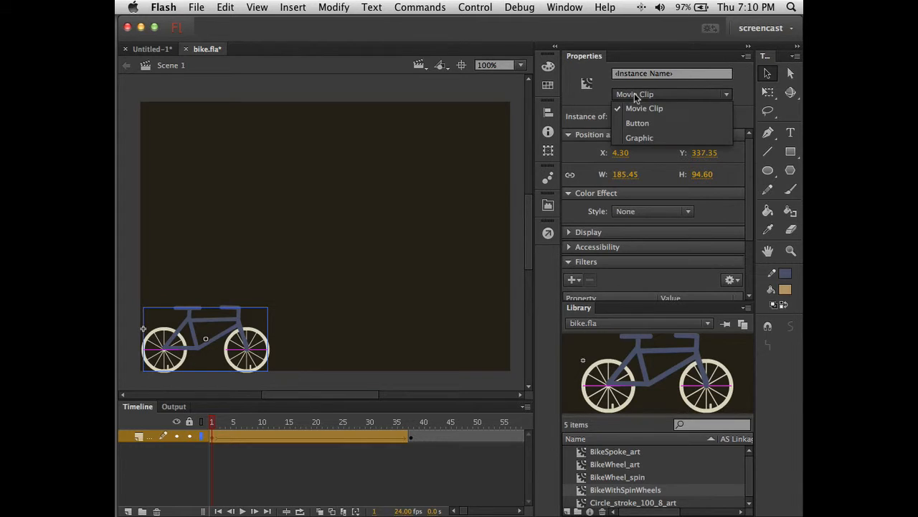
{"action": "left_click", "coordinate": [639, 138]}
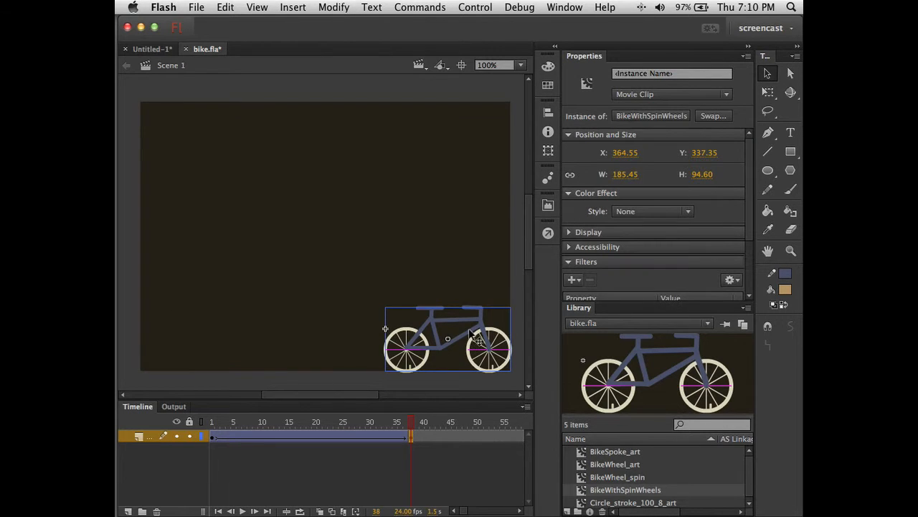
{"action": "mouse_move", "coordinate": [492, 317]}
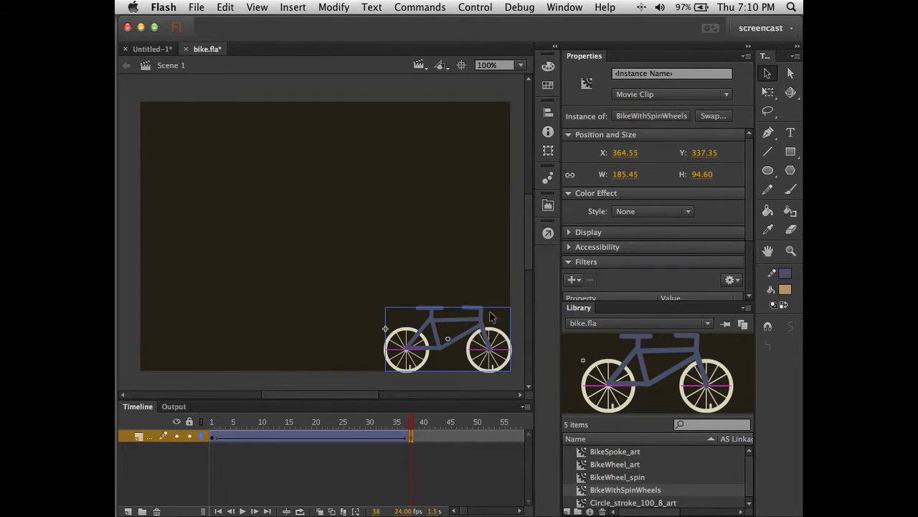
{"action": "mouse_move", "coordinate": [485, 333]}
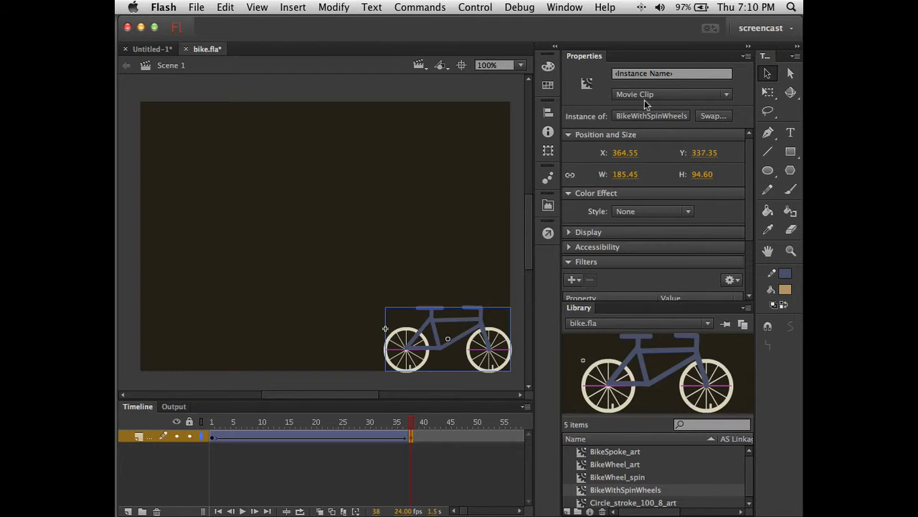
{"action": "mouse_move", "coordinate": [218, 439]}
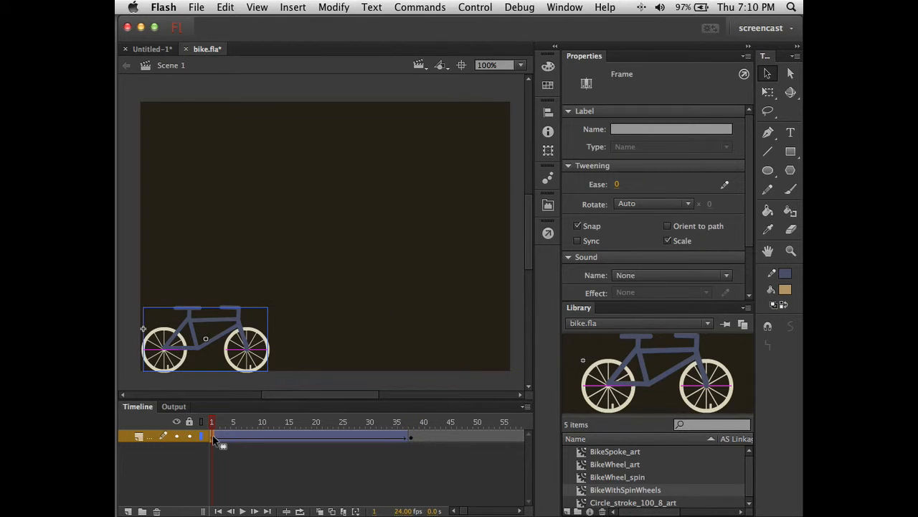
{"action": "mouse_move", "coordinate": [373, 429]}
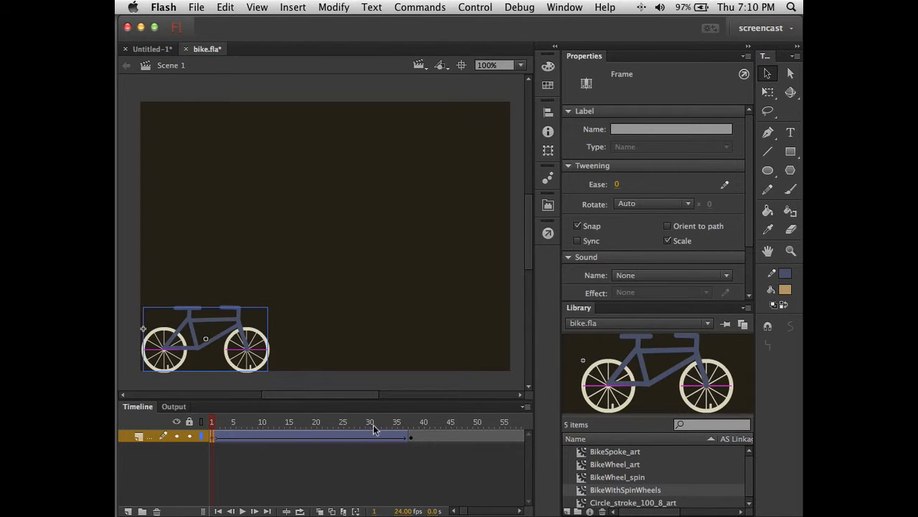
Step: Remove the classic tween, clear the end keyframe, and select the bike to set it to Graphic
{"action": "right_click", "coordinate": [309, 436]}
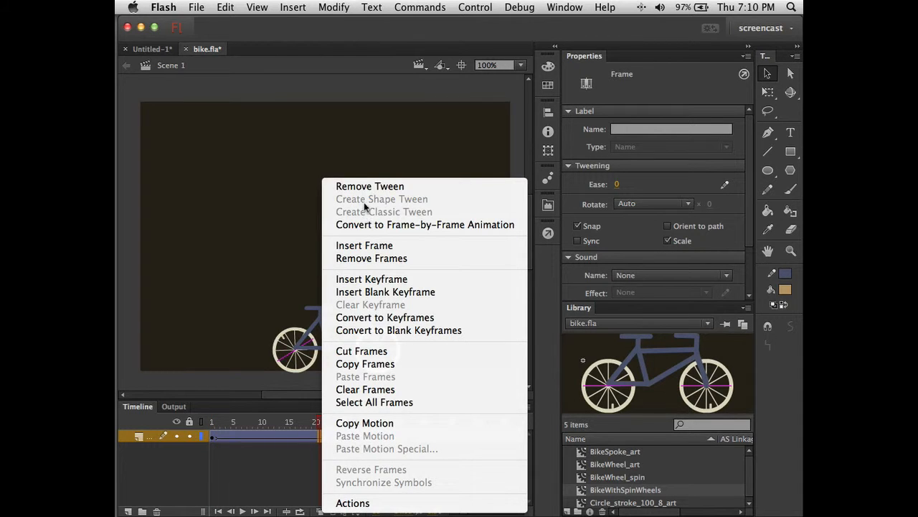
{"action": "left_click", "coordinate": [370, 186]}
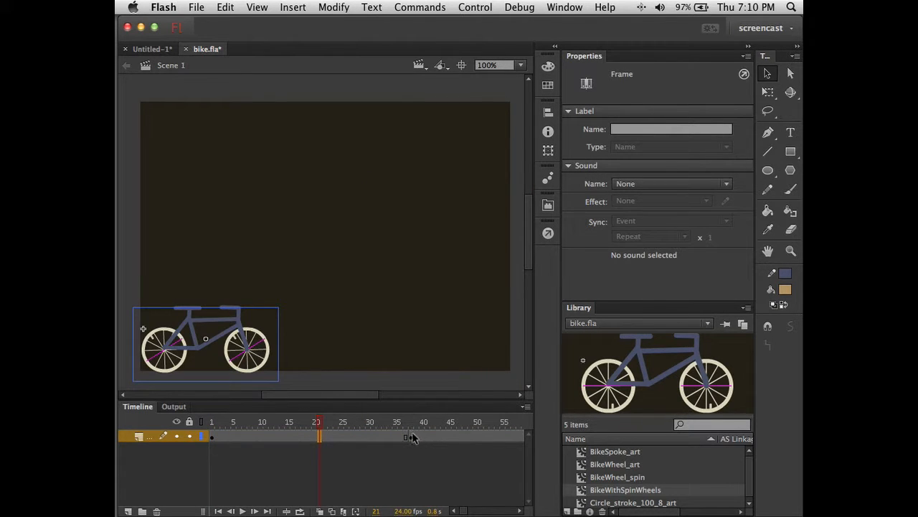
{"action": "right_click", "coordinate": [405, 436]}
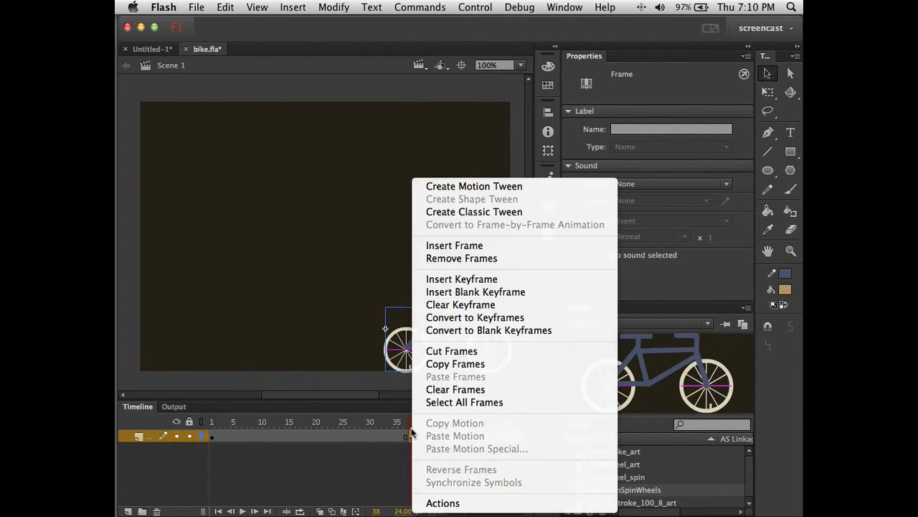
{"action": "mouse_move", "coordinate": [459, 304]}
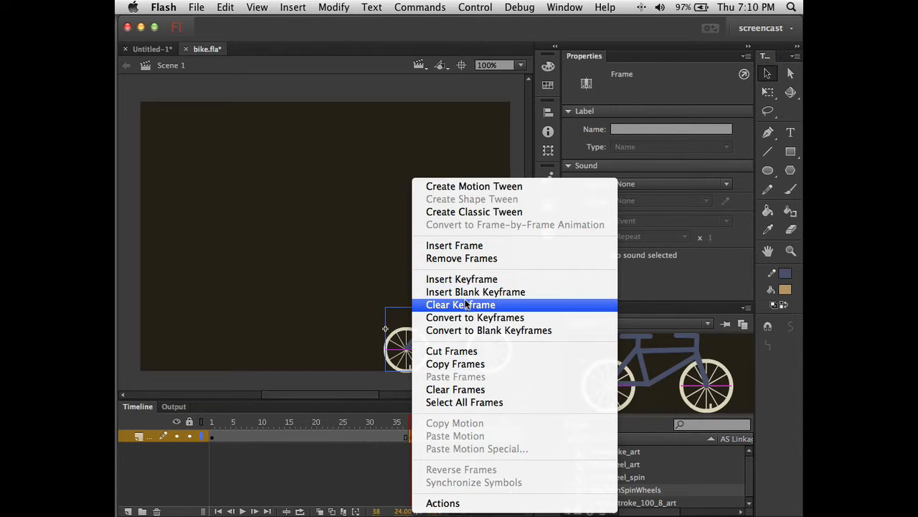
{"action": "left_click", "coordinate": [459, 304]}
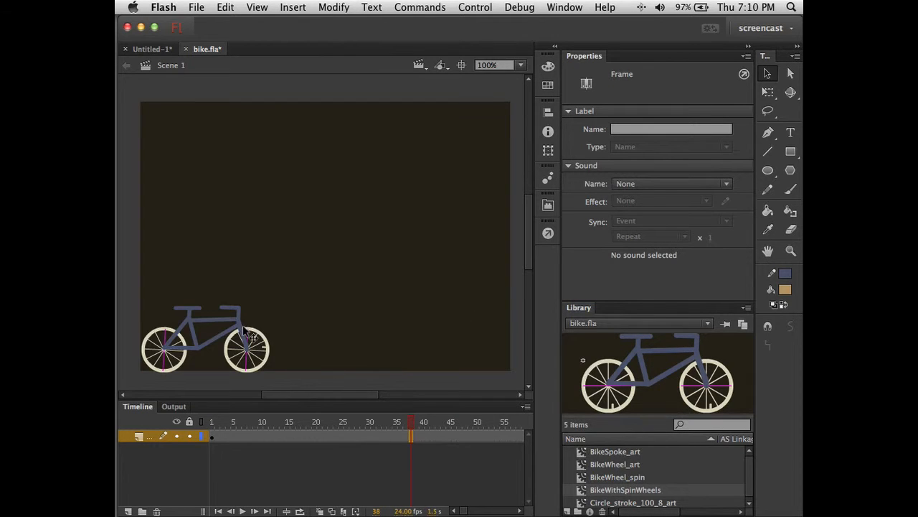
{"action": "left_click", "coordinate": [204, 341]}
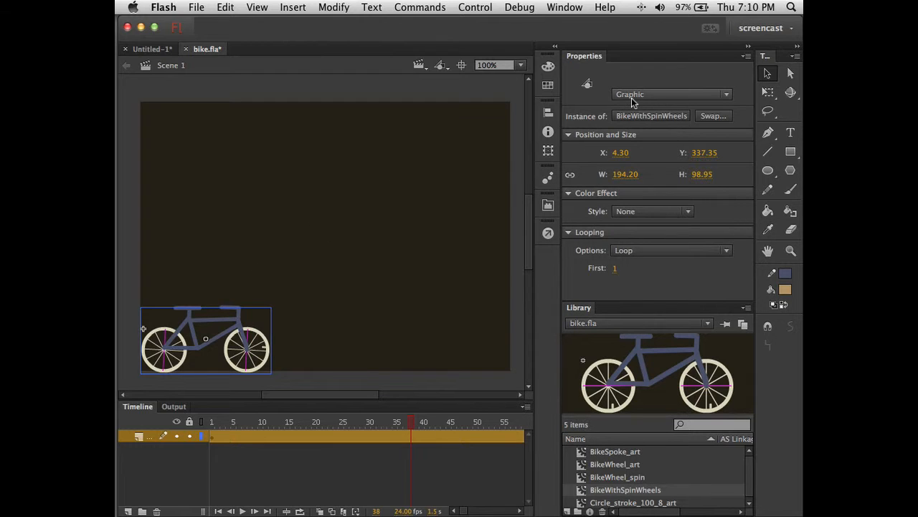
{"action": "mouse_move", "coordinate": [465, 387]}
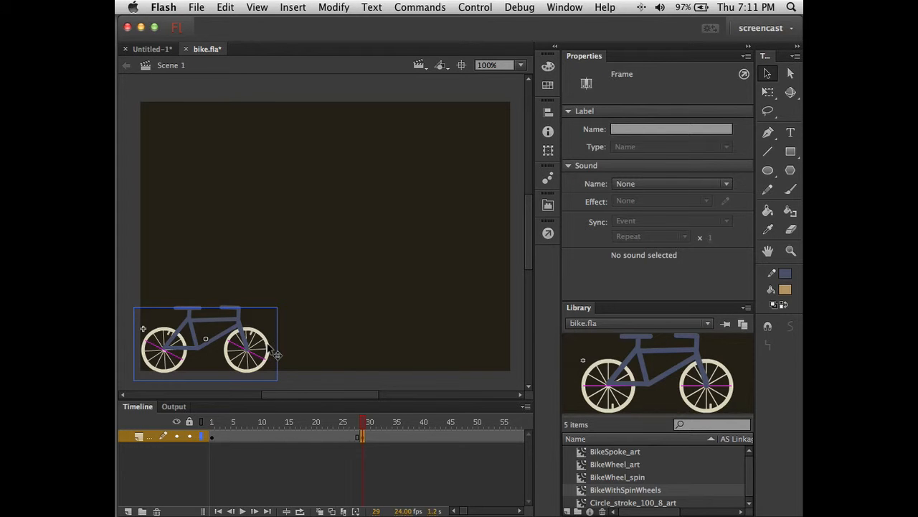
Step: Select the bike instance on the stage to set its loop's First frame to 29
{"action": "left_click", "coordinate": [207, 337]}
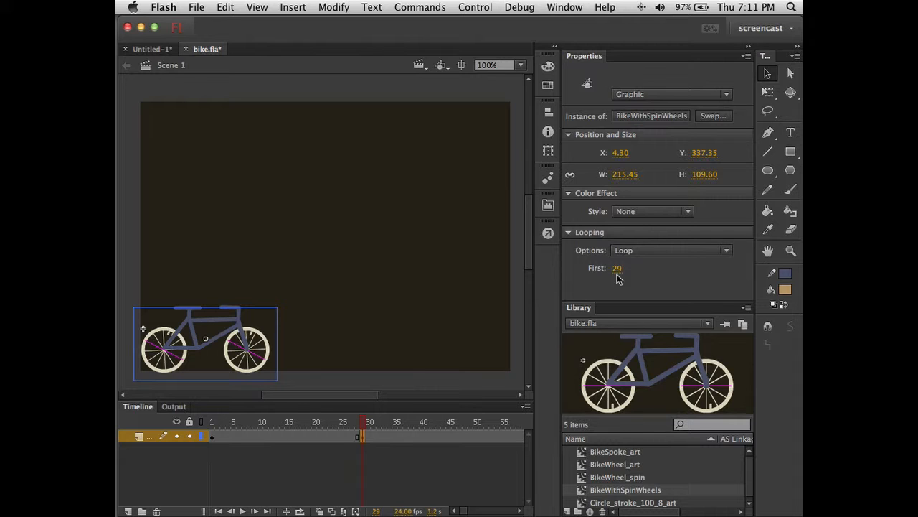
{"action": "mouse_move", "coordinate": [218, 443]}
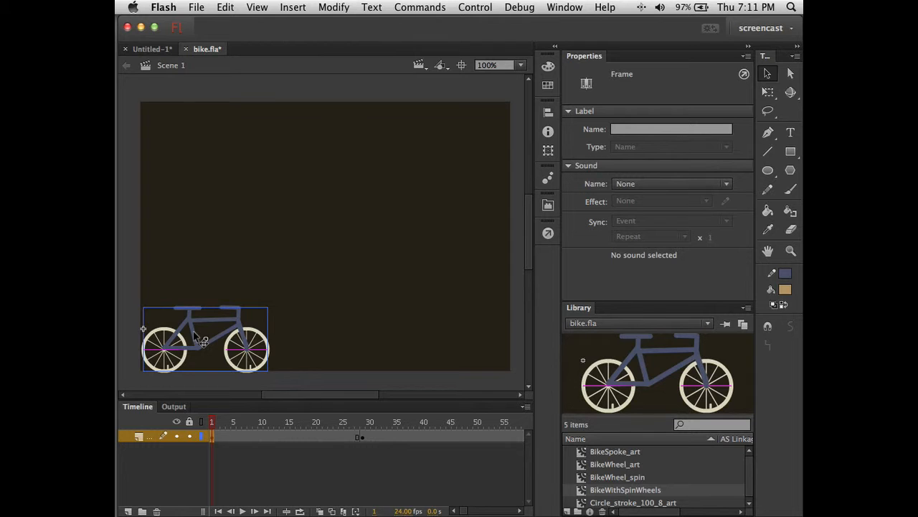
Step: Move the bike to the stage's right edge on the frame-29 keyframe
{"action": "left_click_drag", "start_coordinate": [204, 338], "coordinate": [357, 339]}
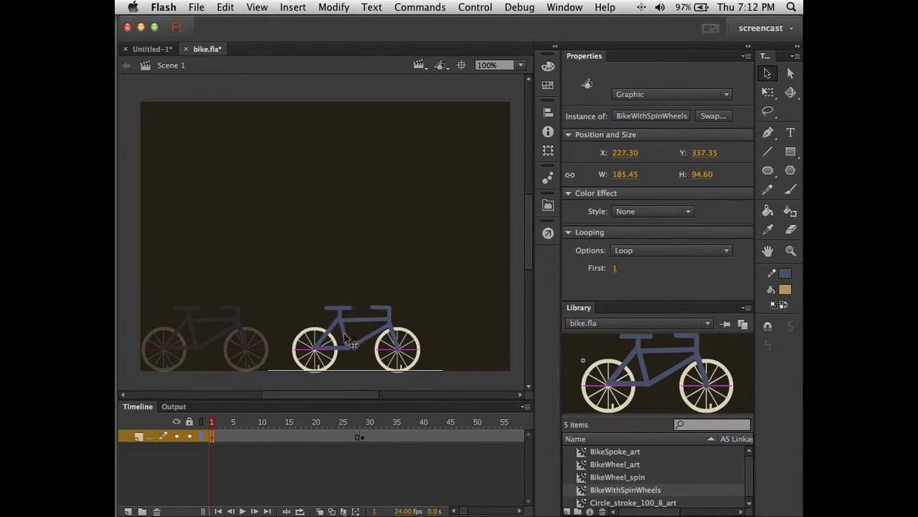
{"action": "left_click_drag", "start_coordinate": [352, 344], "coordinate": [442, 345]}
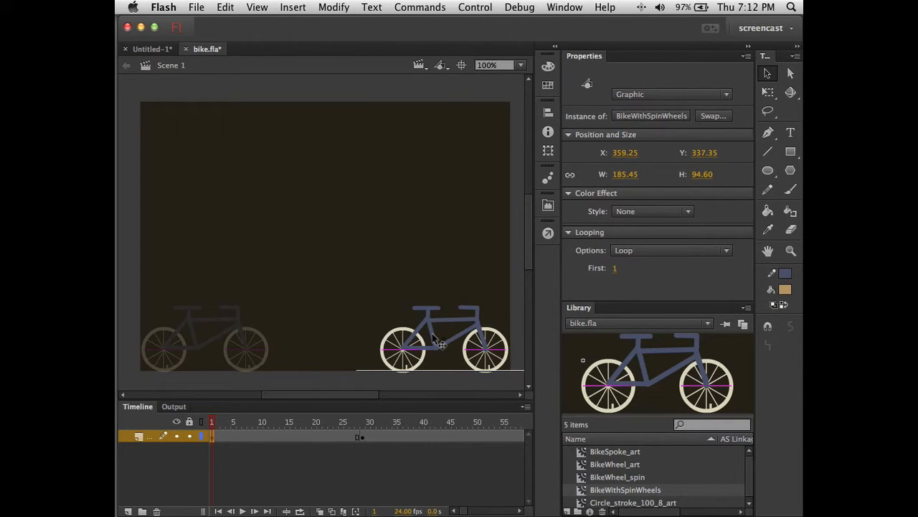
{"action": "left_click_drag", "start_coordinate": [438, 342], "coordinate": [445, 342]}
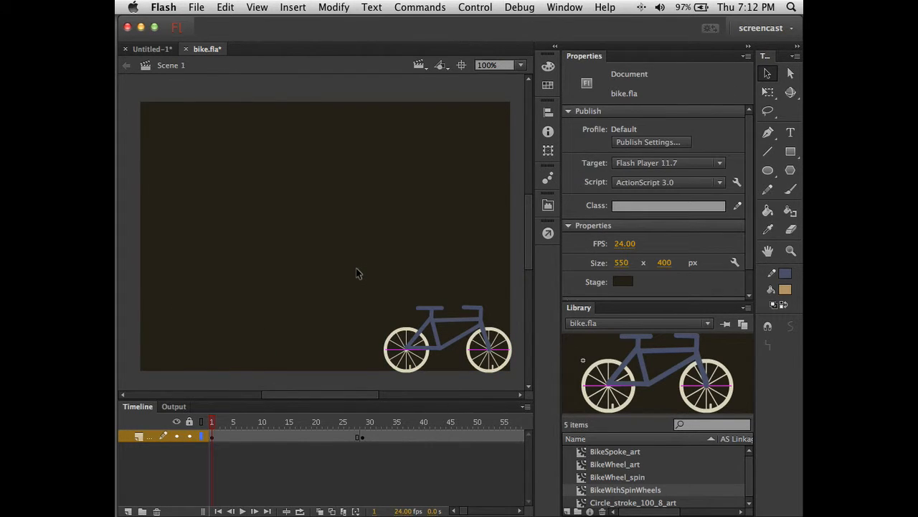
{"action": "mouse_move", "coordinate": [352, 303]}
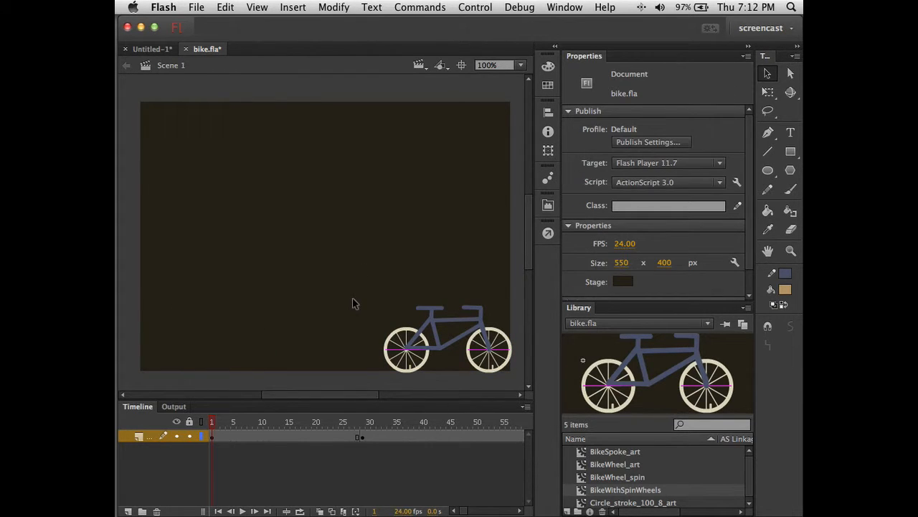
Step: Move the bike to the left edge on frame 1, then scrub between the keyframes
{"action": "left_click_drag", "start_coordinate": [448, 342], "coordinate": [207, 339]}
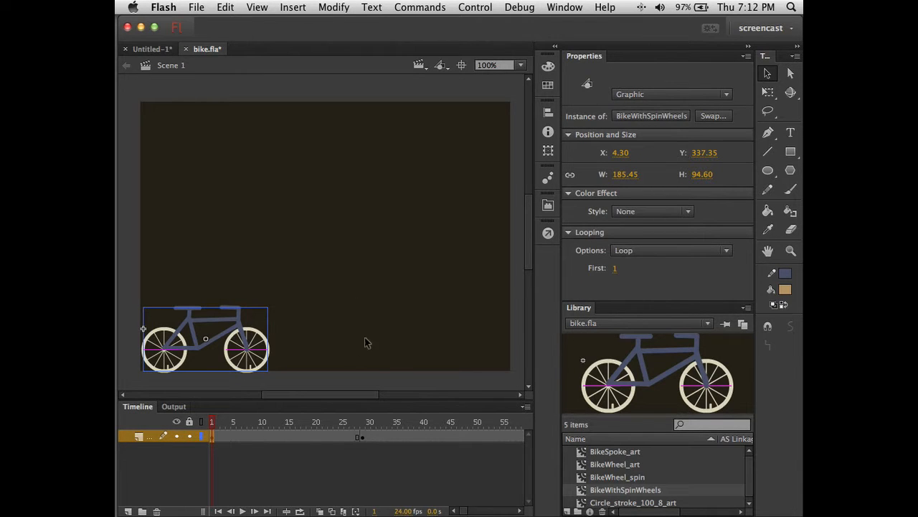
{"action": "left_click", "coordinate": [362, 436]}
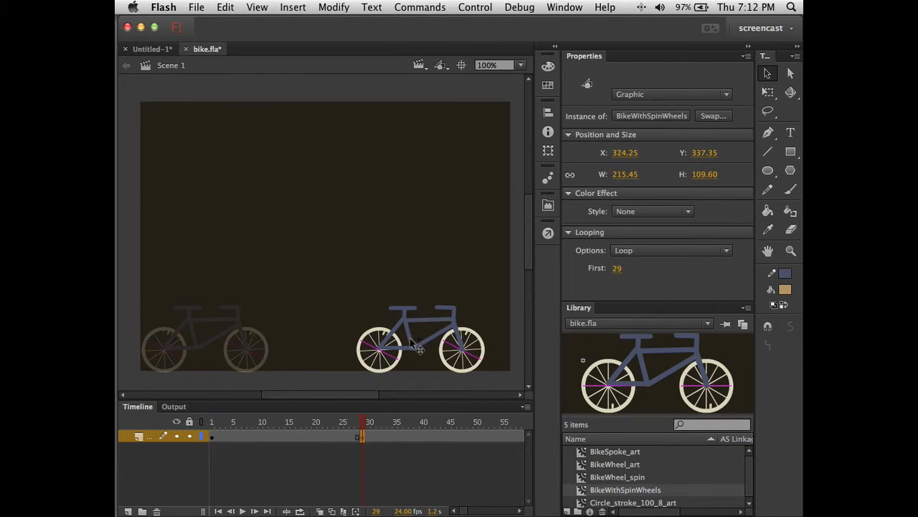
{"action": "left_click_drag", "start_coordinate": [419, 344], "coordinate": [445, 348]}
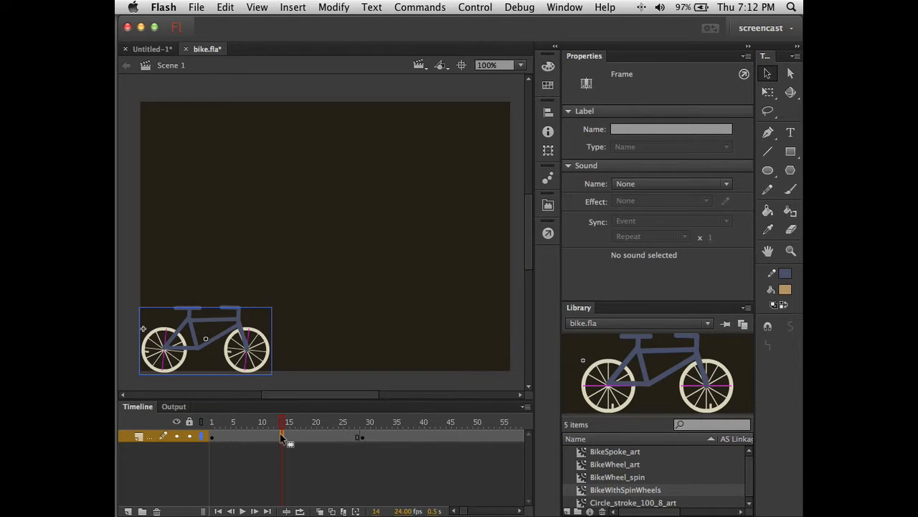
Step: Create a classic tween between frames 1 and 29 and scrub to watch the bike ride across
{"action": "right_click", "coordinate": [281, 436]}
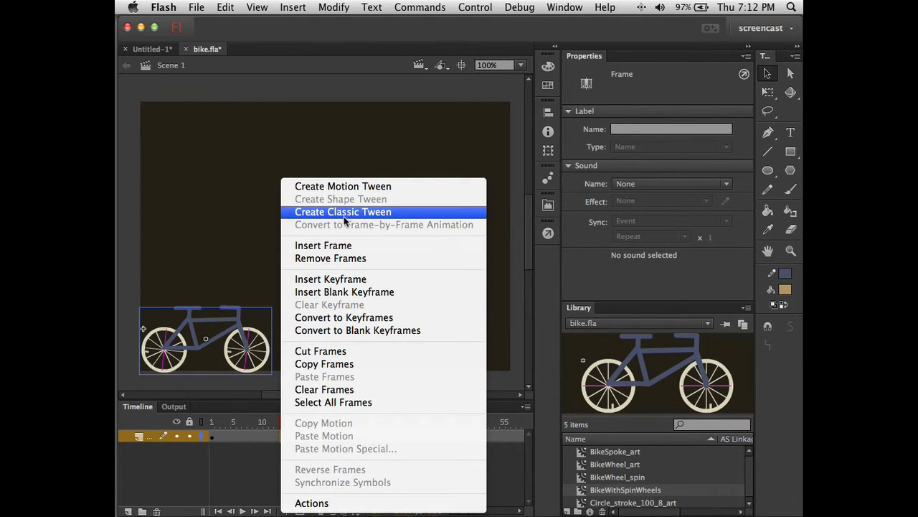
{"action": "left_click", "coordinate": [342, 213]}
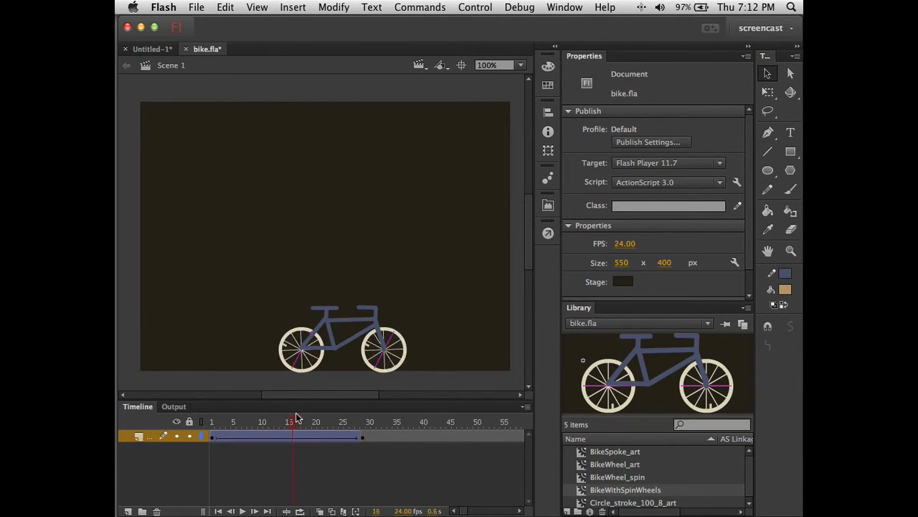
{"action": "left_click_drag", "start_coordinate": [294, 422], "coordinate": [362, 422]}
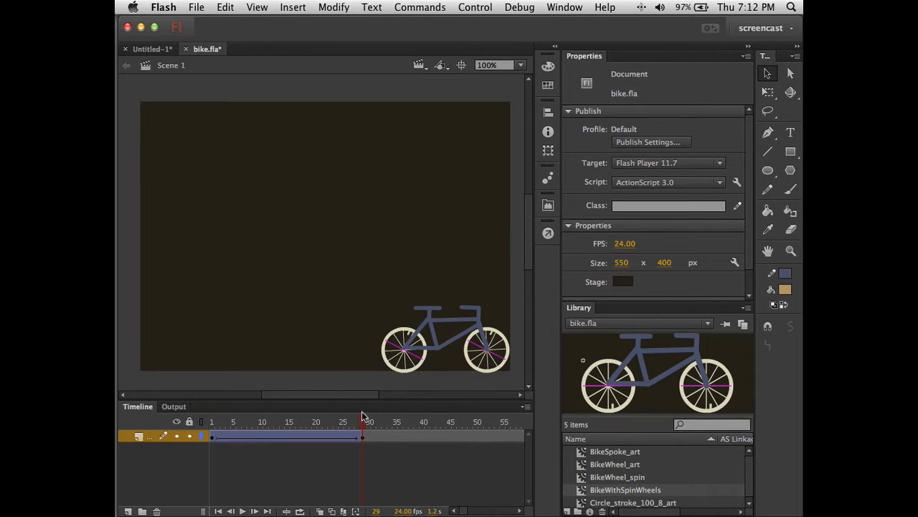
{"action": "left_click_drag", "start_coordinate": [361, 415], "coordinate": [302, 415]}
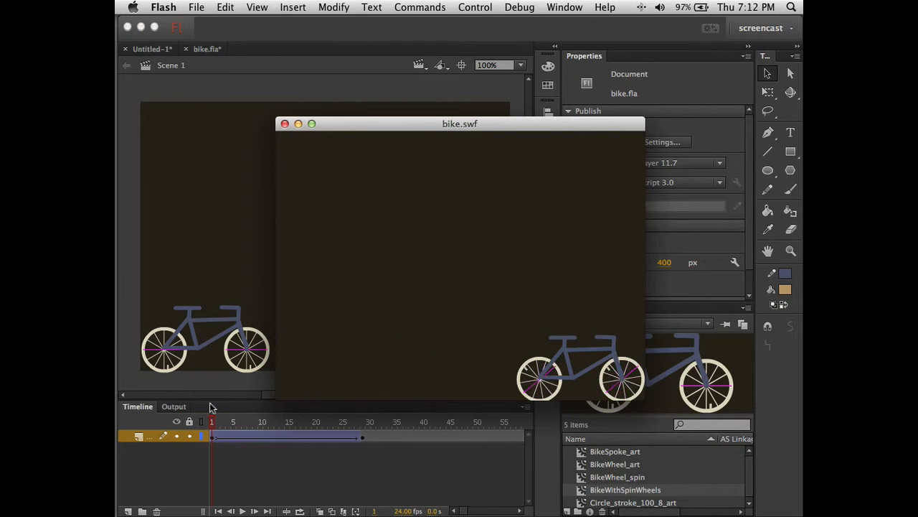
Step: Close the SWF preview and set the frame-29 bike instance's looping to Single Frame
{"action": "left_click", "coordinate": [284, 123]}
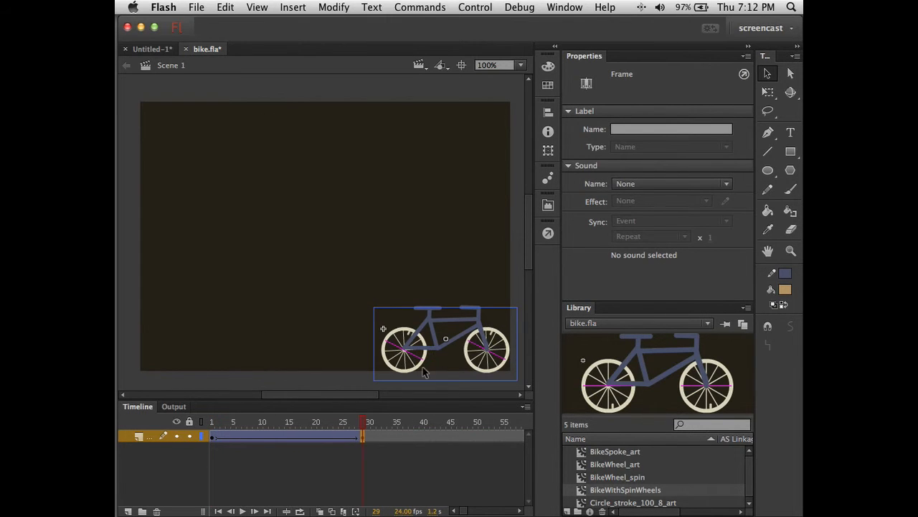
{"action": "left_click", "coordinate": [445, 345]}
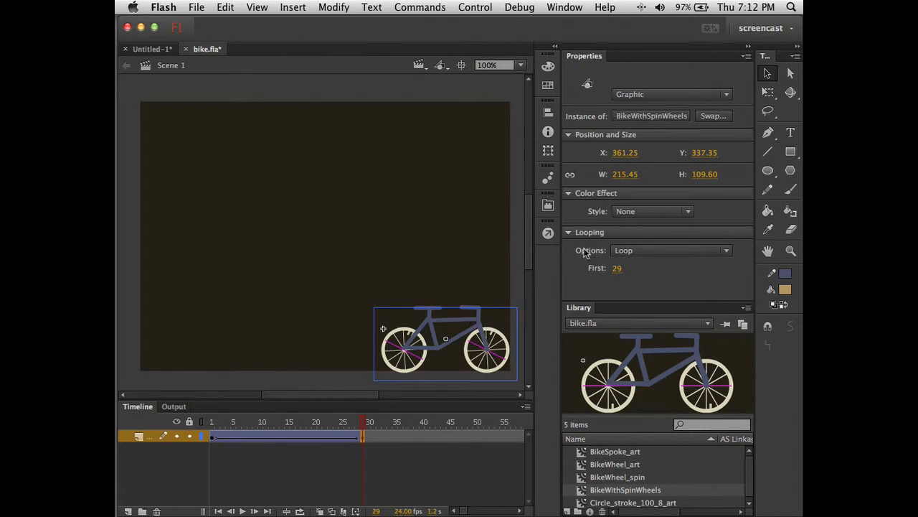
{"action": "mouse_move", "coordinate": [649, 95]}
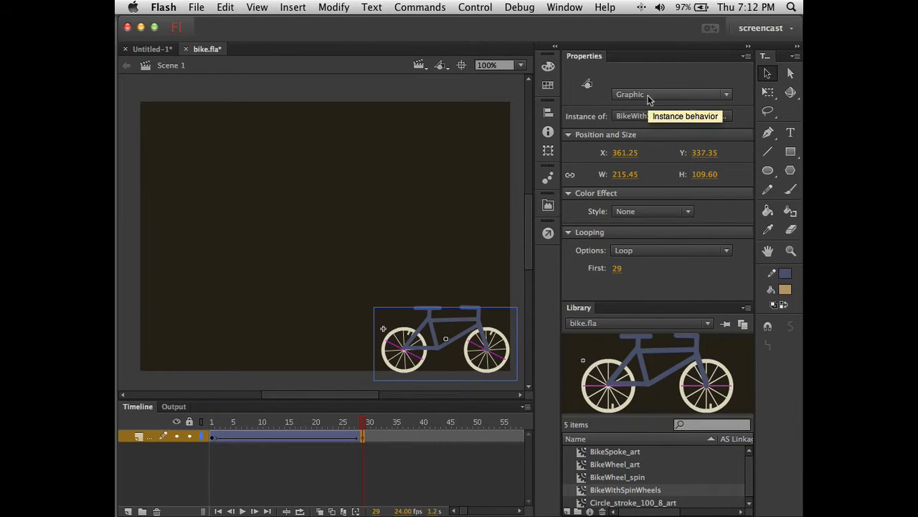
{"action": "mouse_move", "coordinate": [643, 255]}
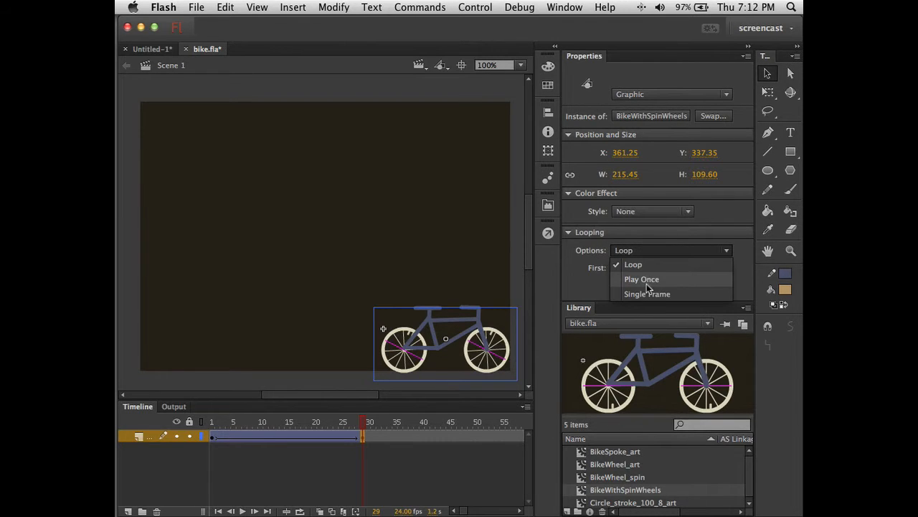
{"action": "left_click", "coordinate": [648, 293]}
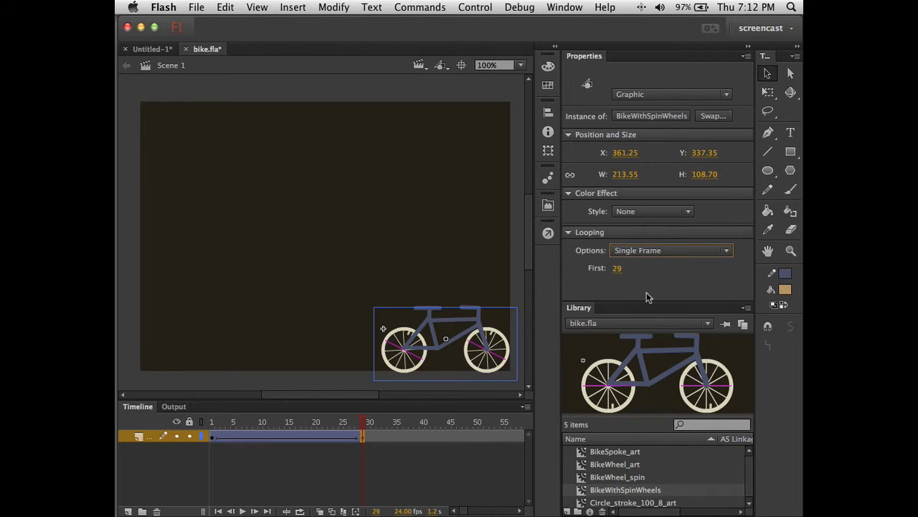
{"action": "mouse_move", "coordinate": [618, 271]}
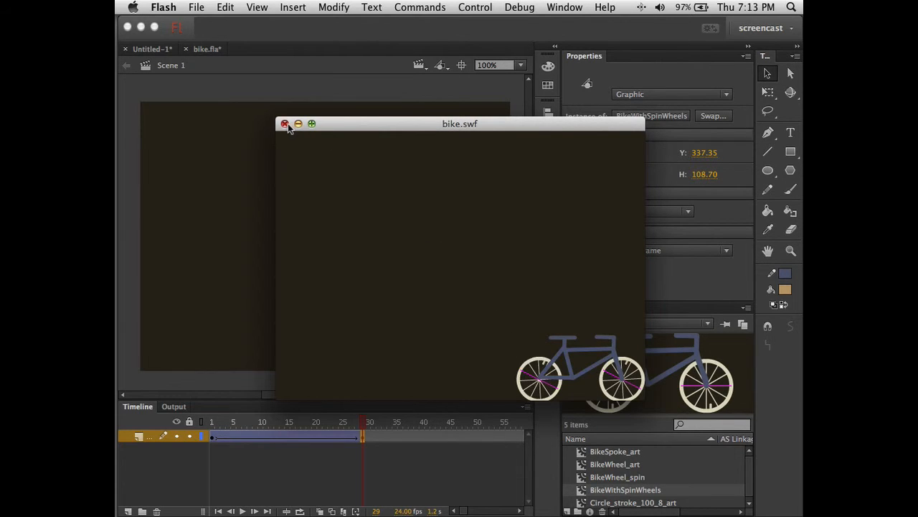
Step: Close the bike.swf preview before adding the large BikeWithSpinWheels on a new layer
{"action": "left_click", "coordinate": [284, 123]}
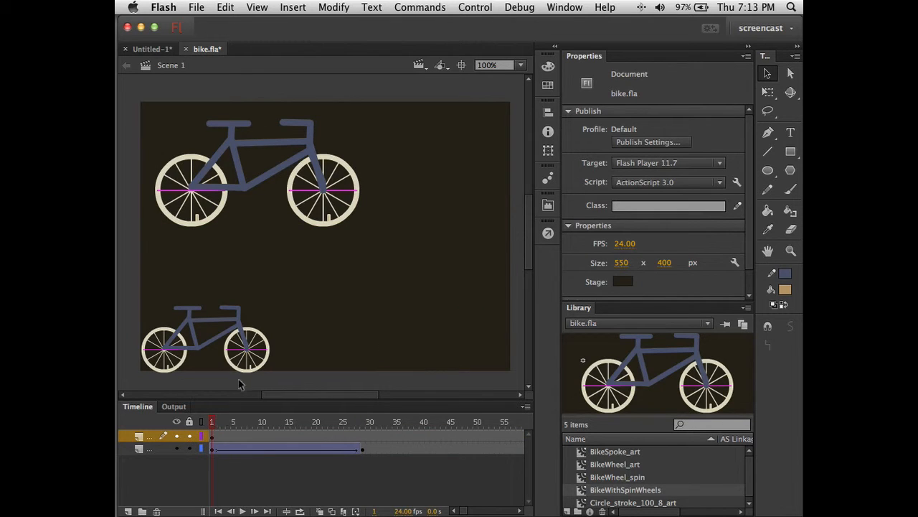
{"action": "mouse_move", "coordinate": [232, 345]}
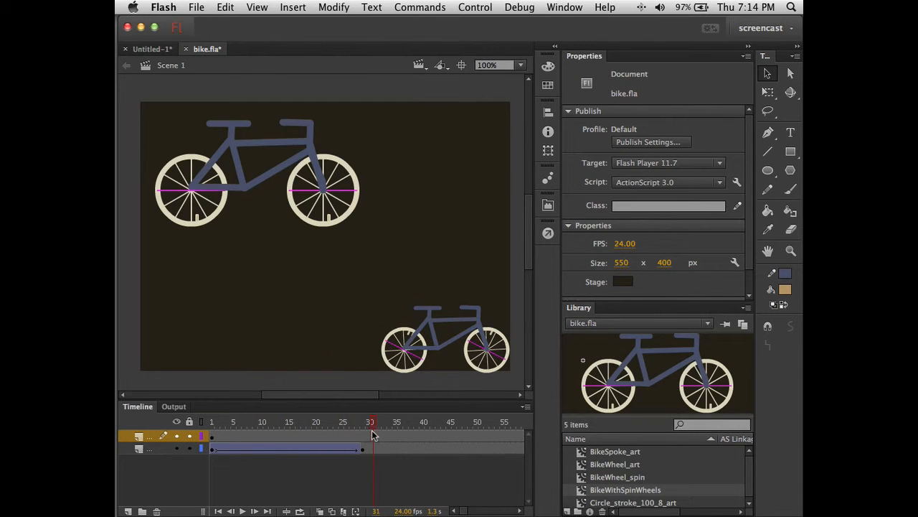
Step: Rewind the timeline to frame 1 before test-playing both bikes
{"action": "left_click", "coordinate": [210, 422]}
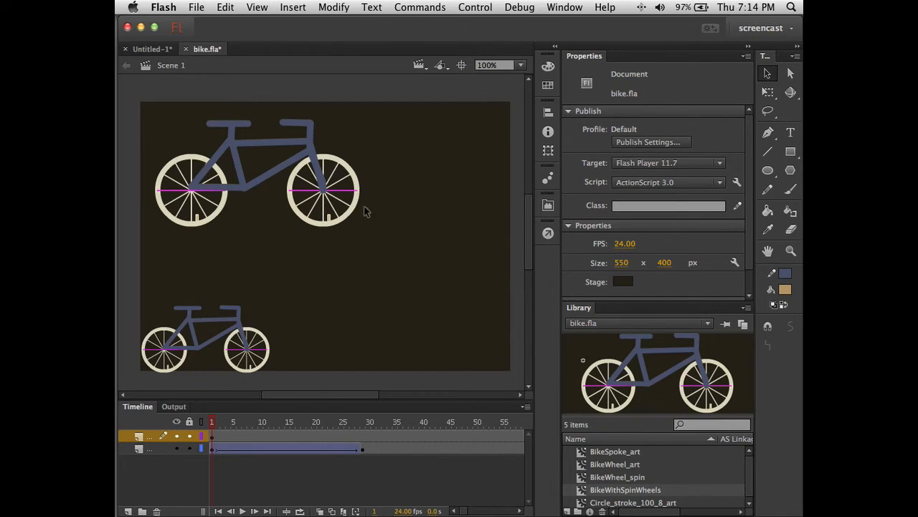
{"action": "mouse_move", "coordinate": [221, 330]}
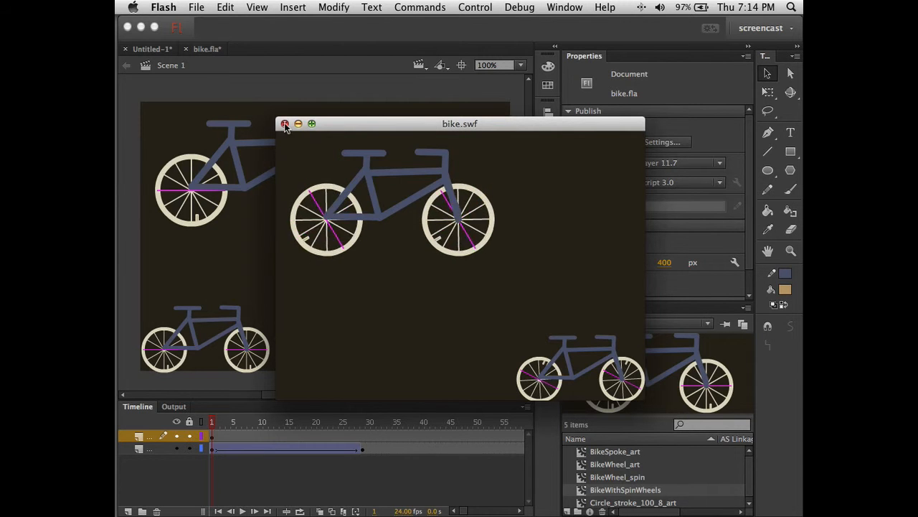
Step: Close the preview, check frame 15, then play and stop the animation on the stage
{"action": "left_click", "coordinate": [285, 123]}
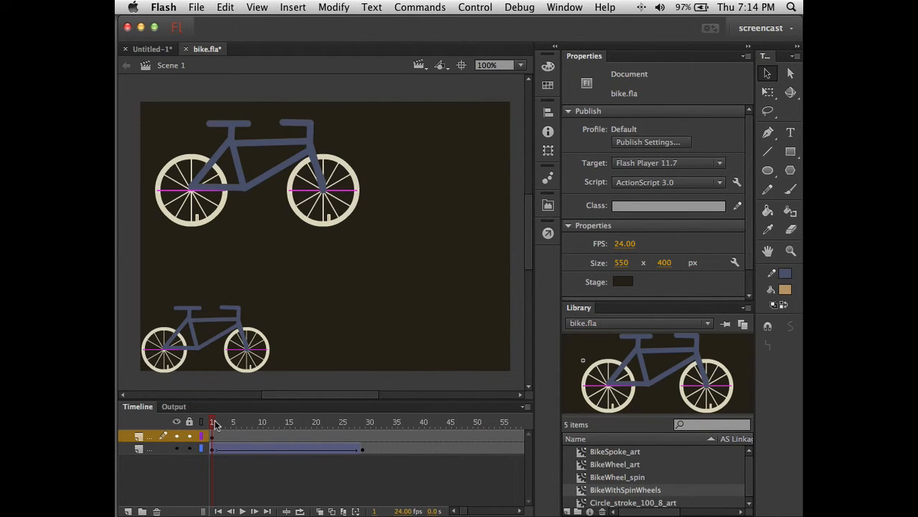
{"action": "left_click", "coordinate": [281, 422]}
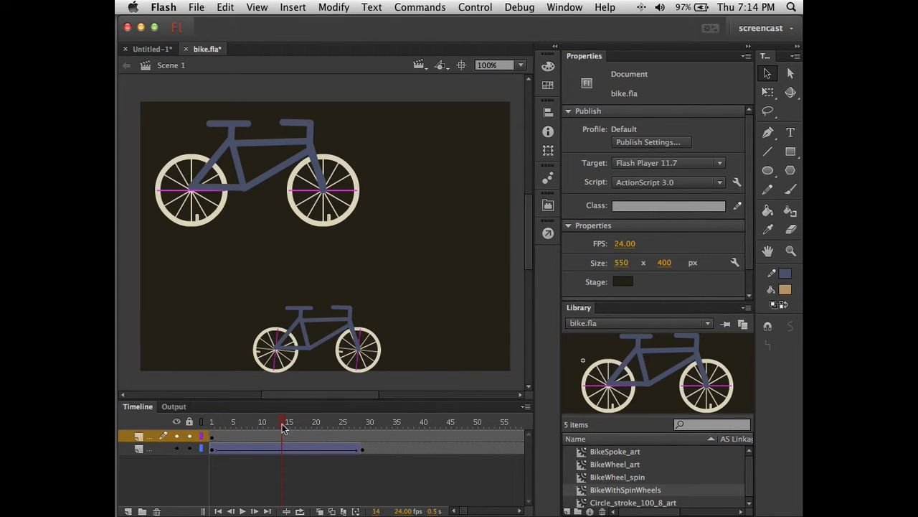
{"action": "mouse_move", "coordinate": [281, 423]}
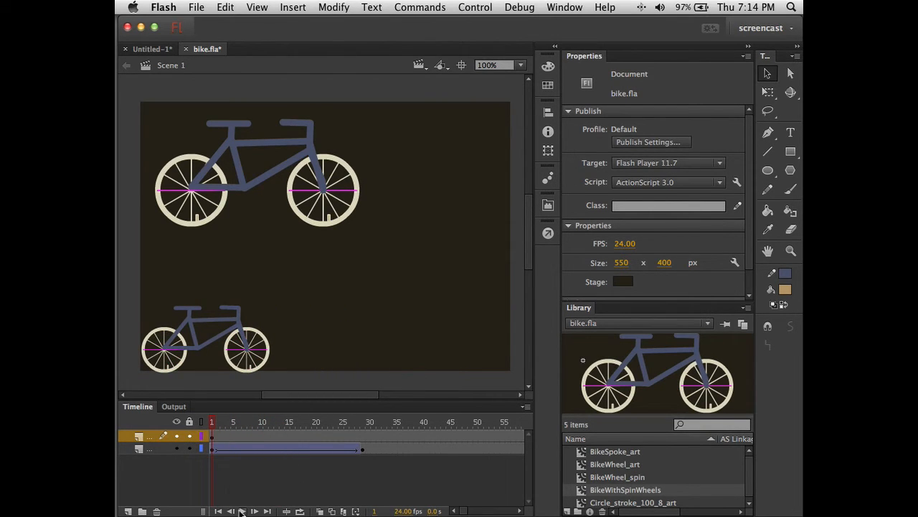
{"action": "left_click", "coordinate": [241, 511]}
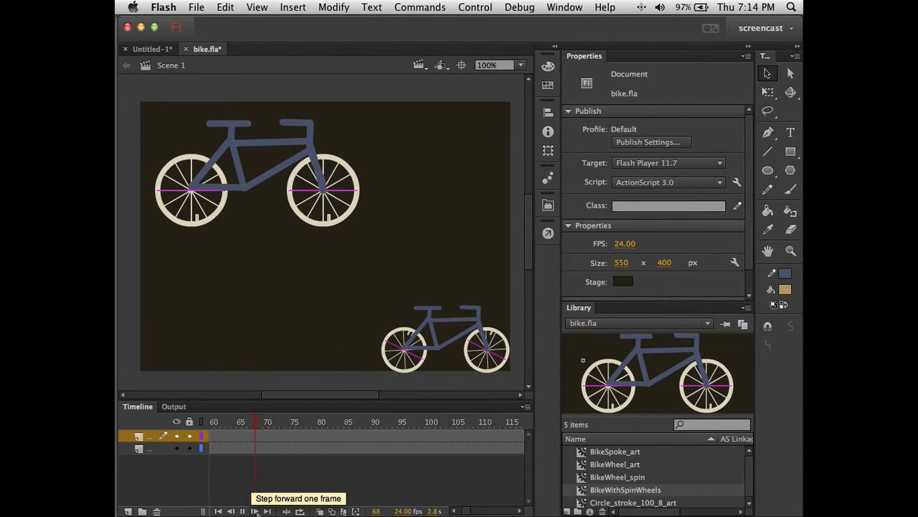
{"action": "left_click", "coordinate": [242, 511]}
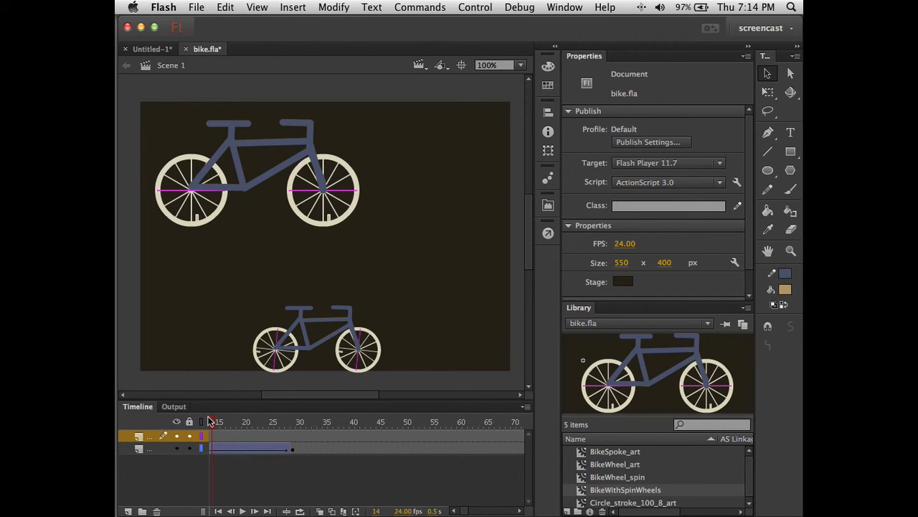
{"action": "mouse_move", "coordinate": [169, 389]}
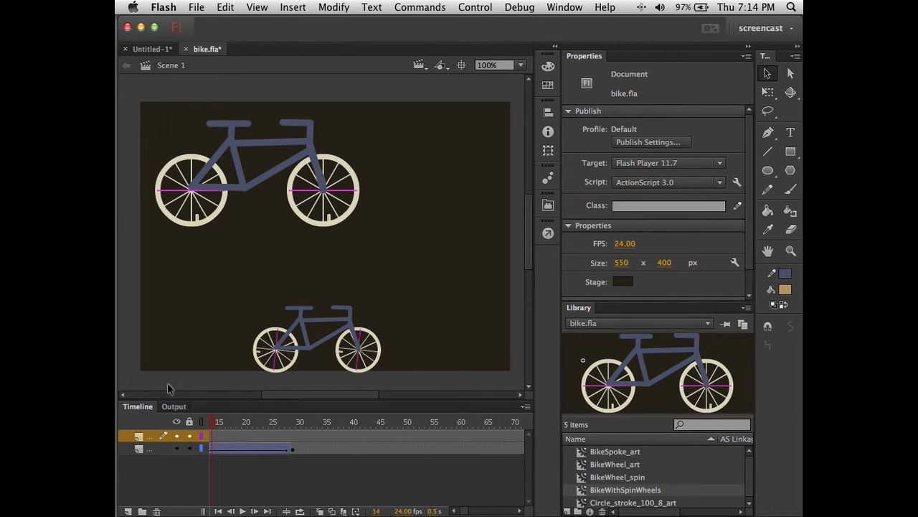